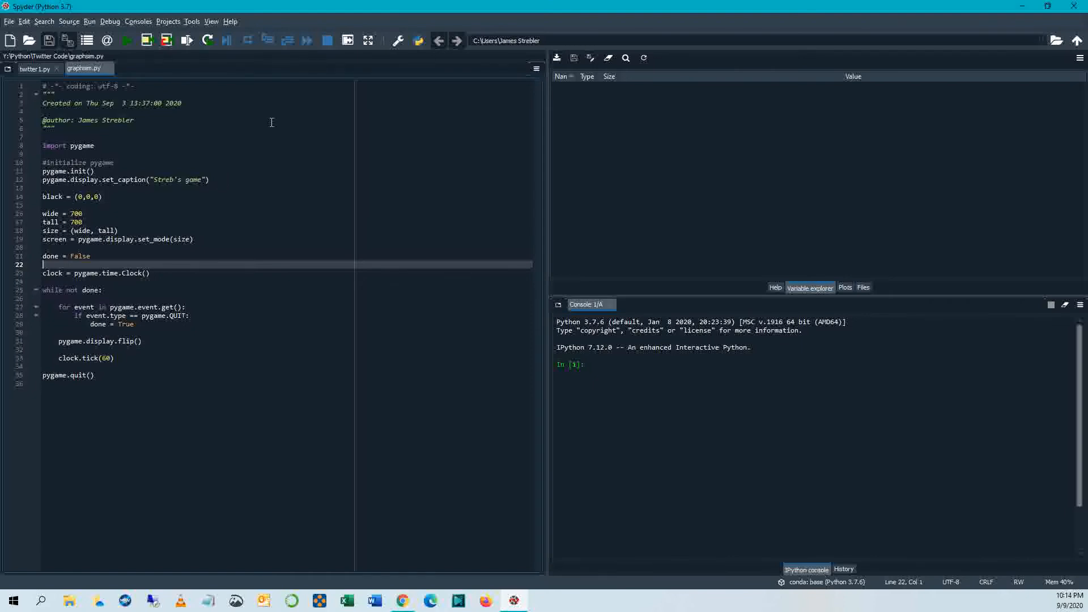
# Step: Delete all existing script code below the header docstring and place the cursor on the empty line
pyautogui.press('ctrl+a')
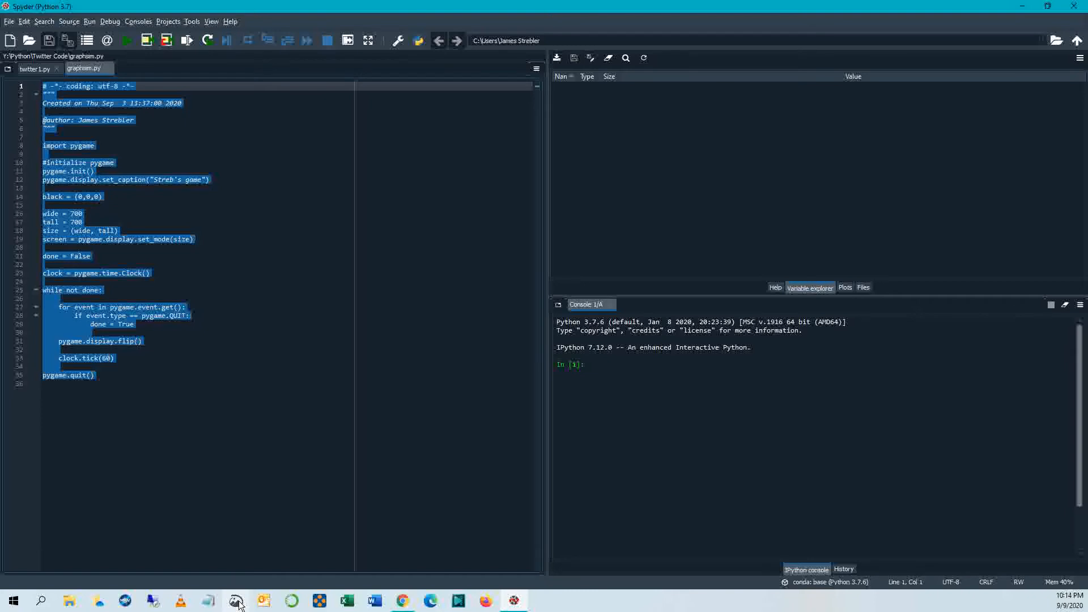
pyautogui.moveTo(237, 601)
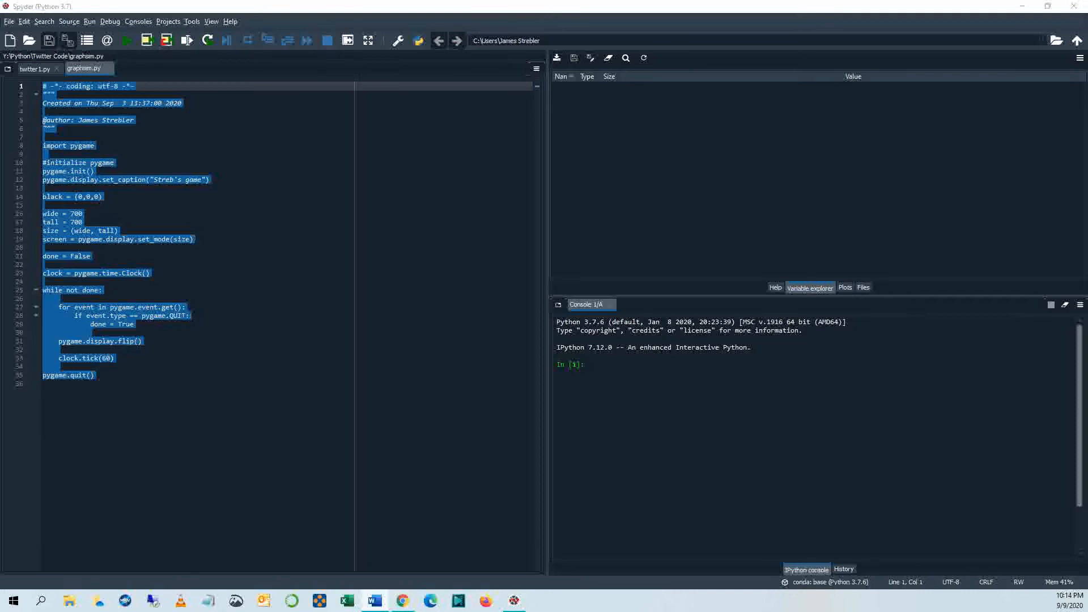
pyautogui.moveTo(48, 270)
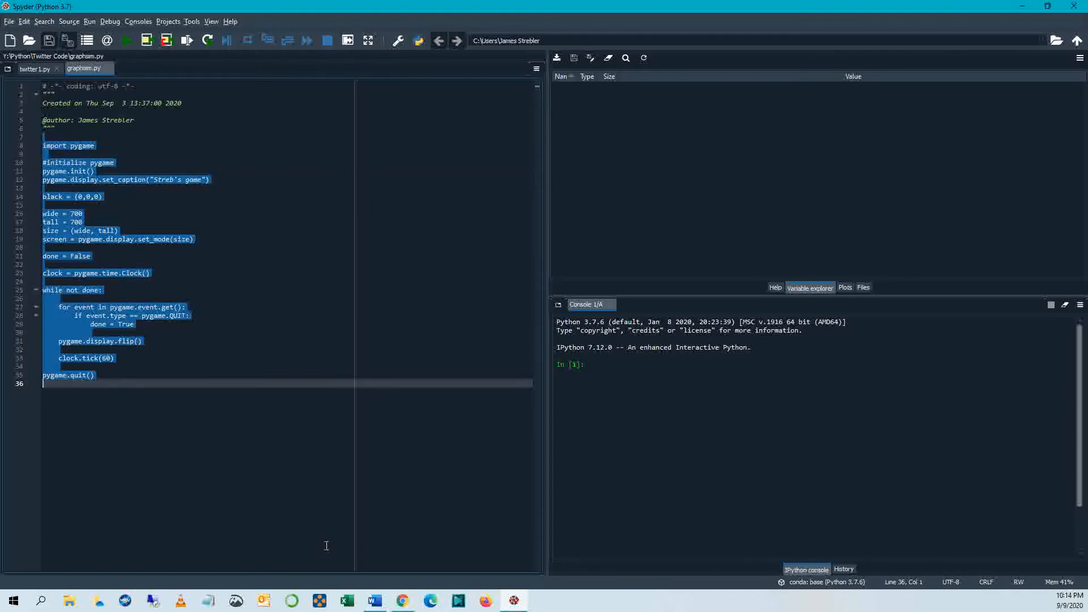
pyautogui.press('Delete')
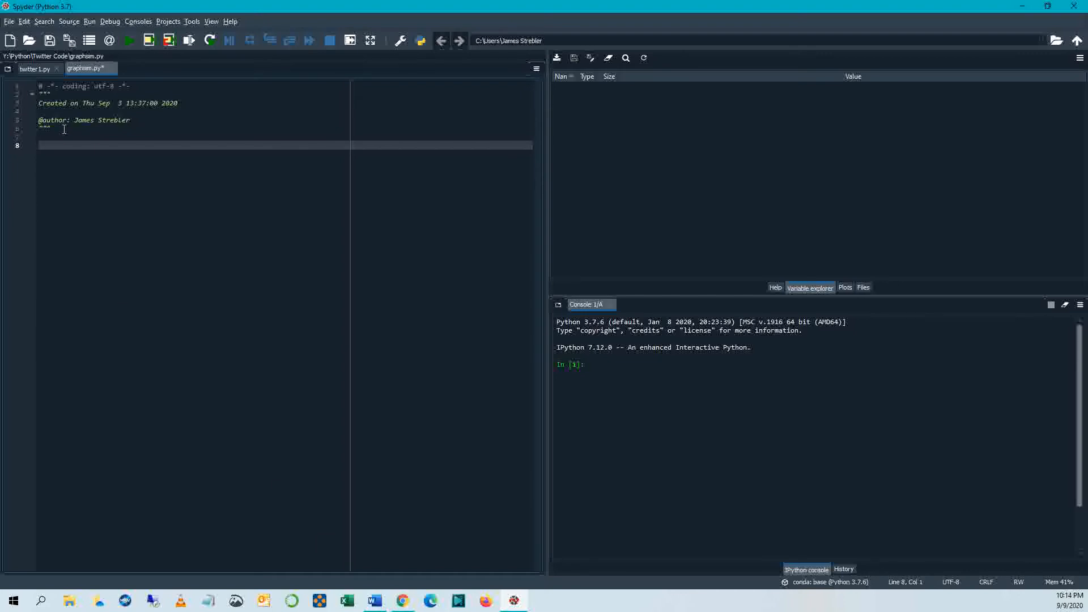
pyautogui.click(56, 95)
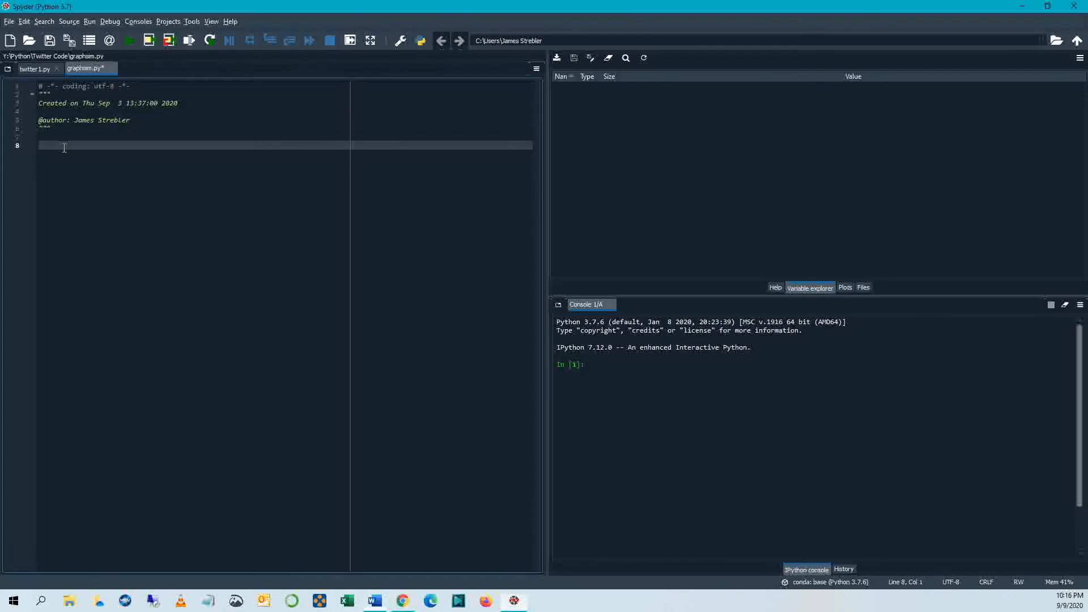
# Step: Write 'import pygame' followed by an '#initialize pygame' comment
pyautogui.write('import')
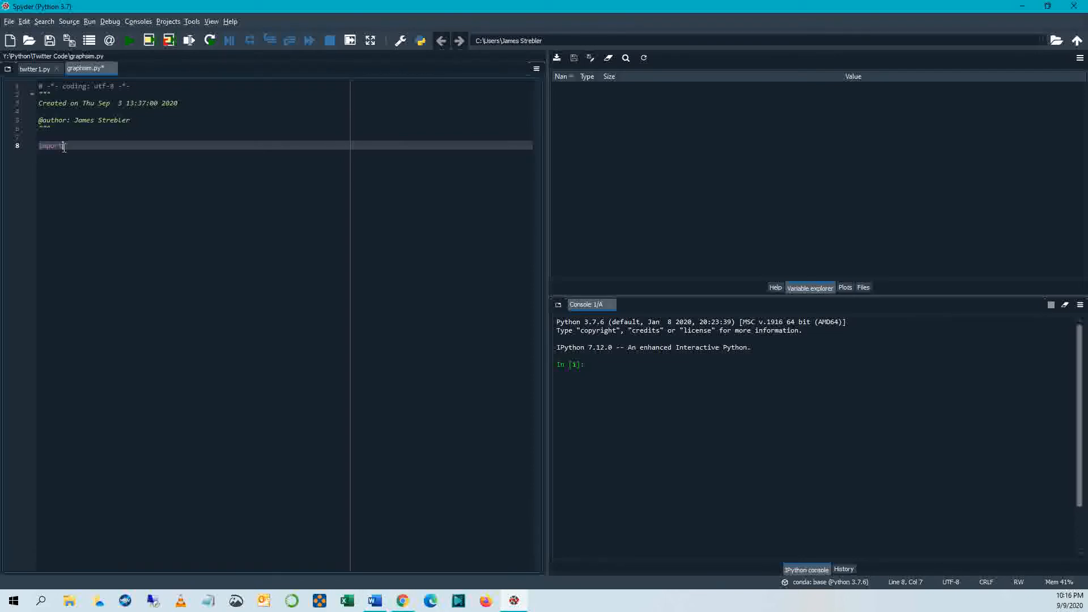
pyautogui.write('pygame')
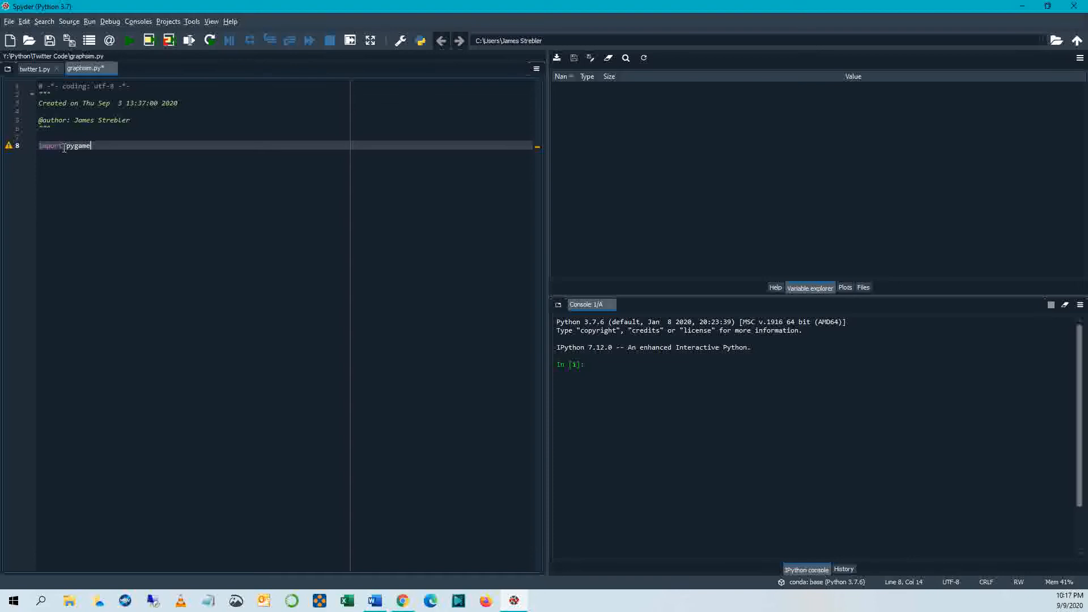
pyautogui.press('enter')
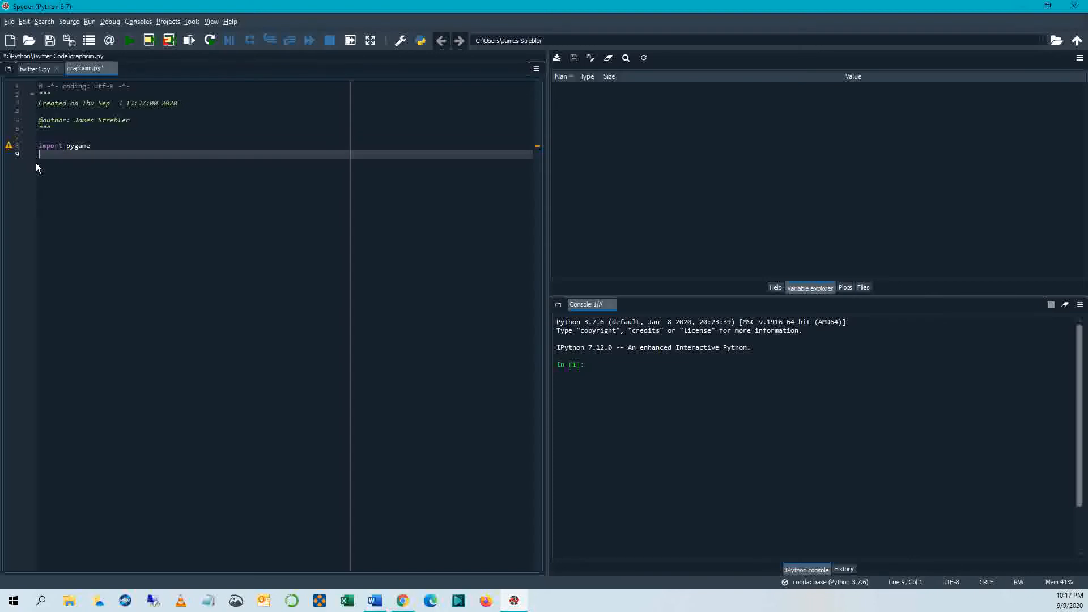
pyautogui.moveTo(11, 145)
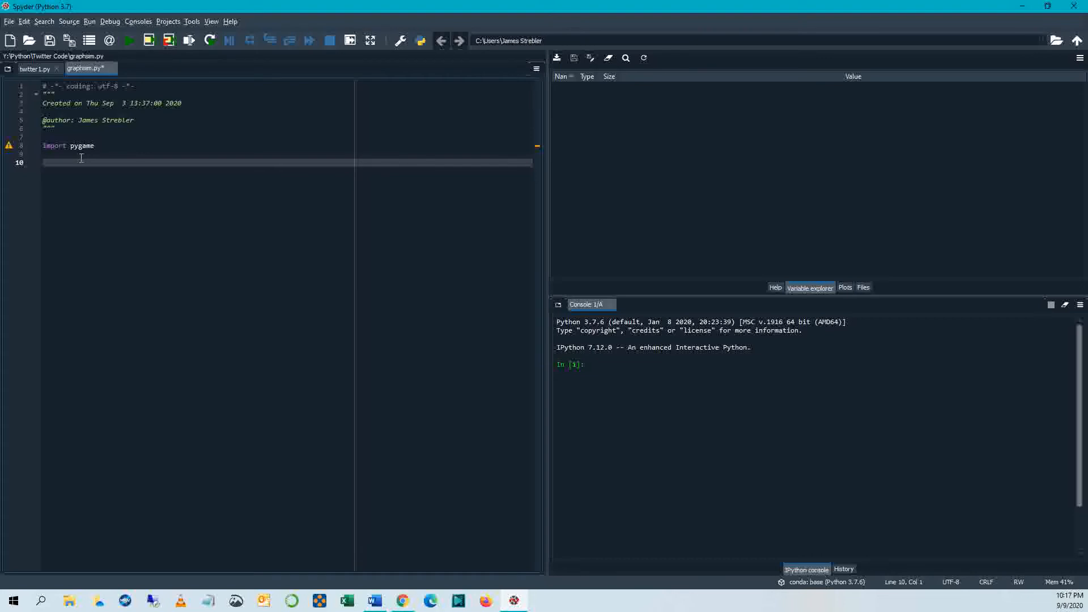
pyautogui.write('#init')
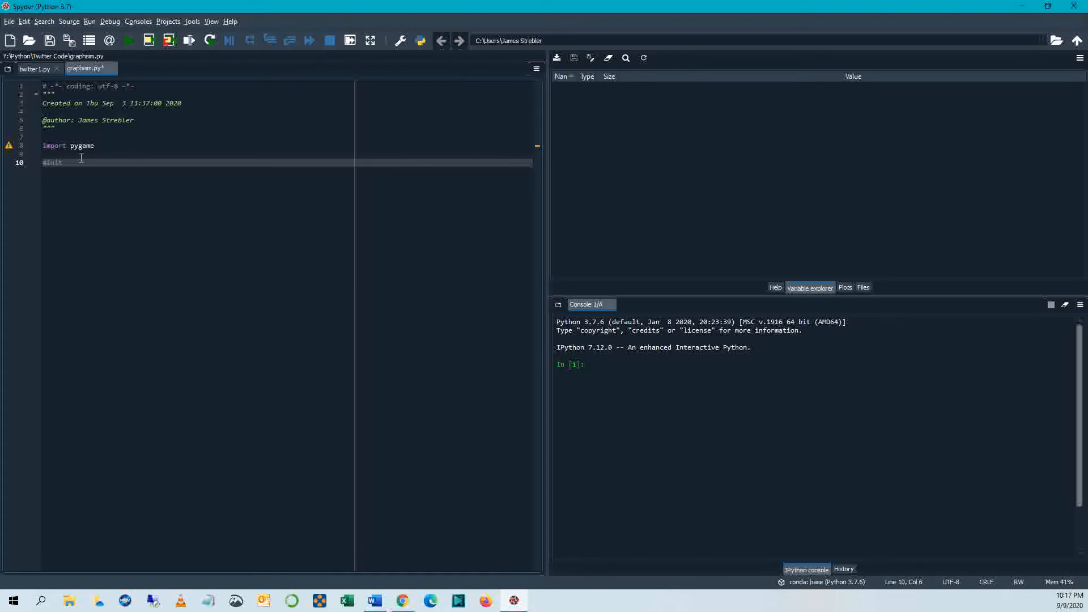
pyautogui.write('ialize')
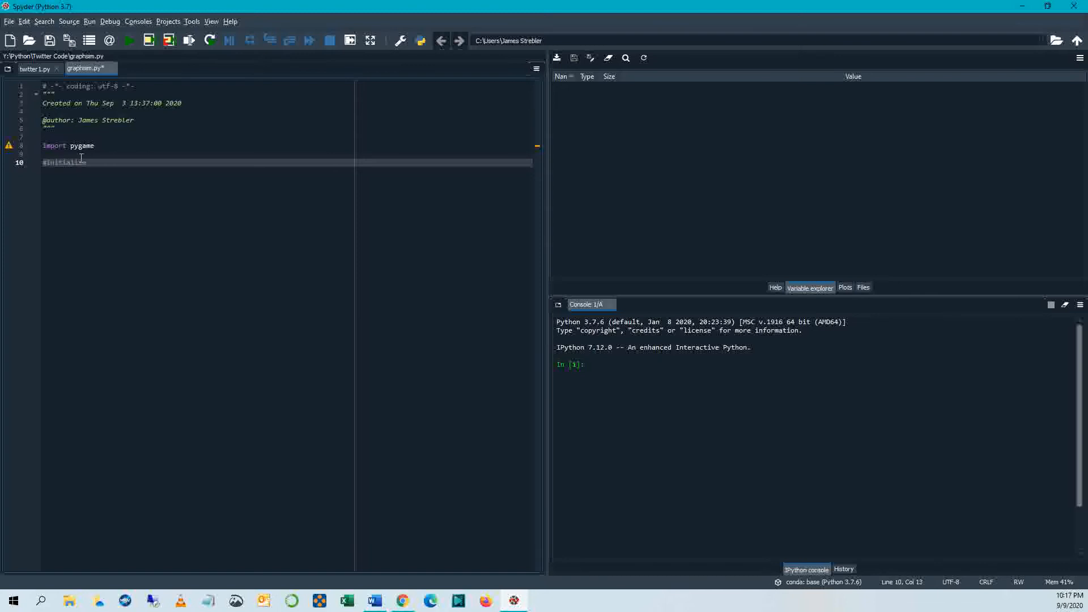
pyautogui.write('pygame')
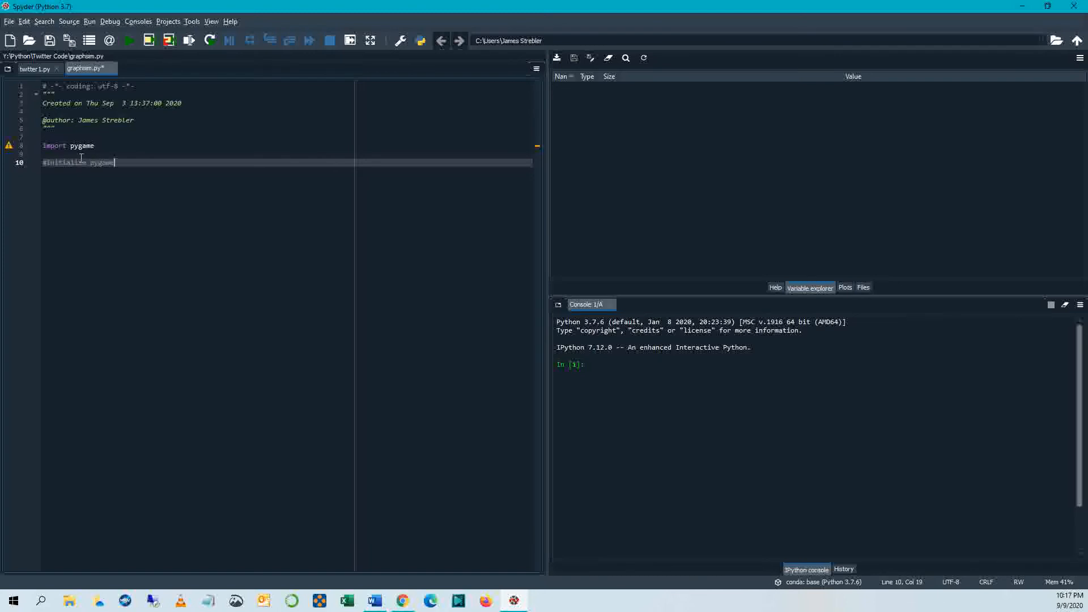
pyautogui.press('enter')
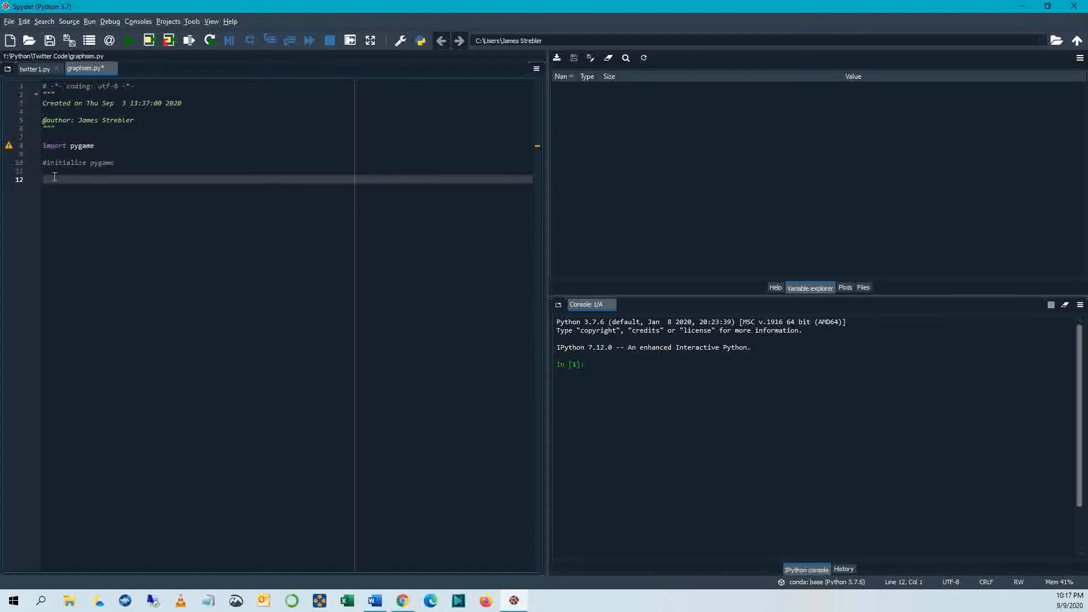
# Step: Add the pygame.init() call below the comment
pyautogui.write('pyga')
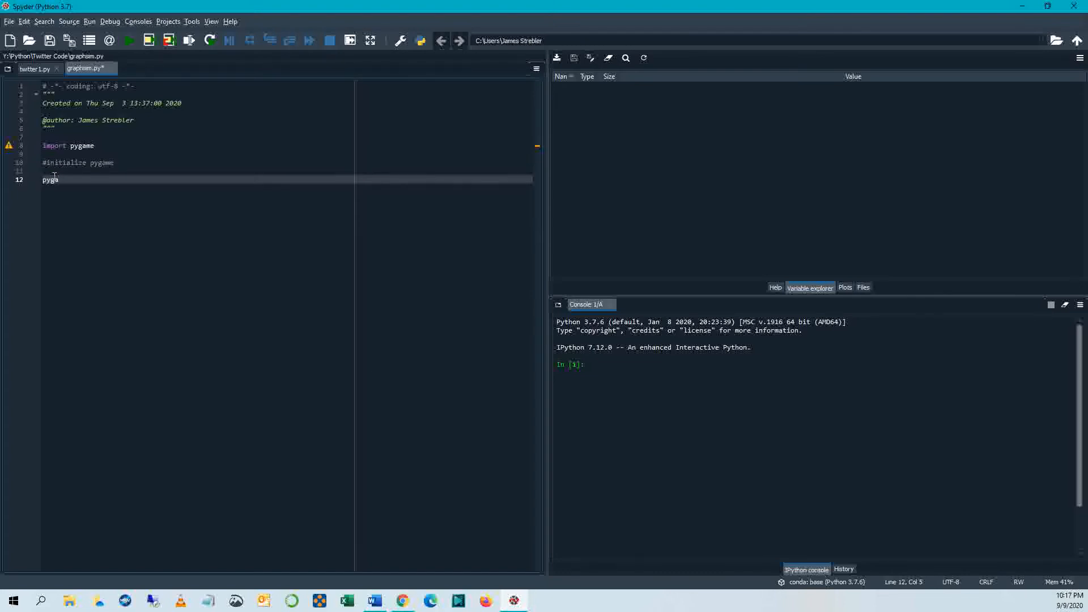
pyautogui.write('me.')
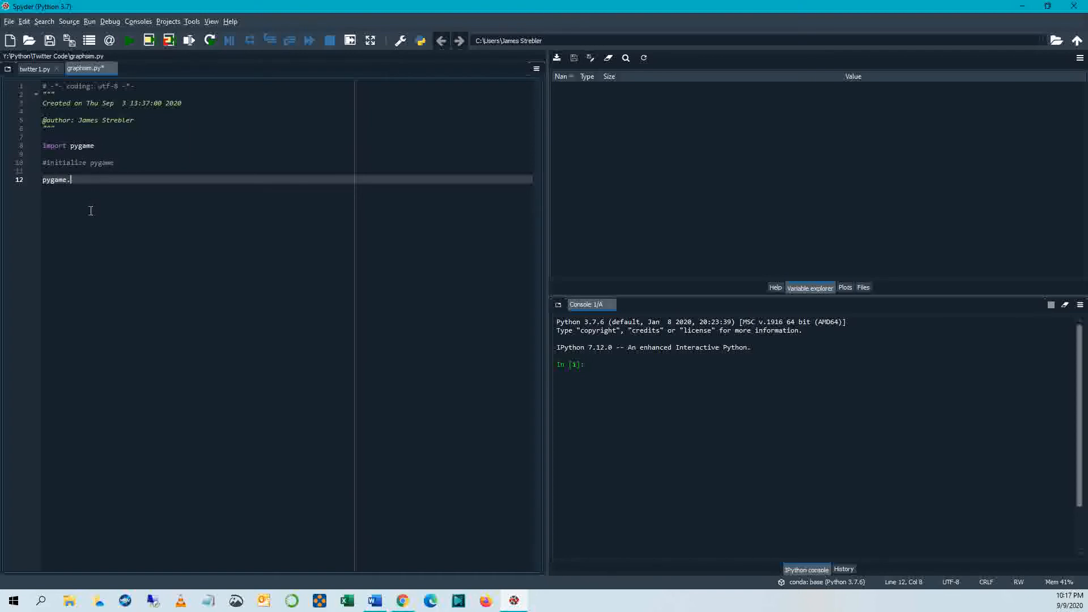
pyautogui.write('init()')
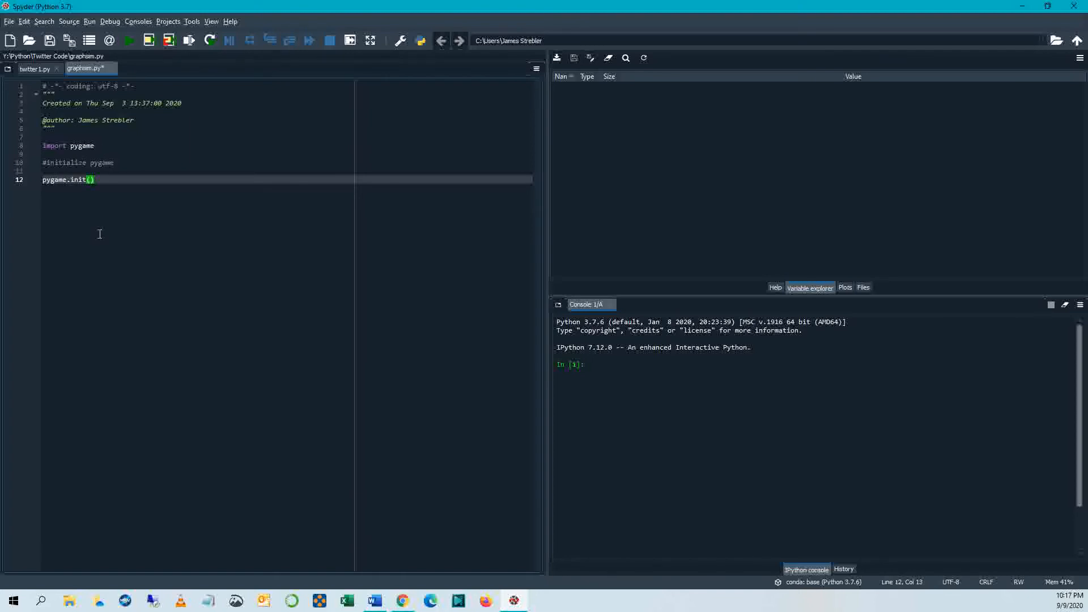
pyautogui.press('enter')
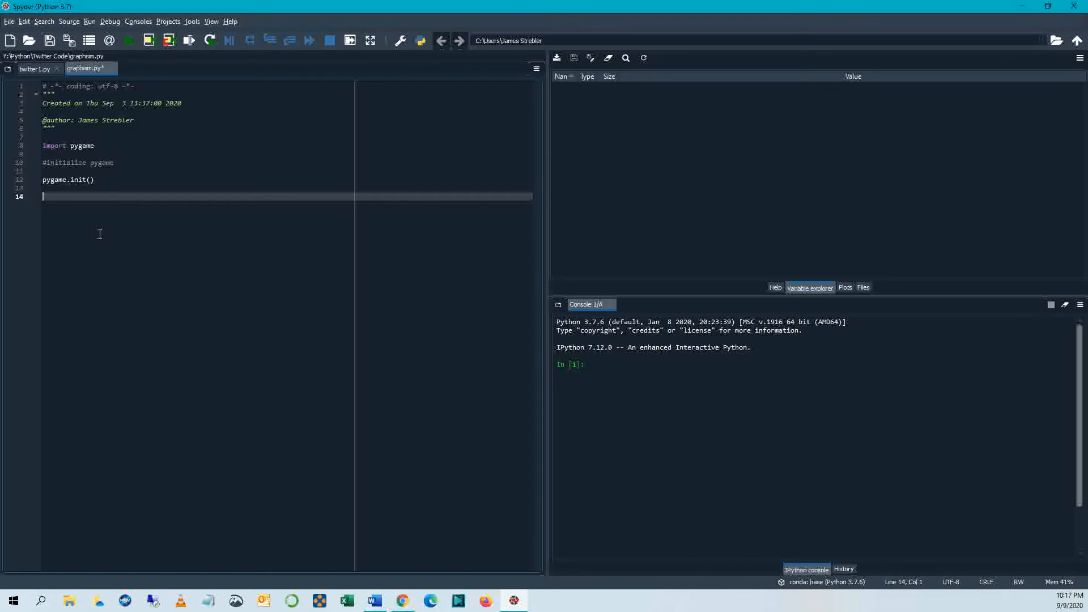
# Step: Set the window caption with pygame.display.set_caption('this is my caption')
pyautogui.write('a')
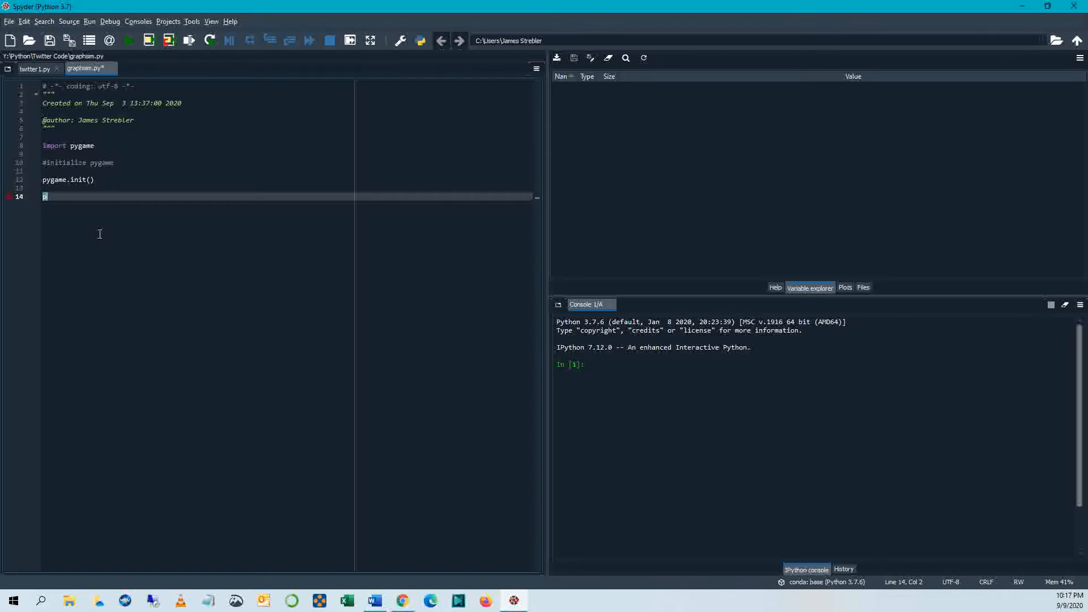
pyautogui.write('pygame.display')
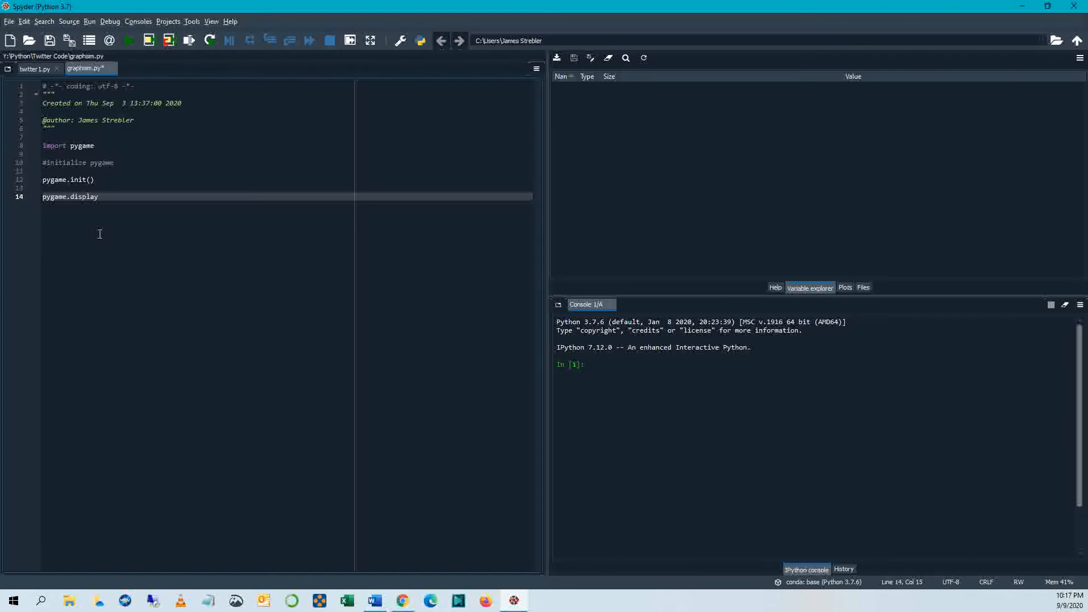
pyautogui.write('.set_cap')
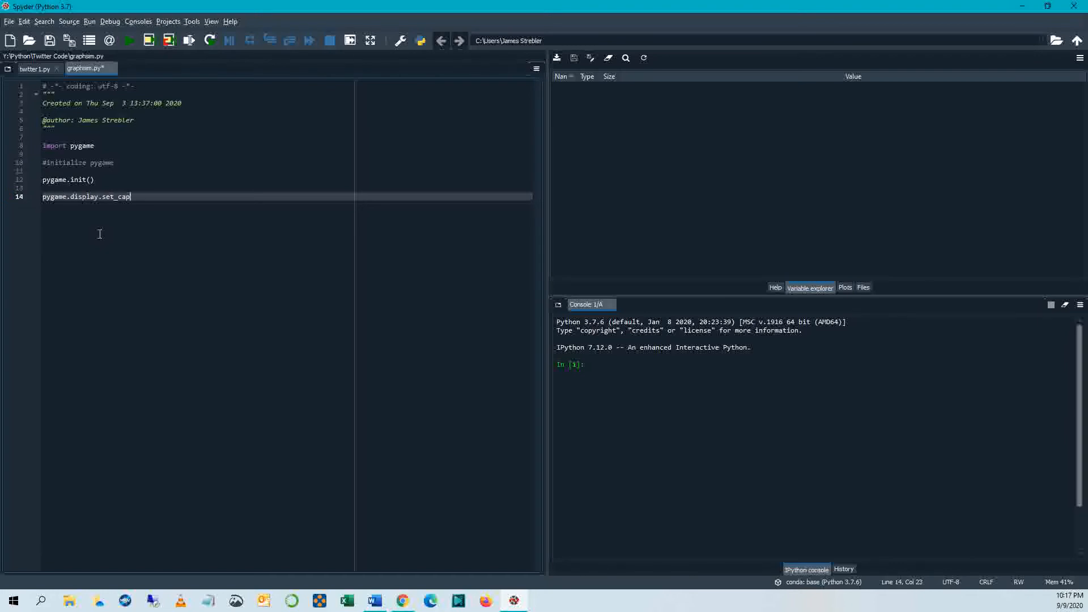
pyautogui.write("tion('')")
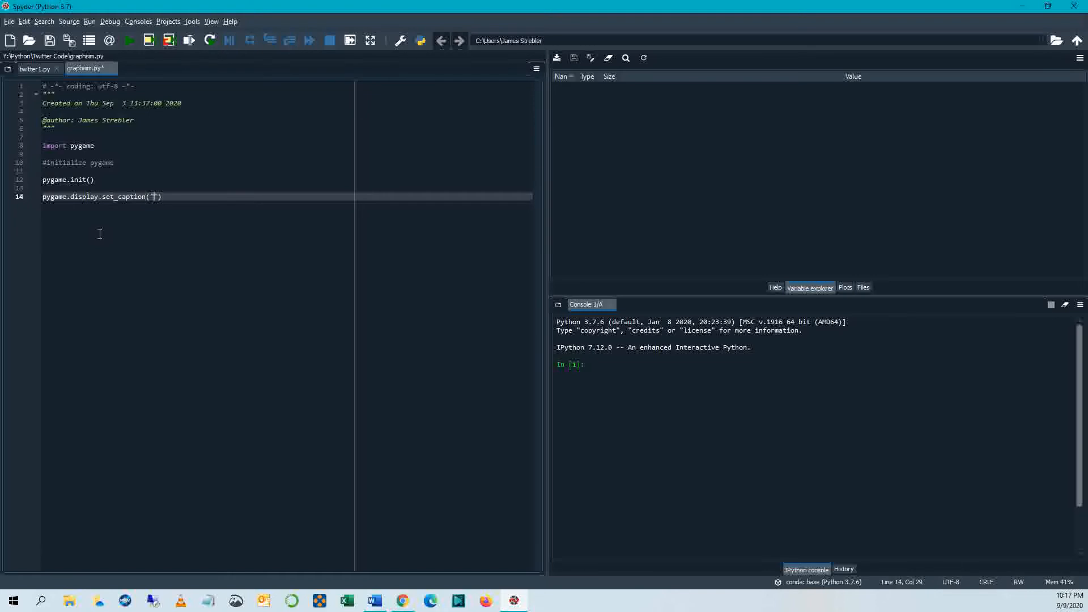
pyautogui.write('this is my caption')
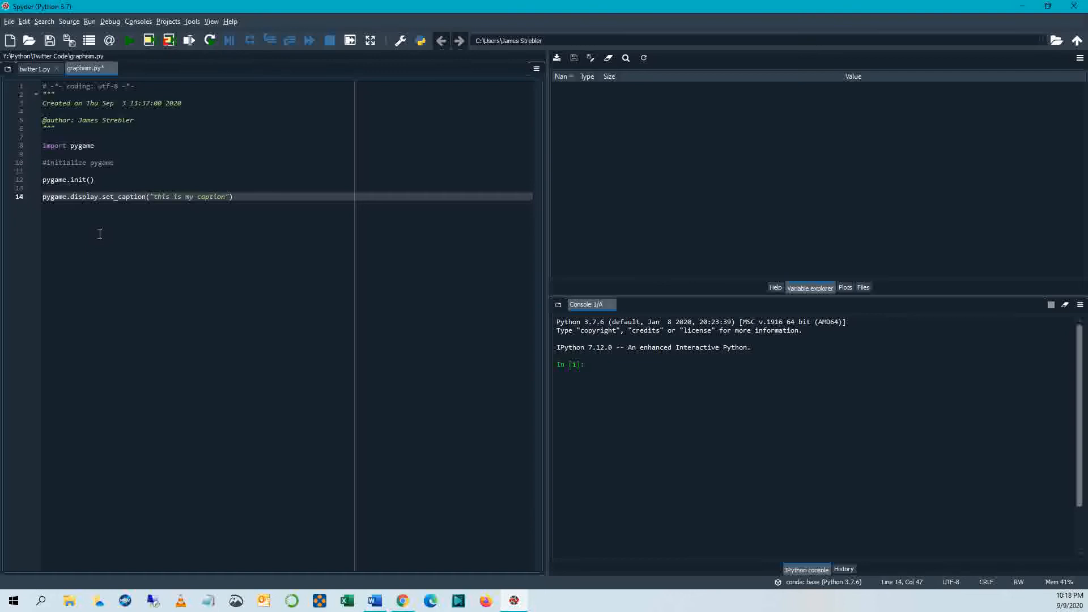
pyautogui.click(225, 196)
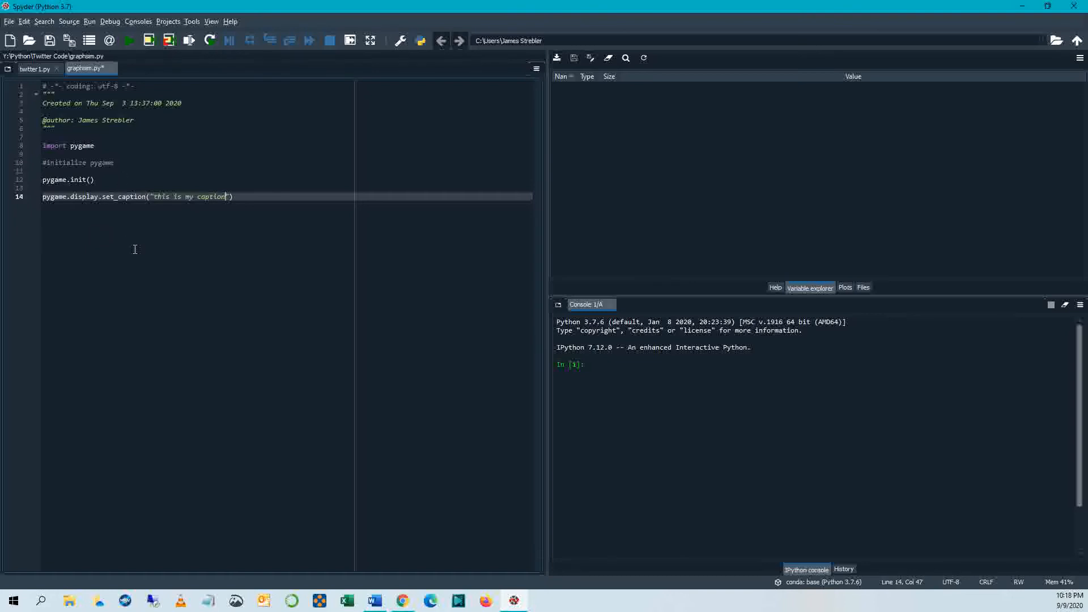
pyautogui.press('enter')
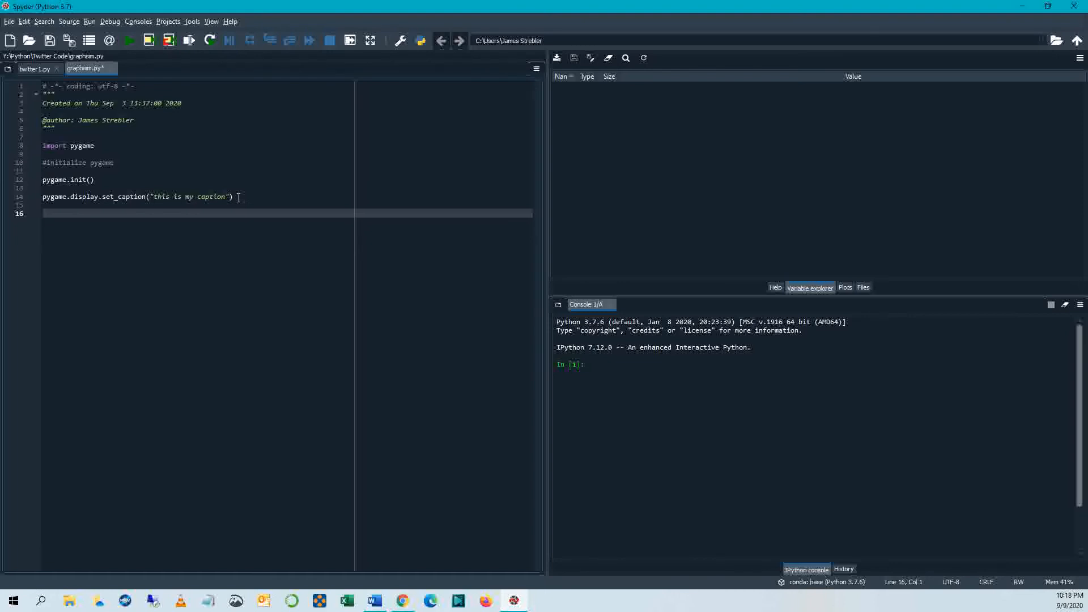
# Step: Define black = (0,0,0)
pyautogui.write('b')
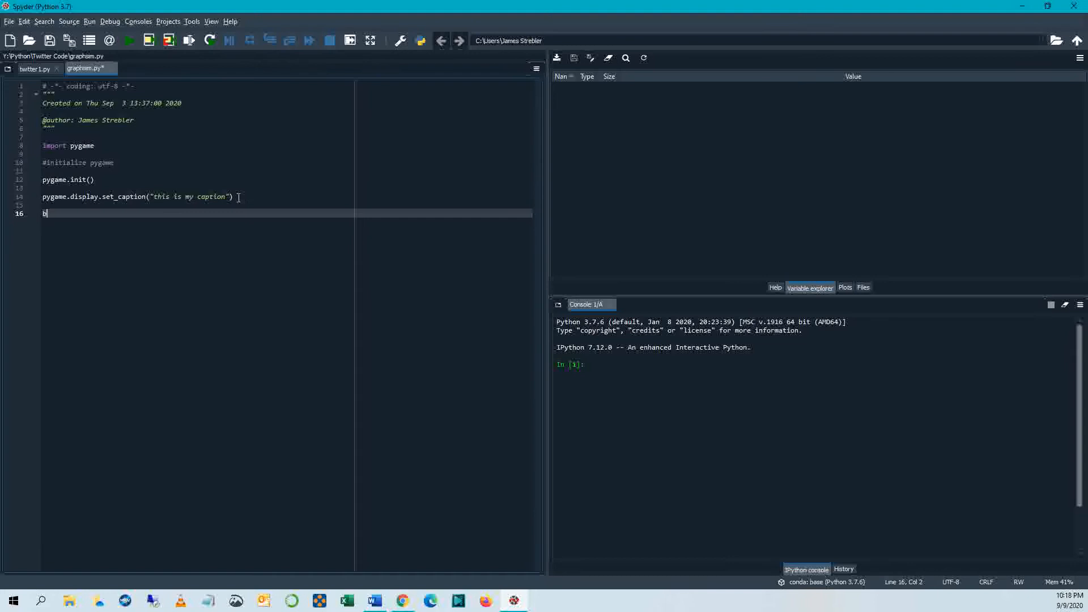
pyautogui.write('lack')
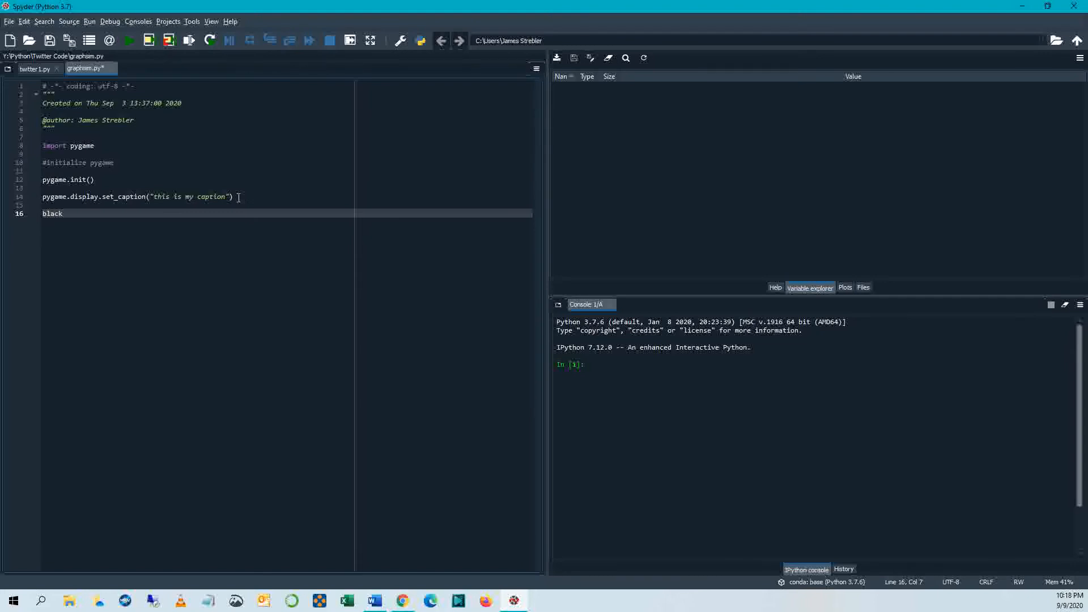
pyautogui.write('=')
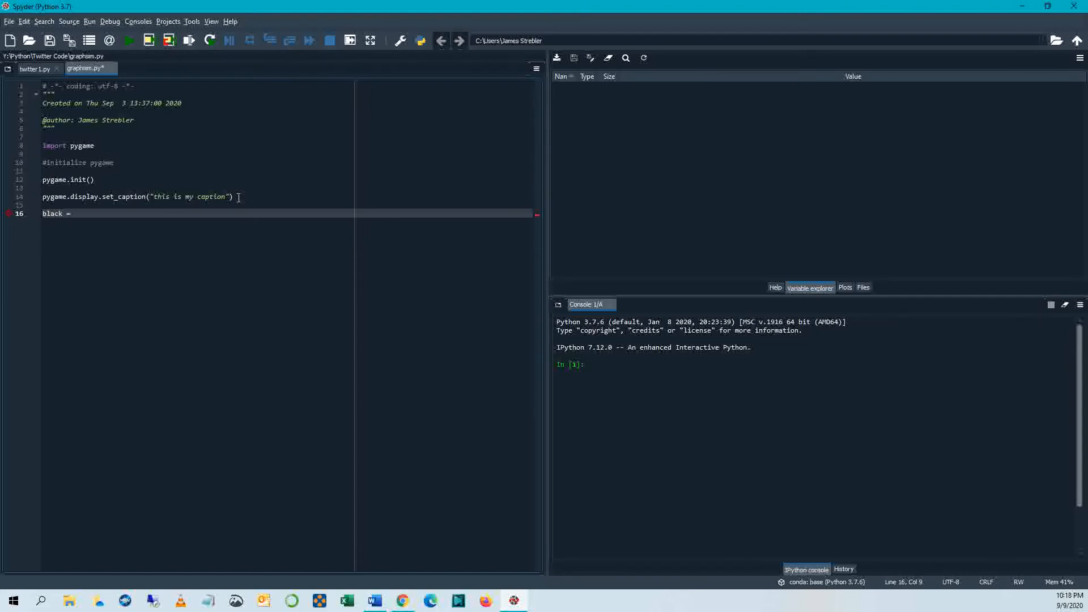
pyautogui.write('(')
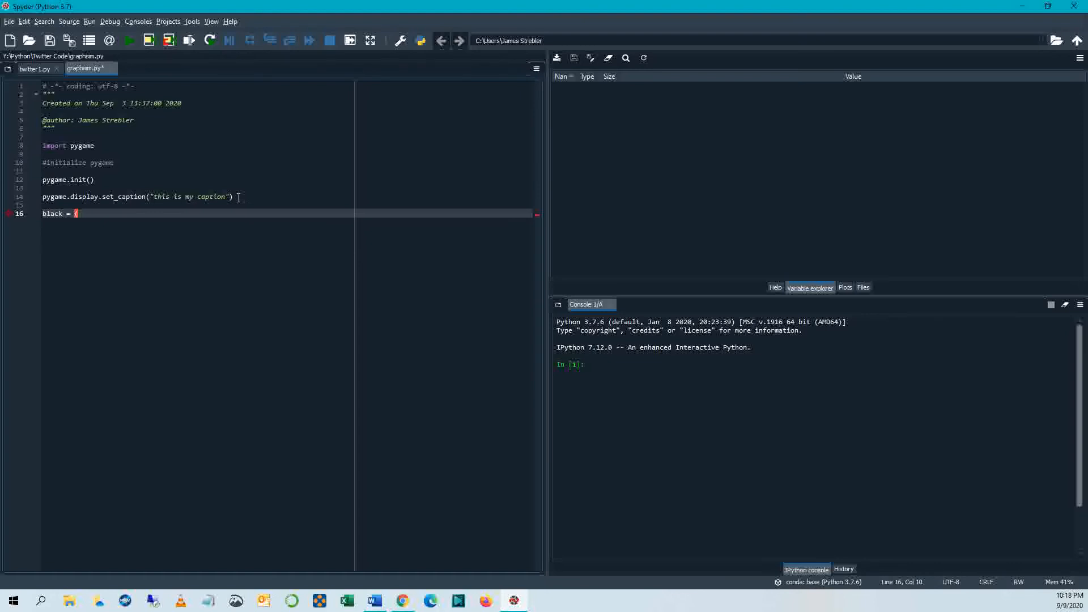
pyautogui.write('0,0,')
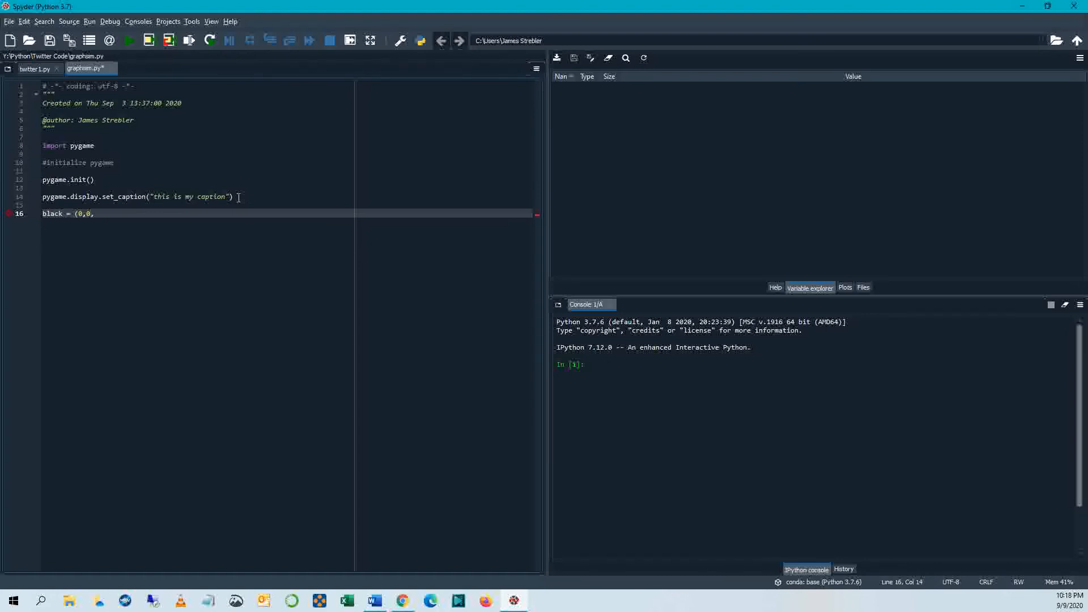
pyautogui.write('0)')
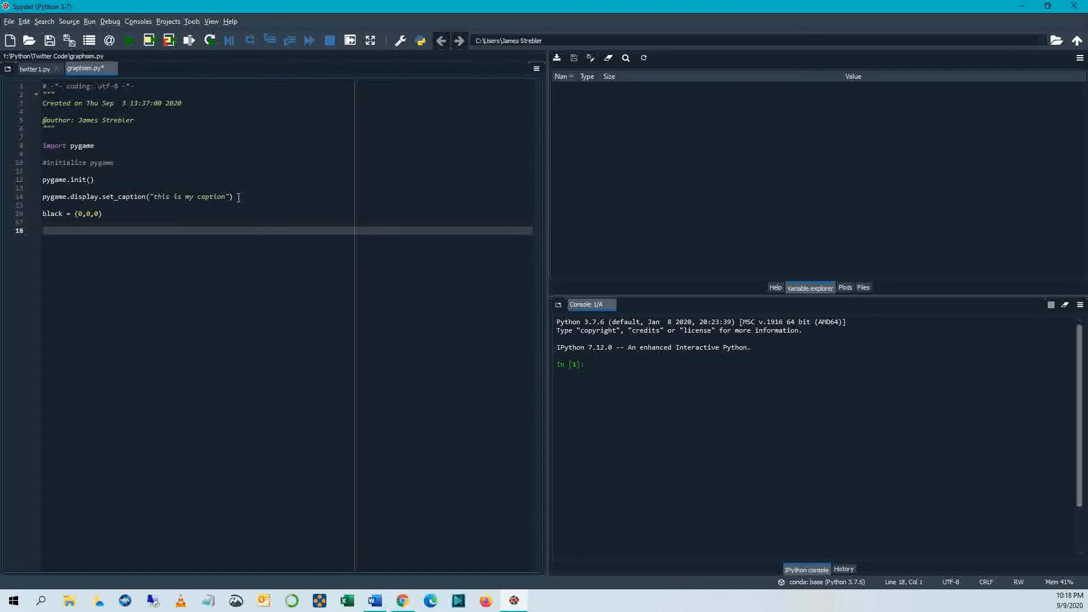
# Step: Define wide = 700, tall = 700 and size = (wide, tall)
pyautogui.write('w')
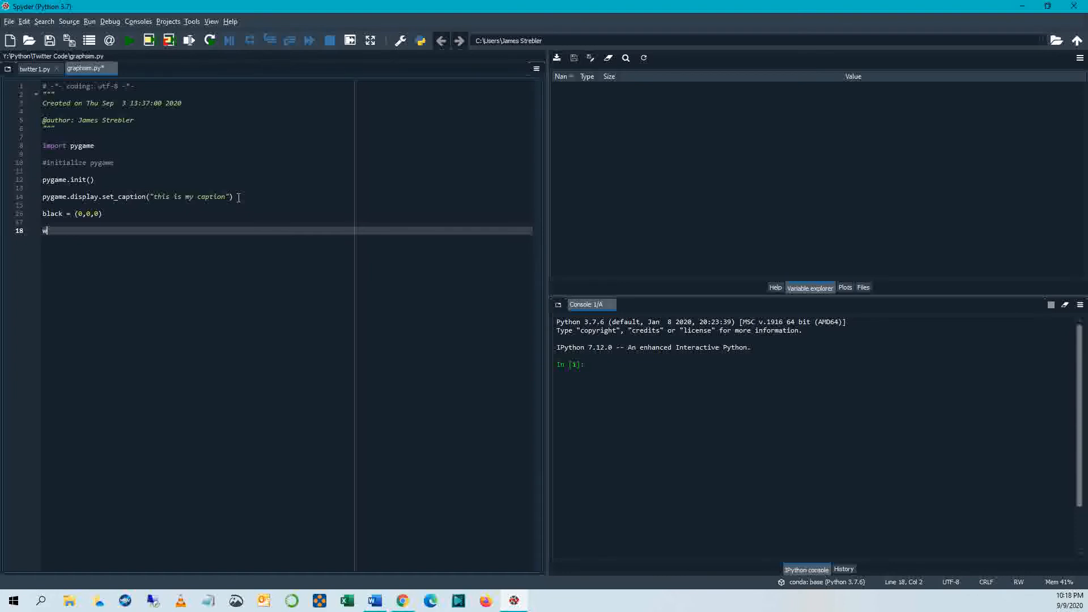
pyautogui.write('ide = 700')
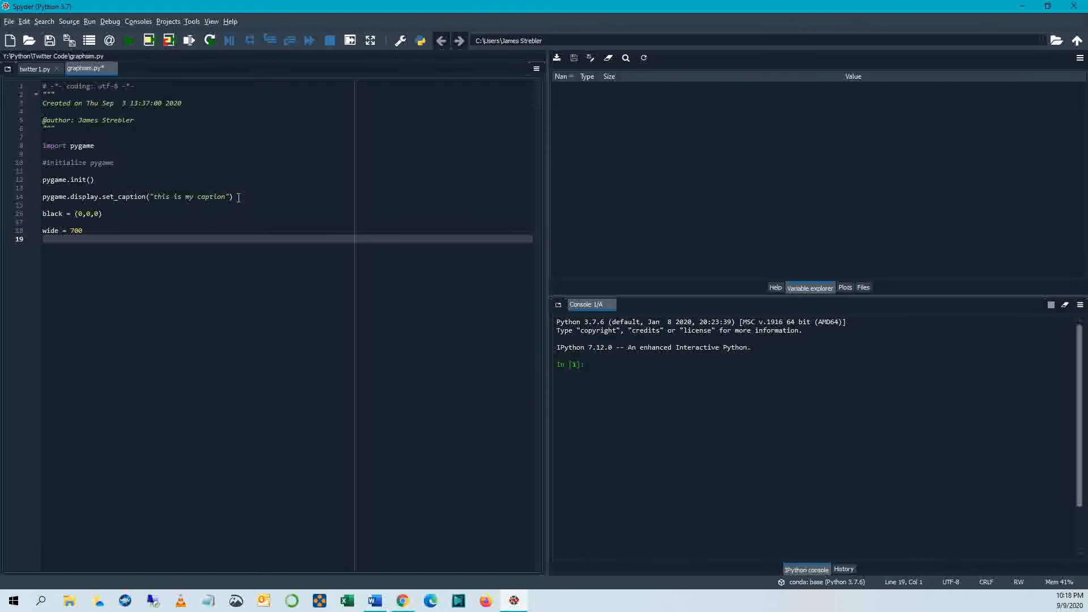
pyautogui.write('tall = 700')
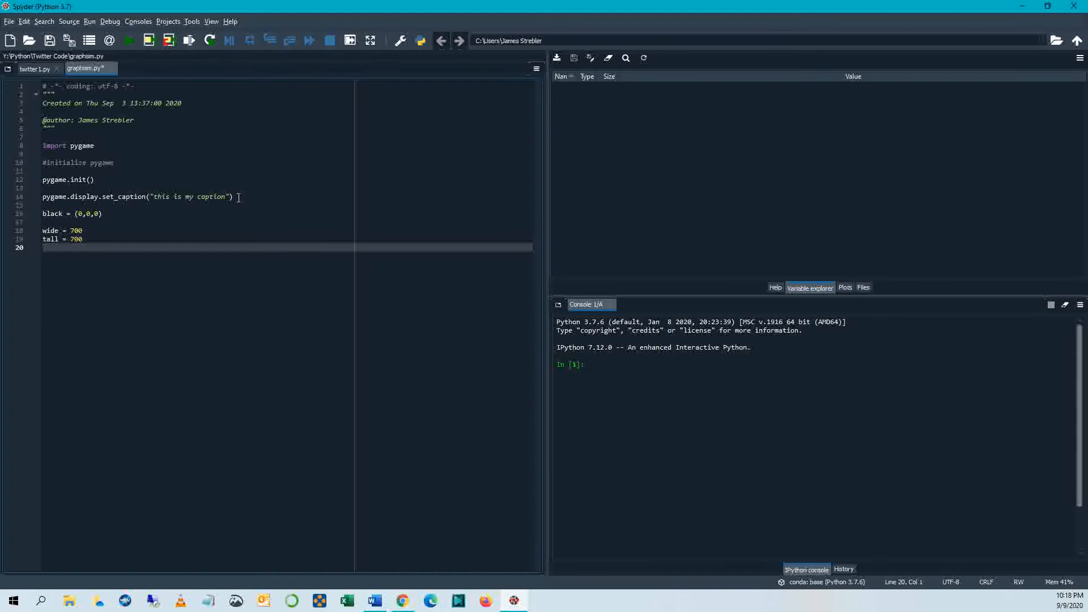
pyautogui.write('singe')
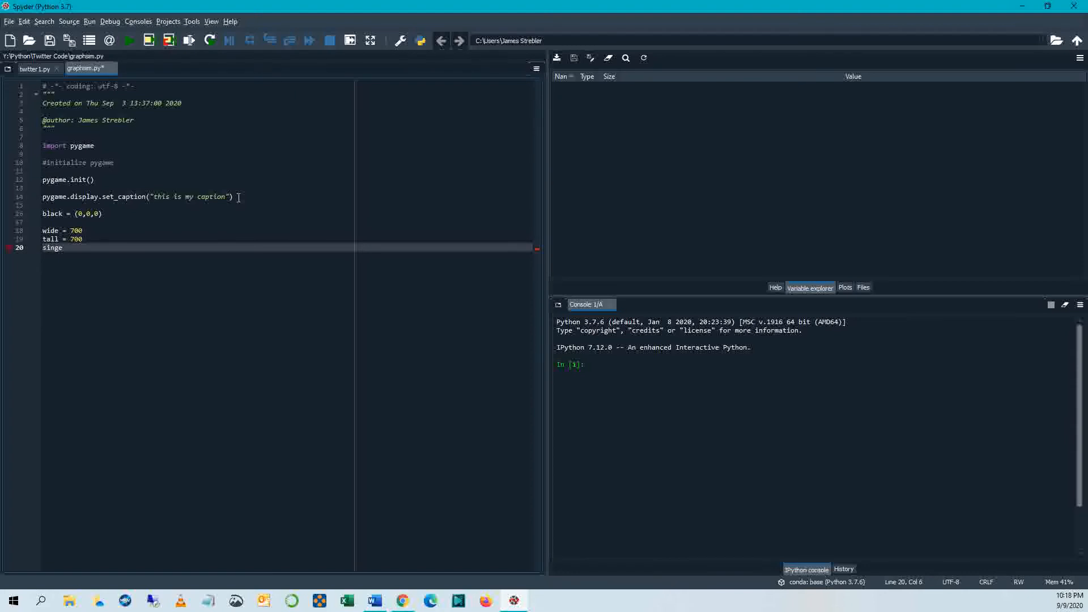
pyautogui.press('Backspace')
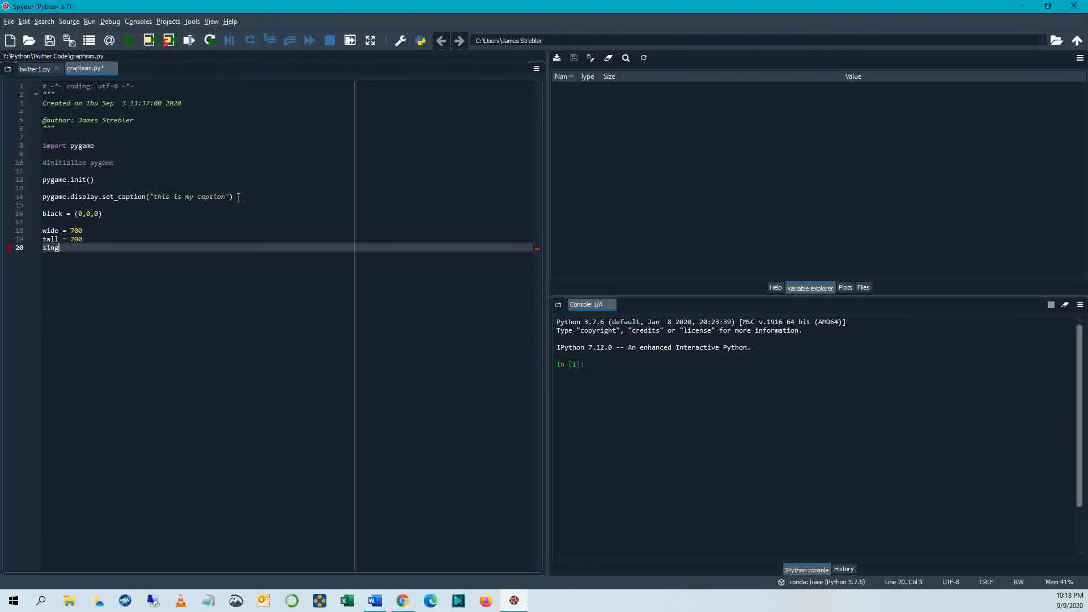
pyautogui.write('size =')
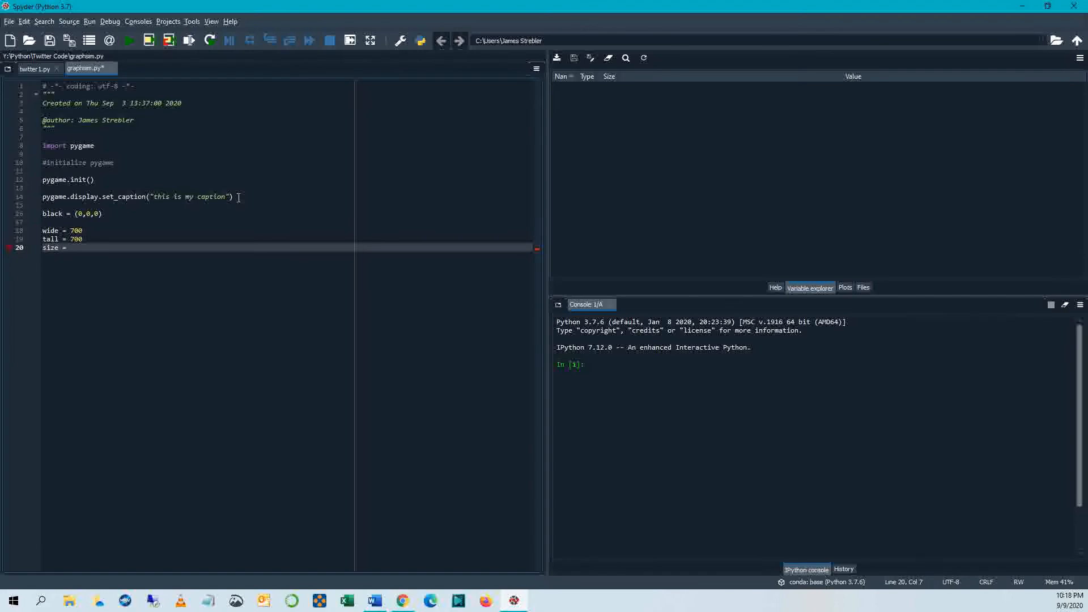
pyautogui.write('(wide, tall)')
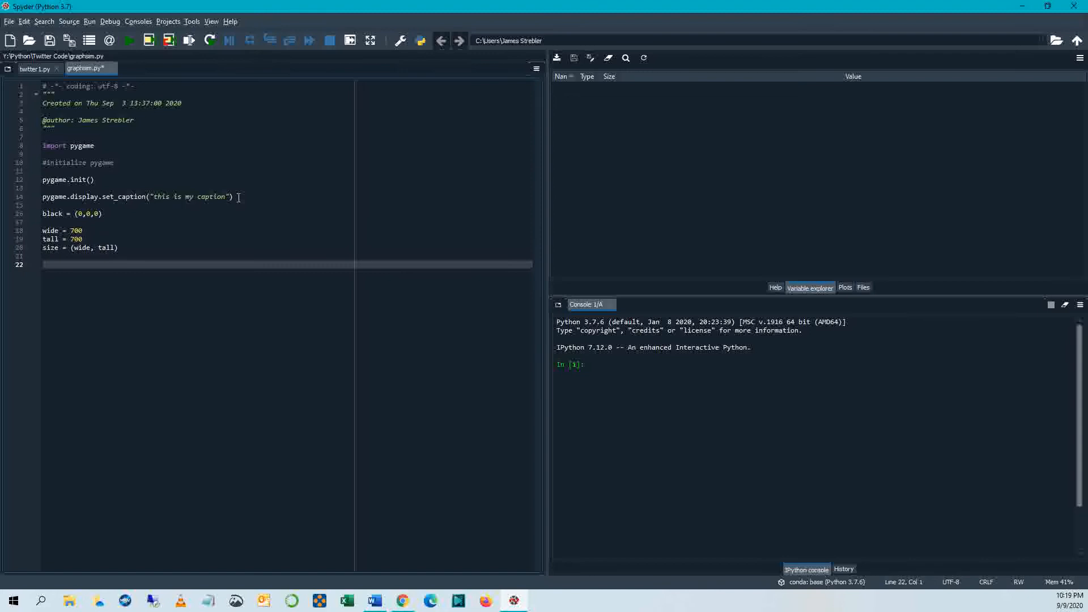
pyautogui.moveTo(66, 276)
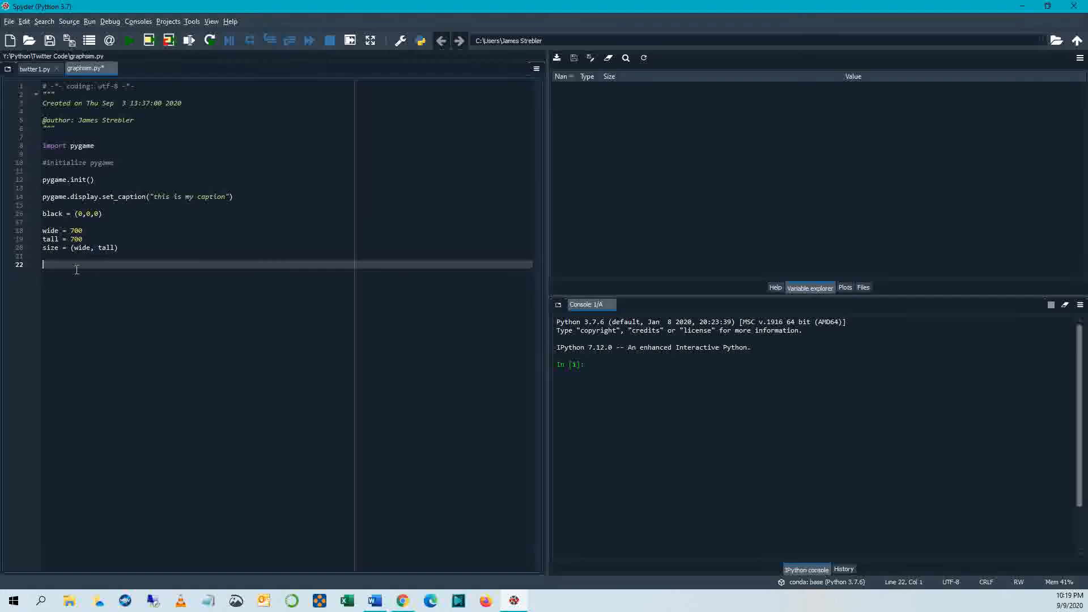
# Step: Create the screen with pygame.display.set_mode(size)
pyautogui.write('screen.')
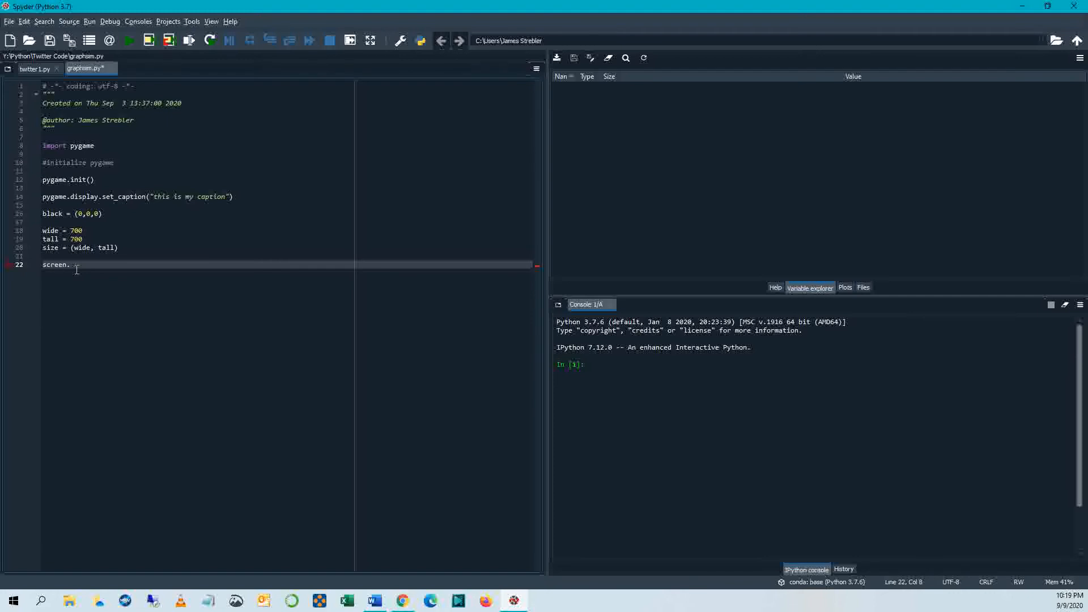
pyautogui.write('=')
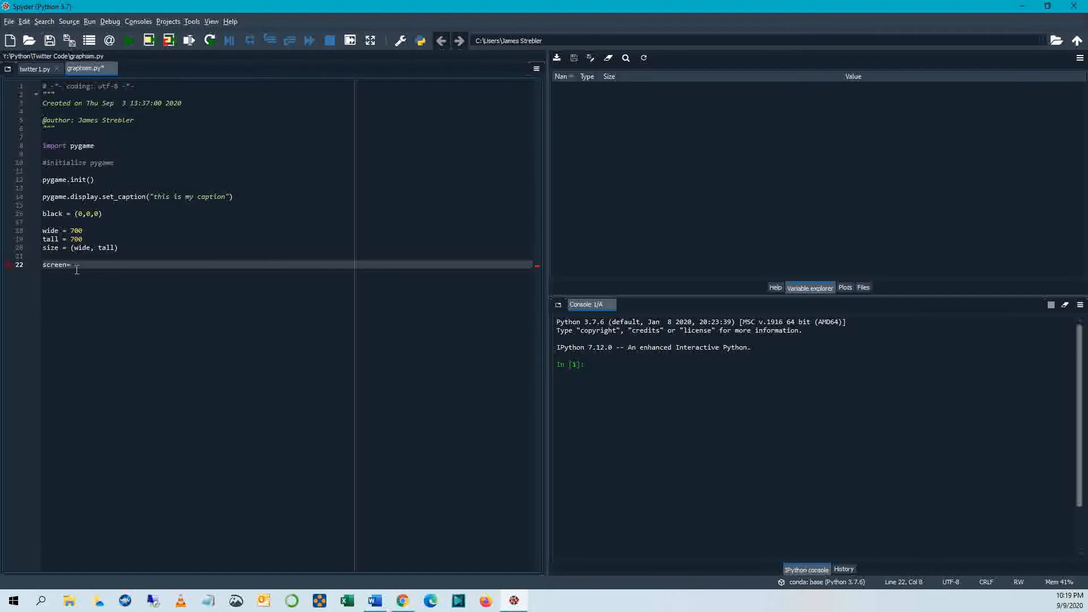
pyautogui.write('pygame.')
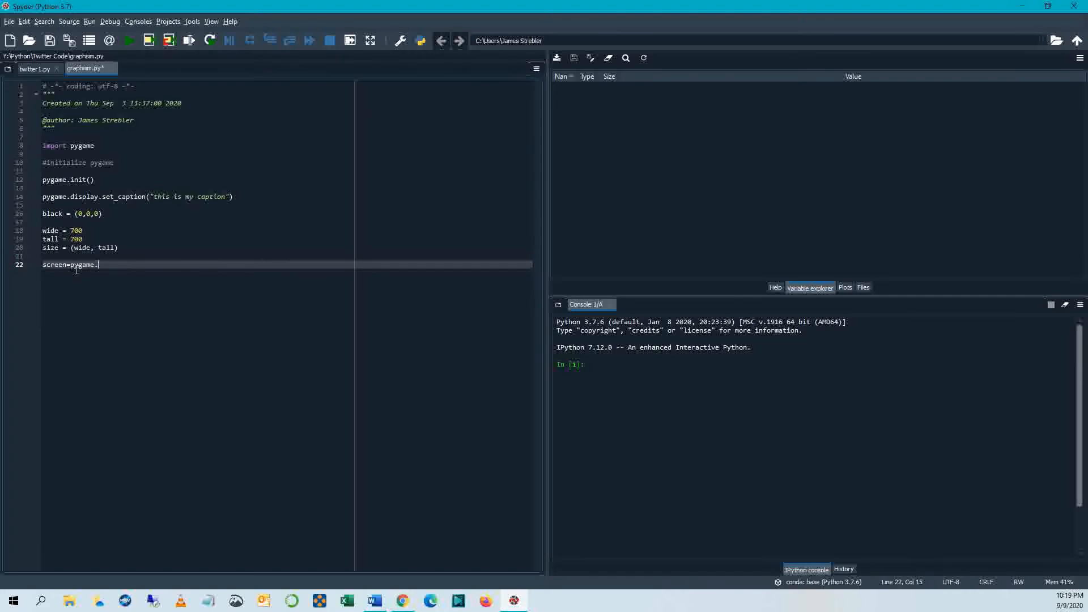
pyautogui.write('display.set_')
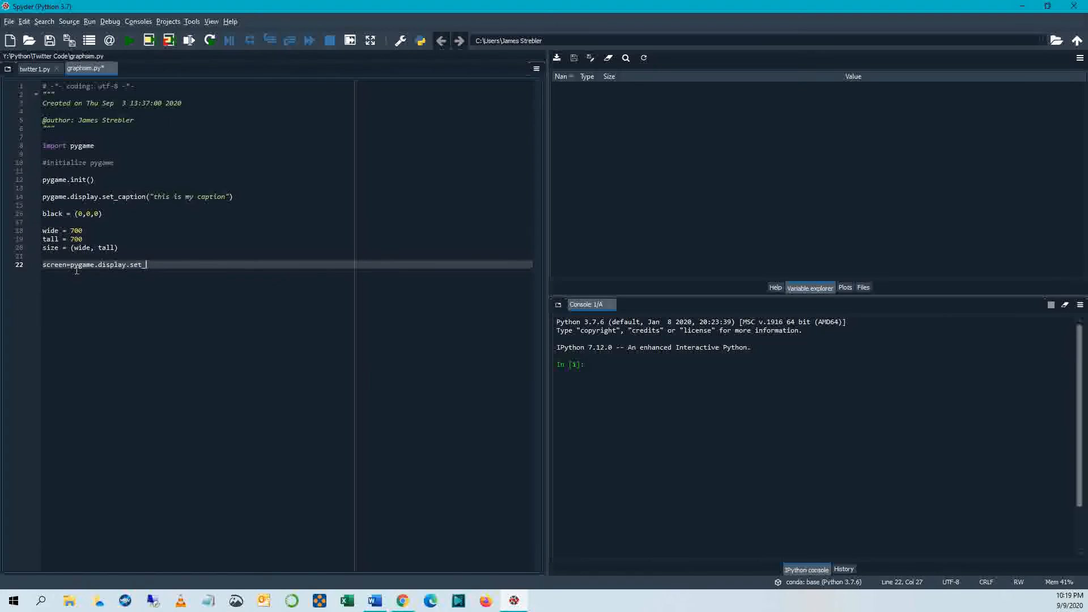
pyautogui.write('mode(size)')
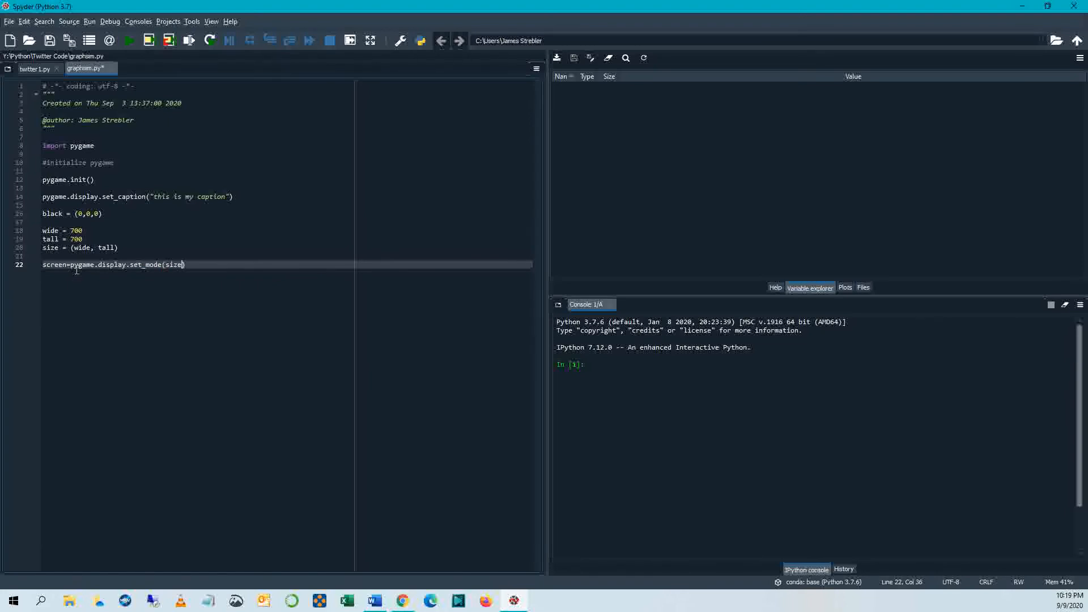
pyautogui.press('enter')
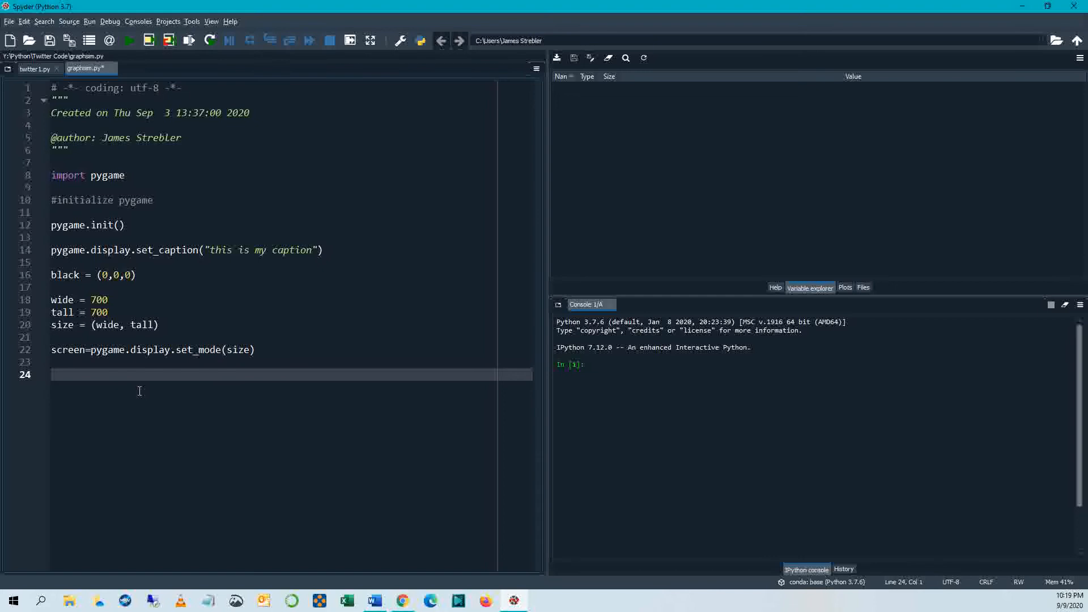
pyautogui.moveTo(93, 387)
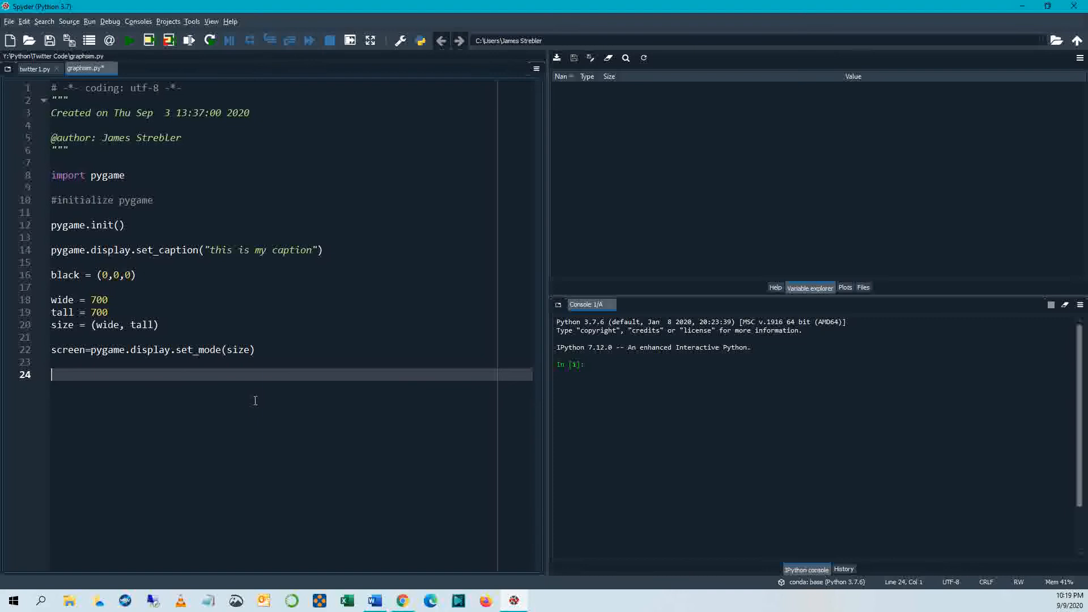
# Step: Add done = False and clock = pygame.time.Clock()
pyautogui.write('done = Fal')
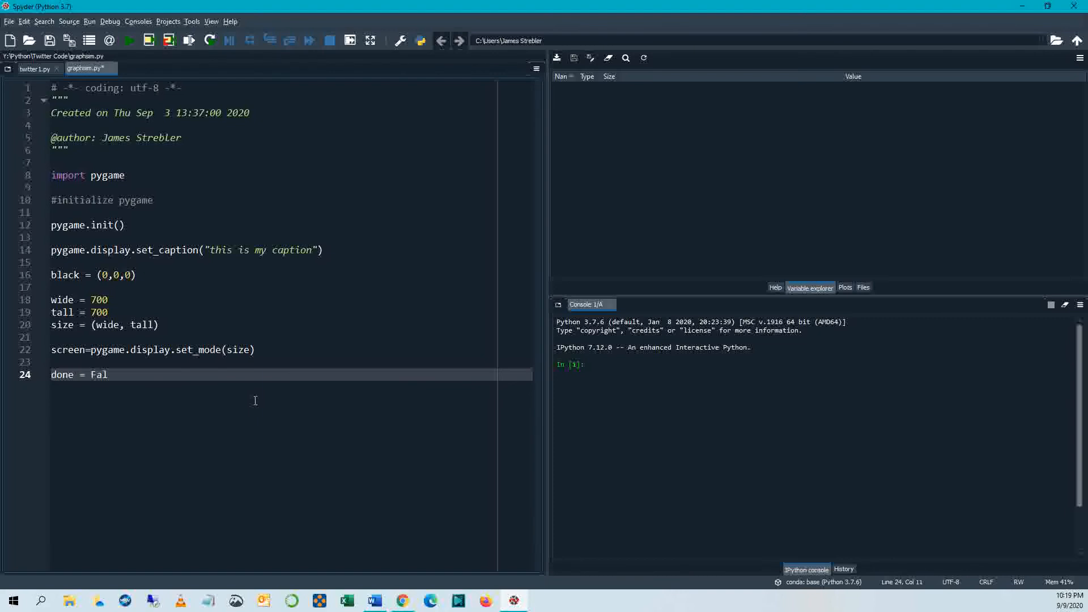
pyautogui.write('se')
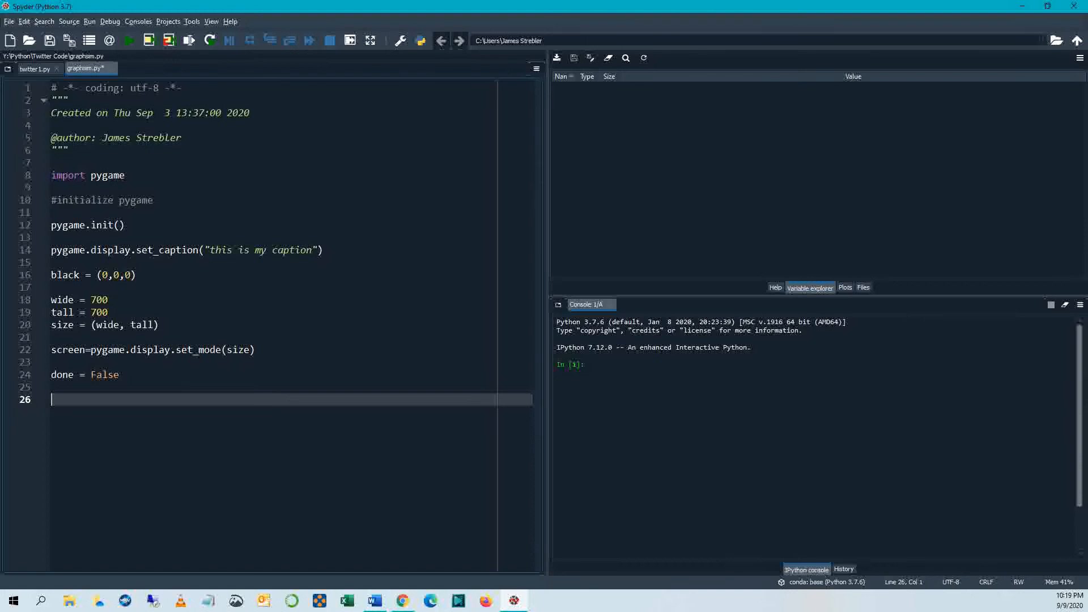
pyautogui.moveTo(95, 455)
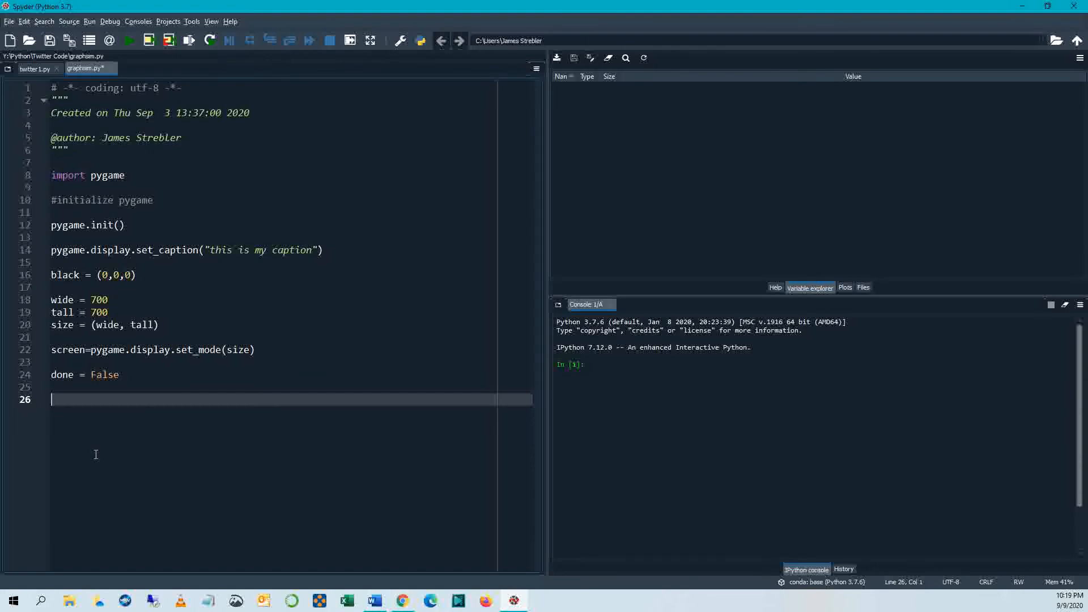
pyautogui.write('clco')
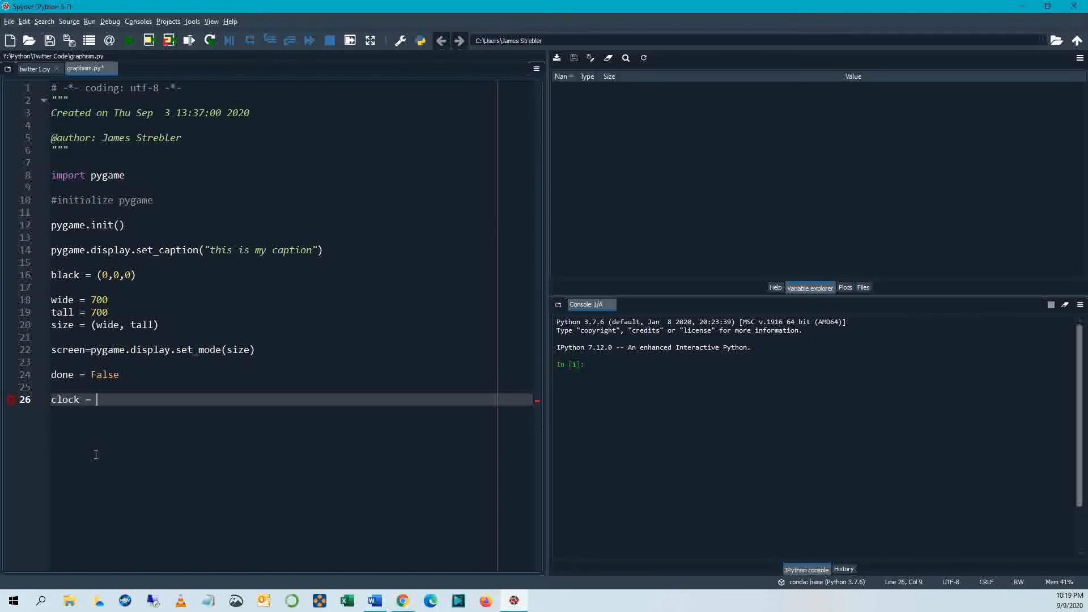
pyautogui.write('pygame')
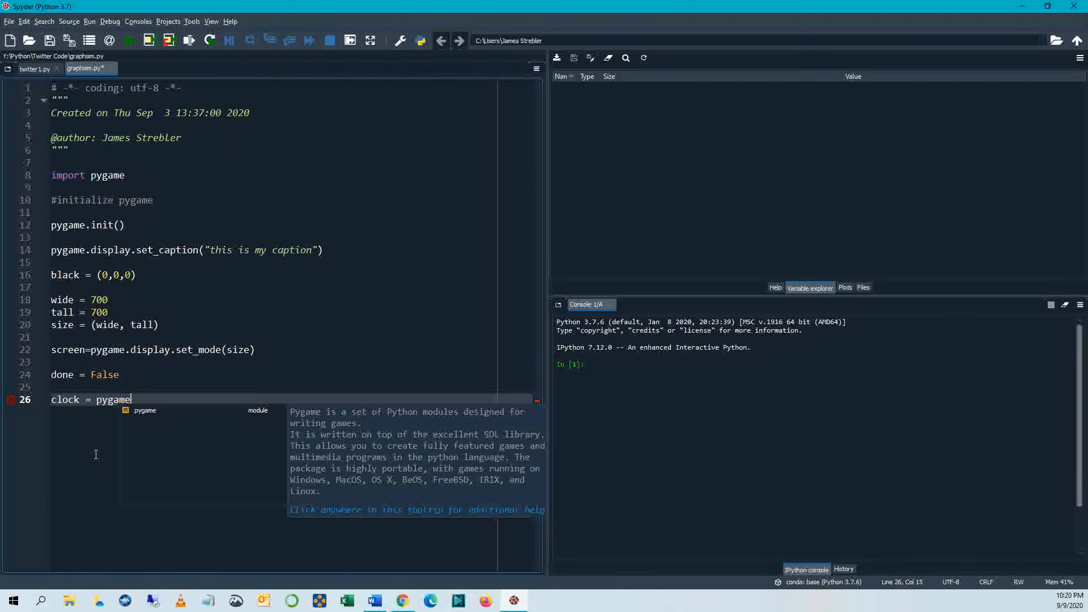
pyautogui.write('.time.')
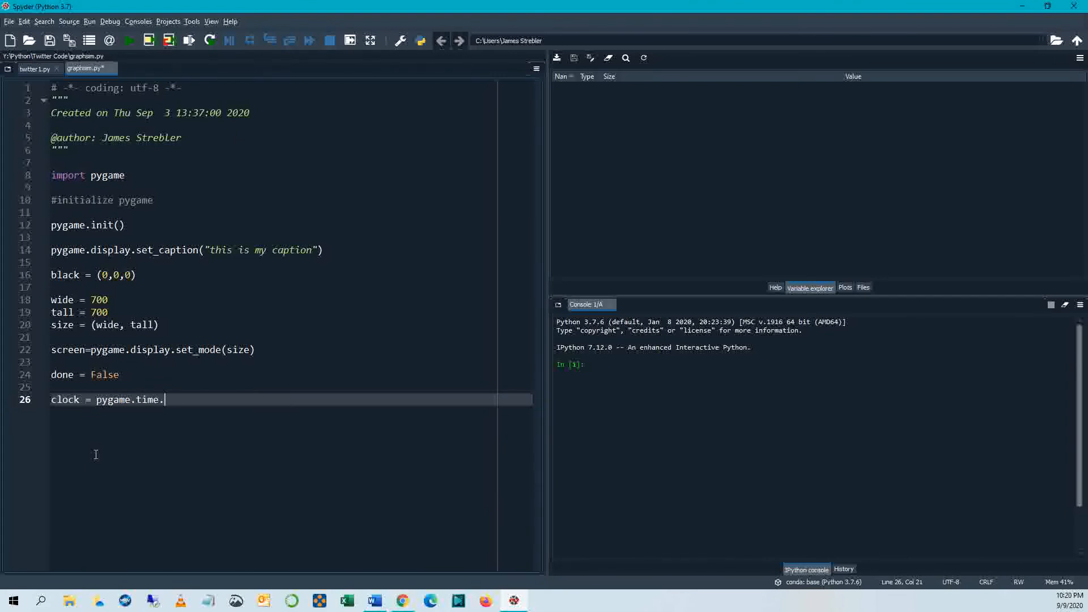
pyautogui.write('Clock()')
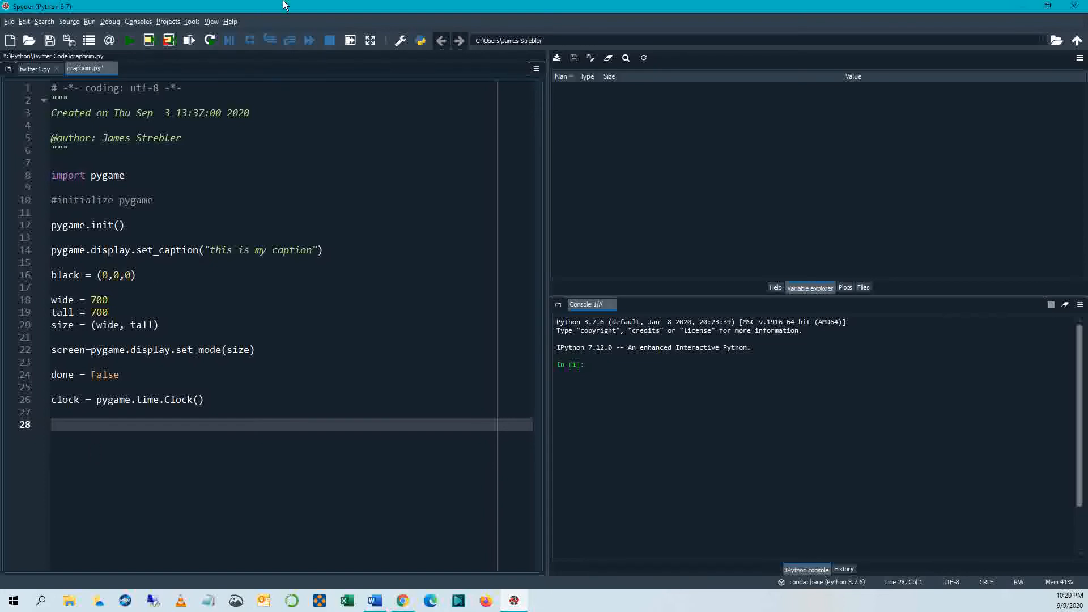
# Step: Run the script, move the black pygame window aside and close it when unresponsive
pyautogui.click(128, 40)
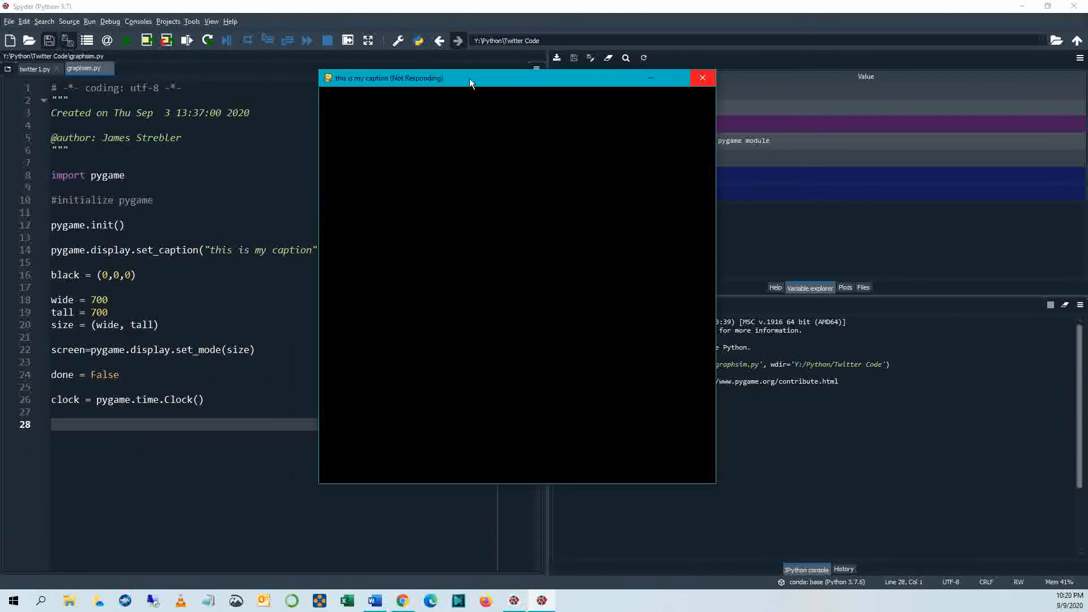
pyautogui.moveTo(470, 79); pyautogui.dragTo(611, 99)
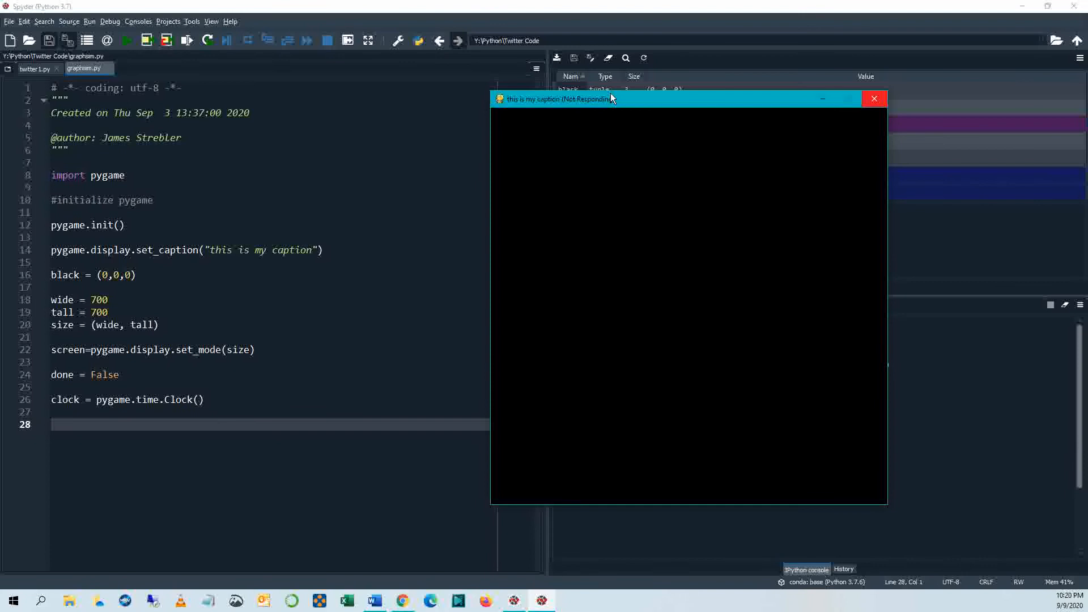
pyautogui.moveTo(615, 287)
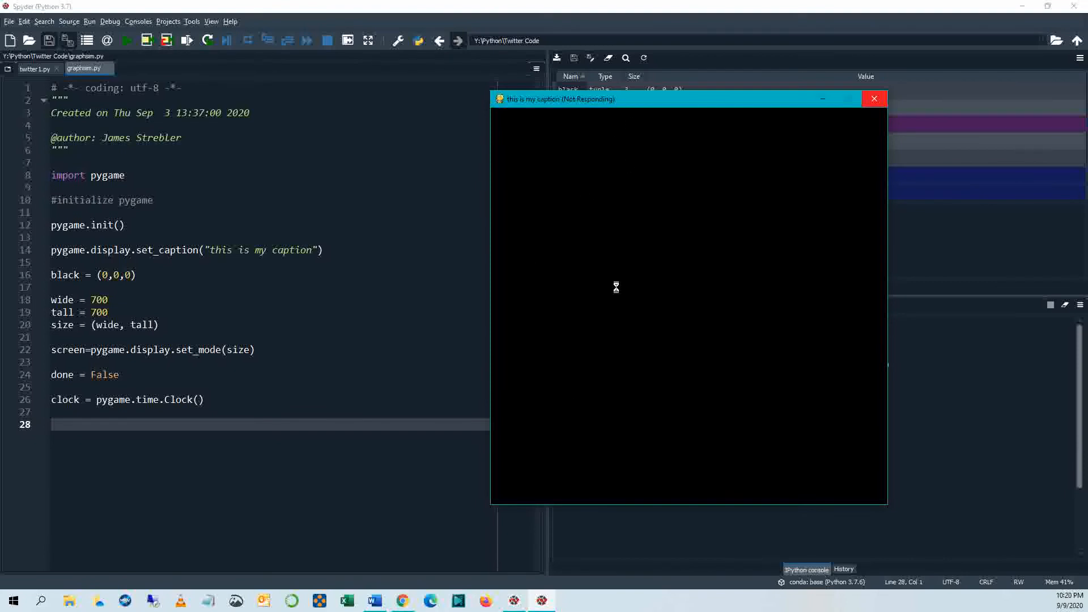
pyautogui.moveTo(861, 111)
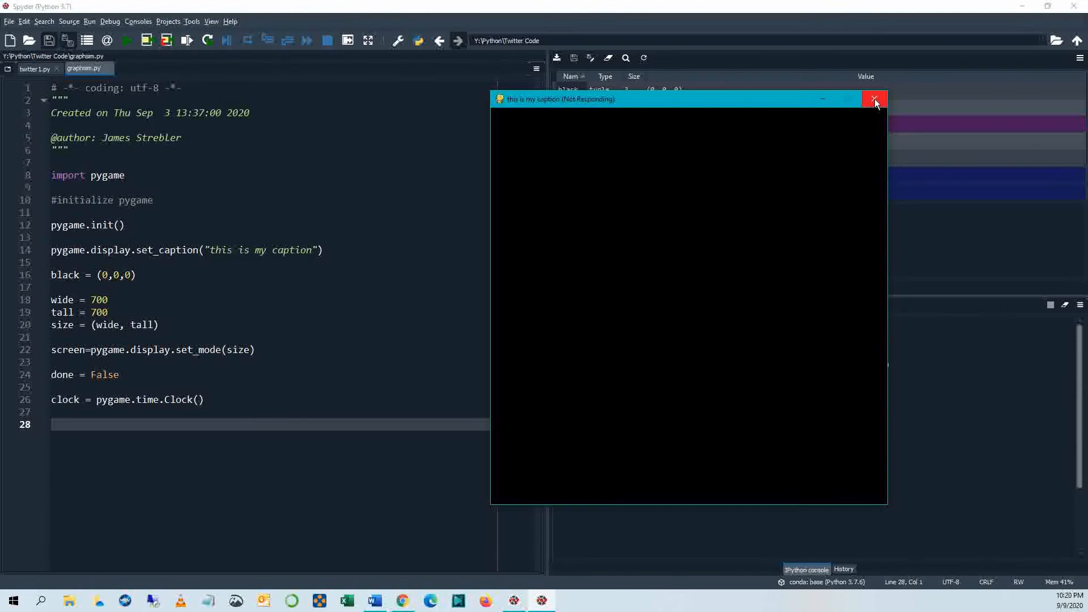
pyautogui.click(874, 98)
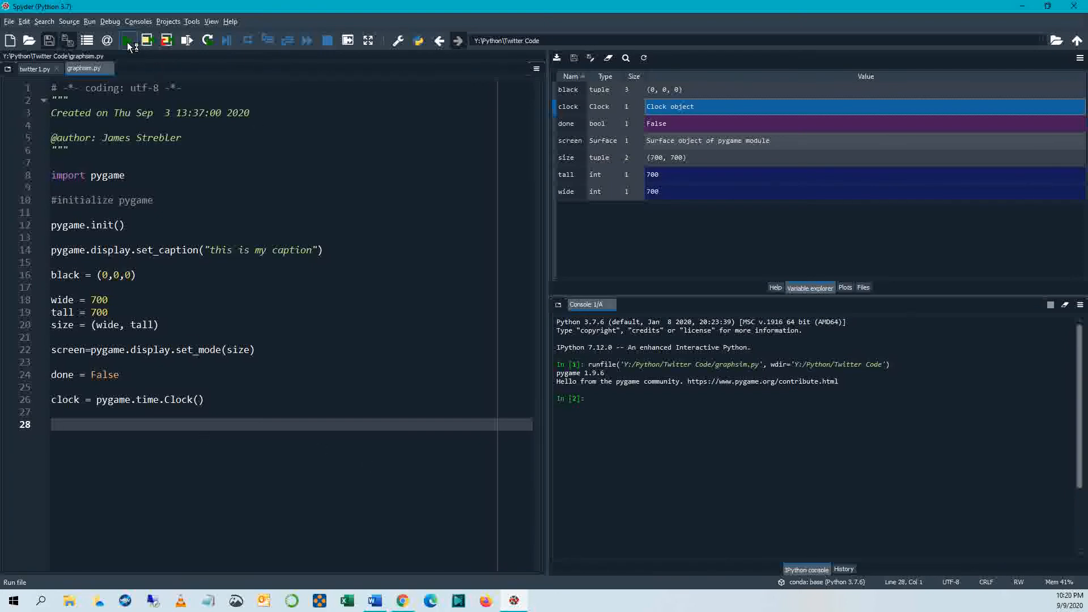
# Step: Rerun graphsim.py from the toolbar so the black captioned window reopens
pyautogui.click(128, 41)
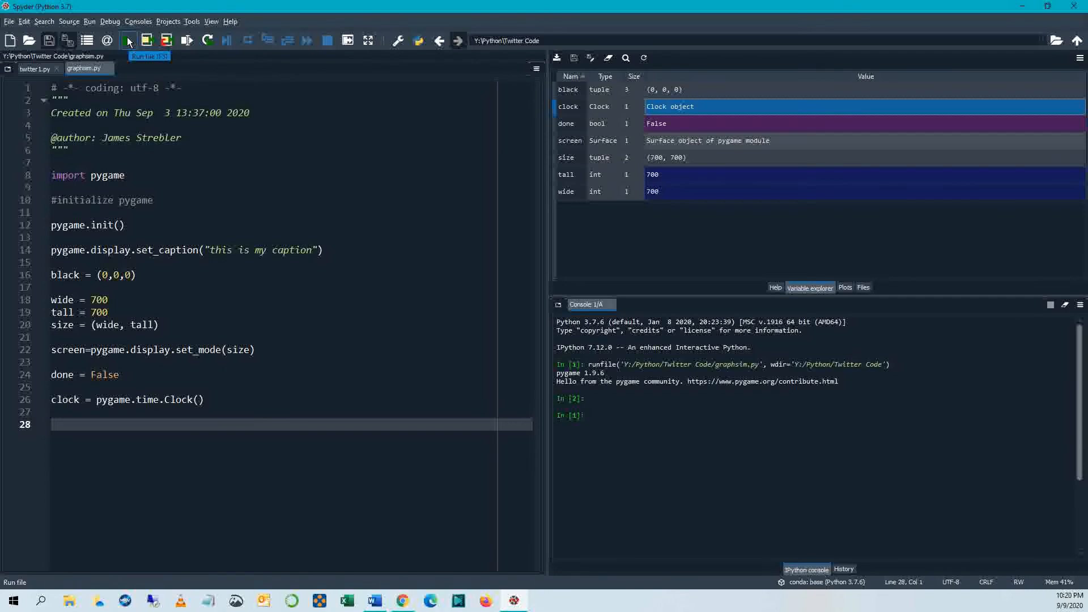
pyautogui.click(128, 41)
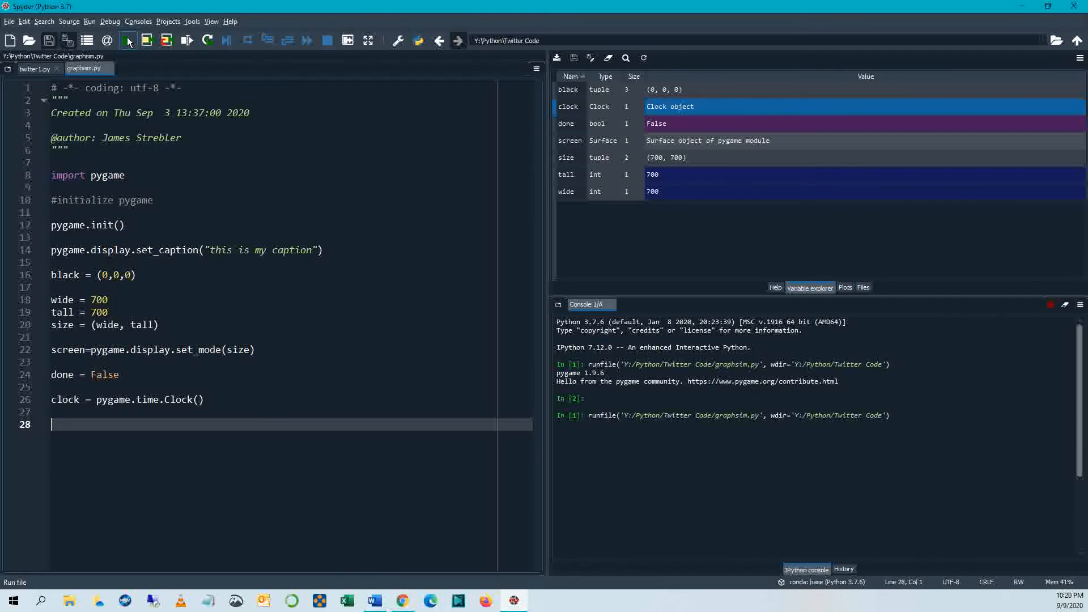
pyautogui.click(128, 39)
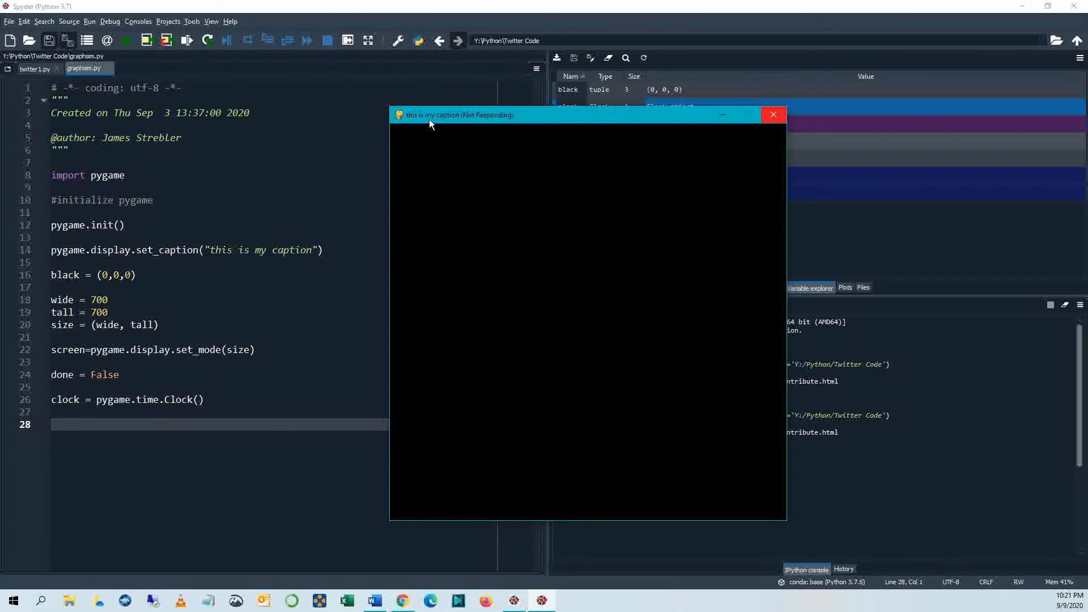
pyautogui.moveTo(559, 118)
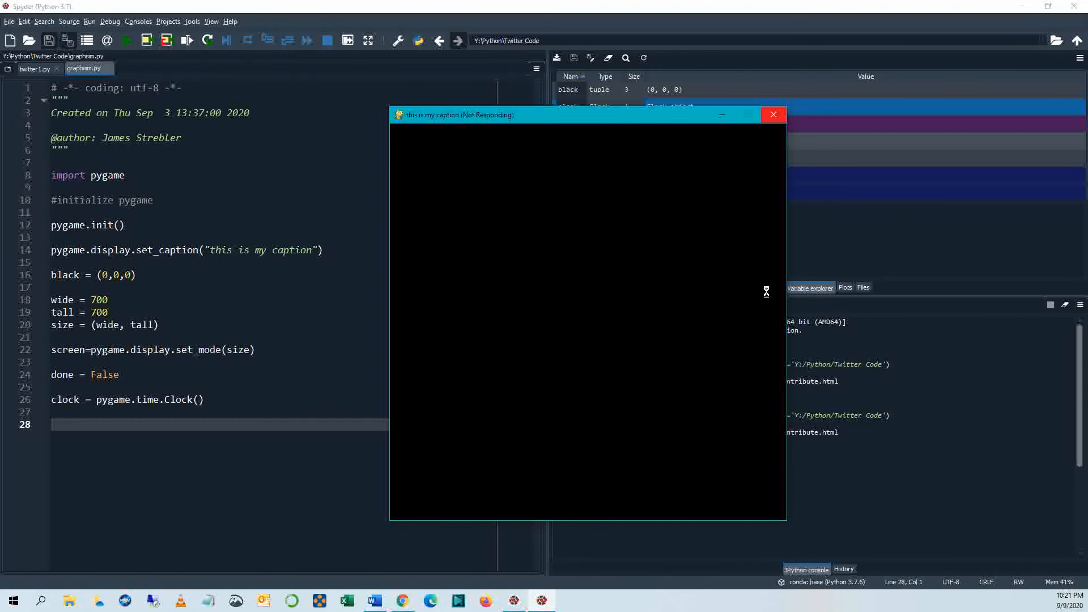
pyautogui.moveTo(579, 501)
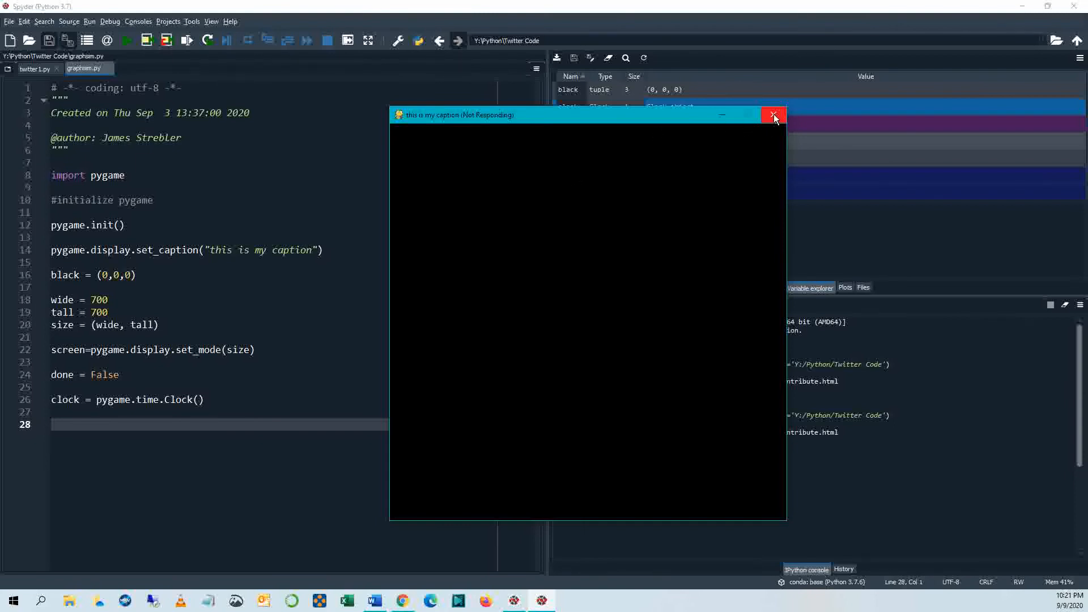
# Step: Close the frozen pygame window, forcing the not-responding program to quit
pyautogui.click(773, 115)
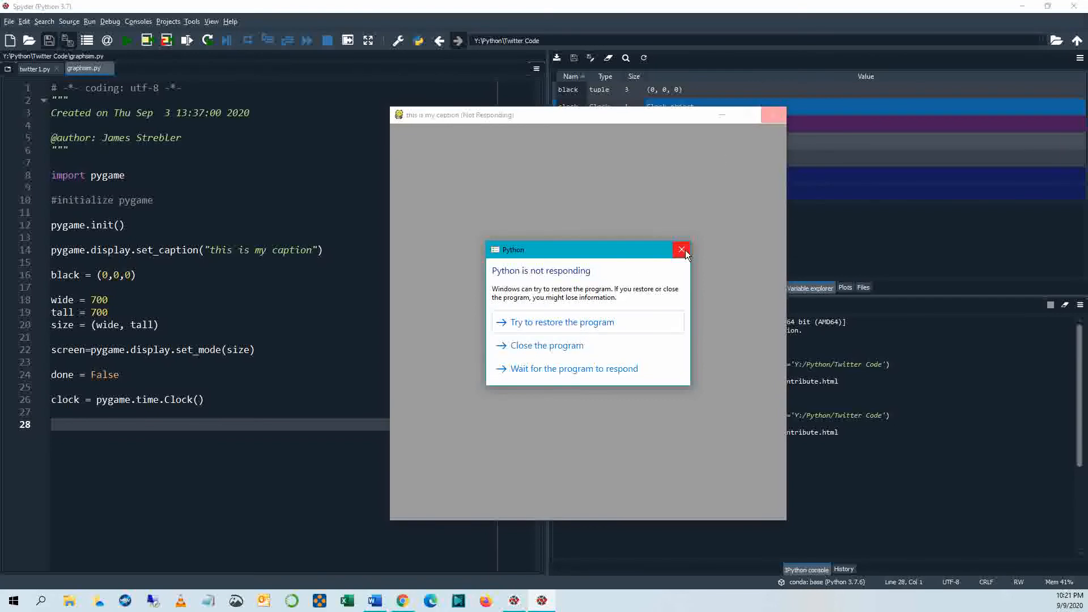
pyautogui.click(681, 250)
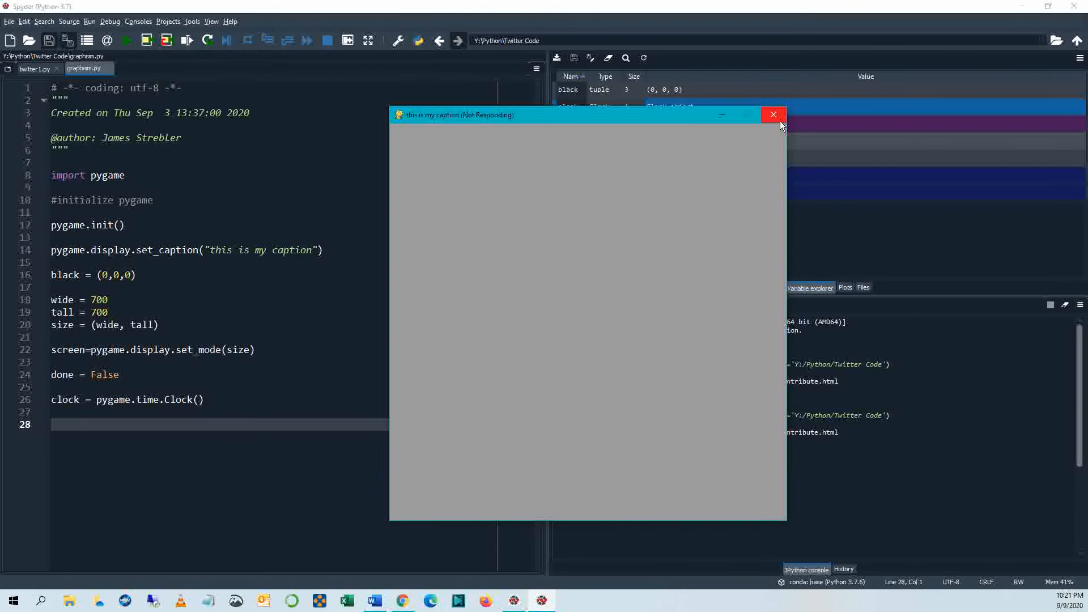
pyautogui.moveTo(774, 114)
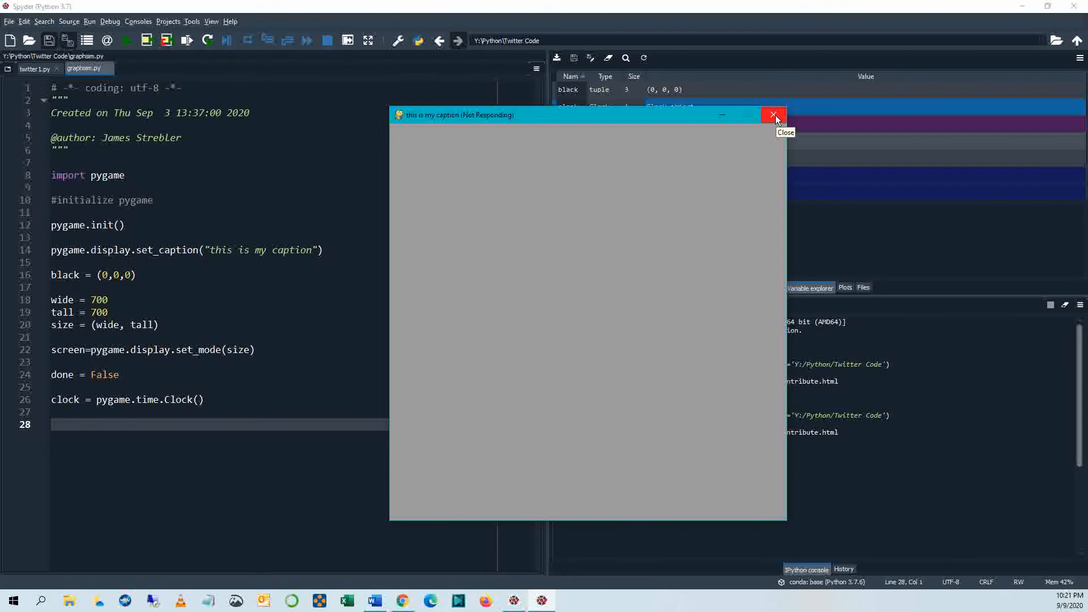
pyautogui.click(773, 115)
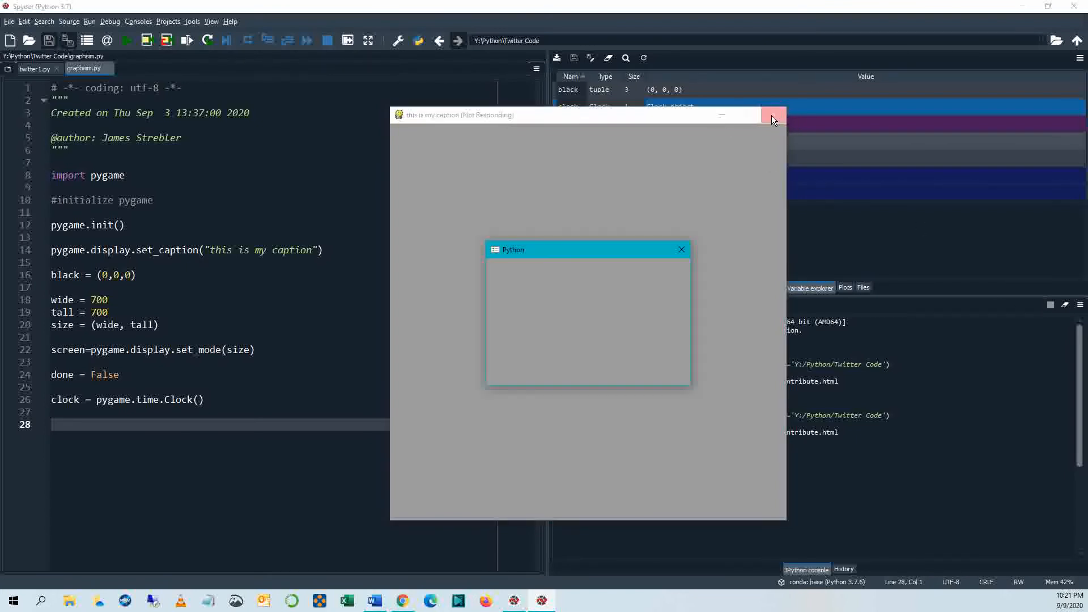
pyautogui.click(681, 250)
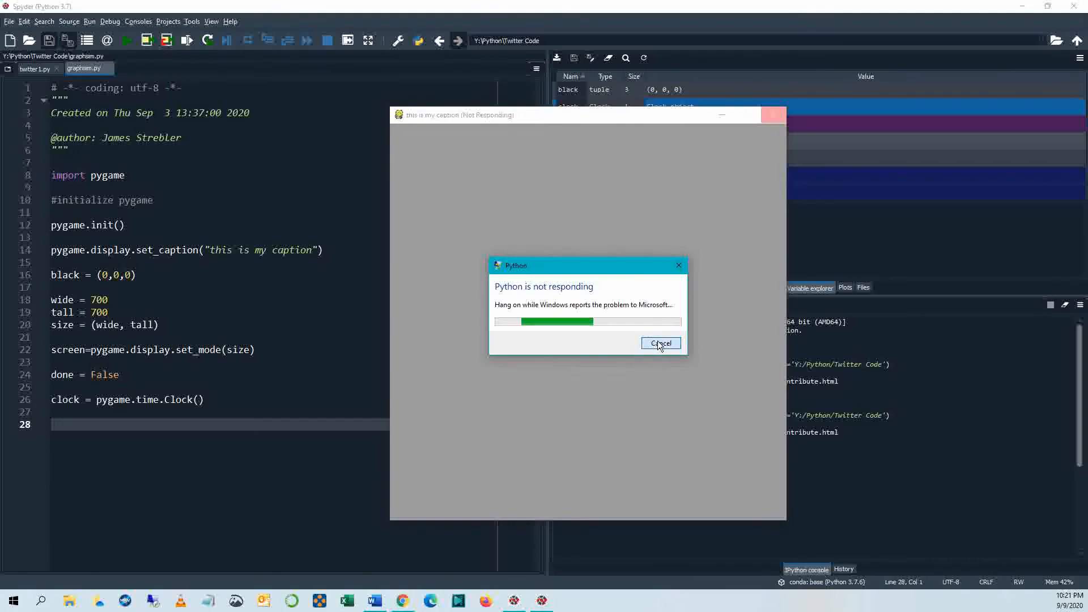
pyautogui.moveTo(580, 309)
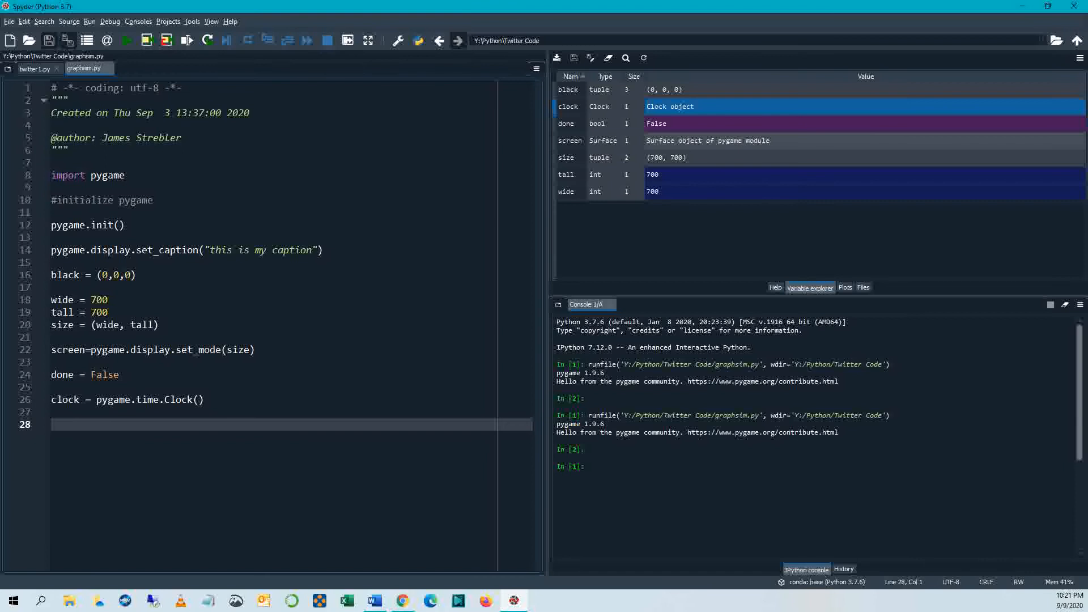
# Step: Start a 'while not done:' loop after the clock and return to the done flag line
pyautogui.write('while not')
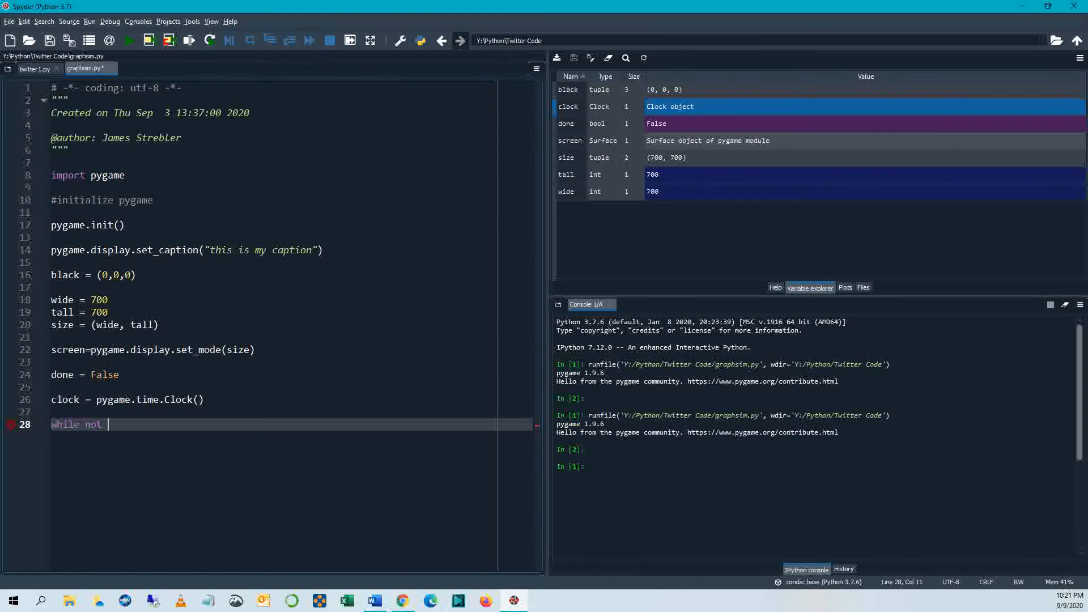
pyautogui.write('done:')
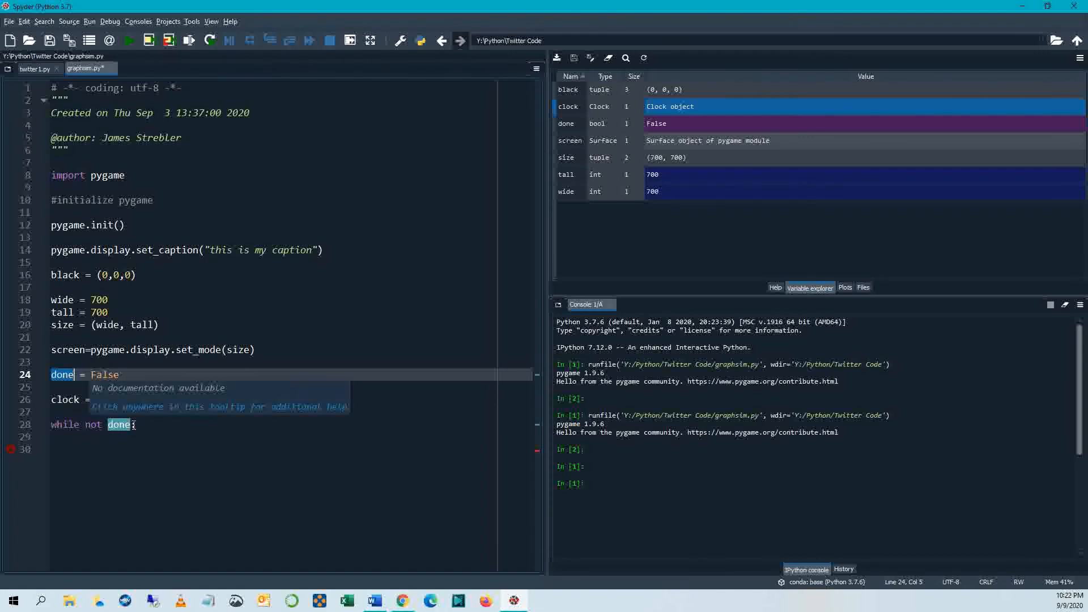
pyautogui.write('pygame.time.Clock()')
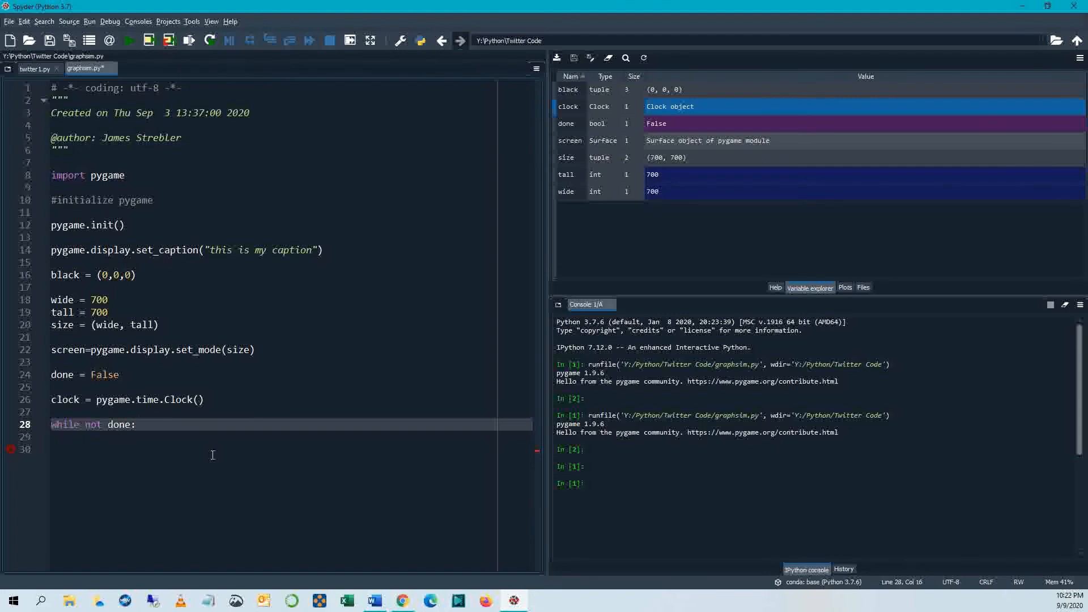
pyautogui.click(136, 424)
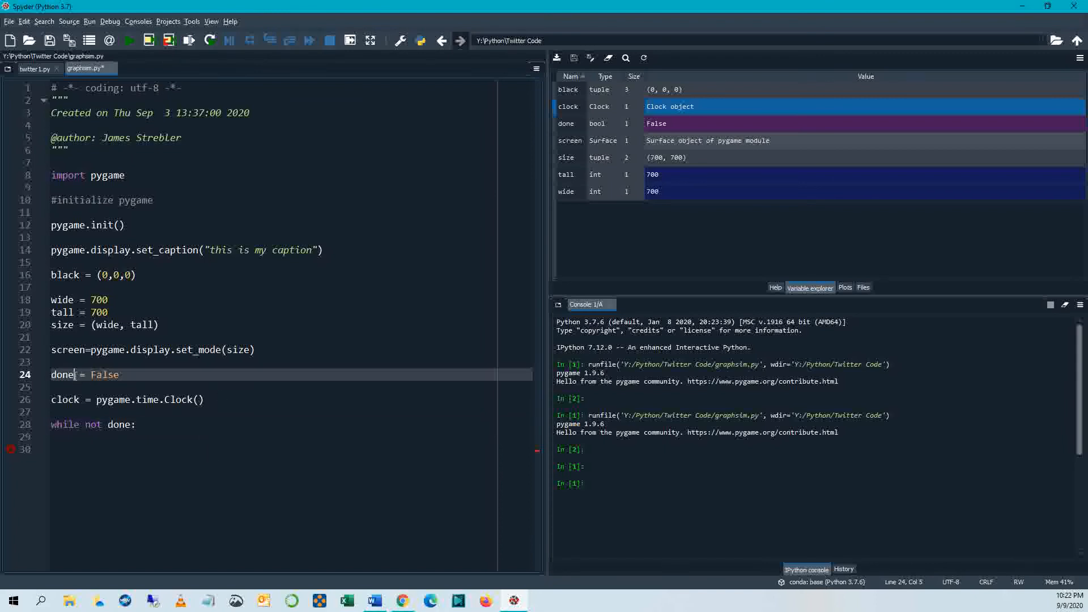
# Step: Rename the done flag to run and set it to True
pyautogui.write('p')
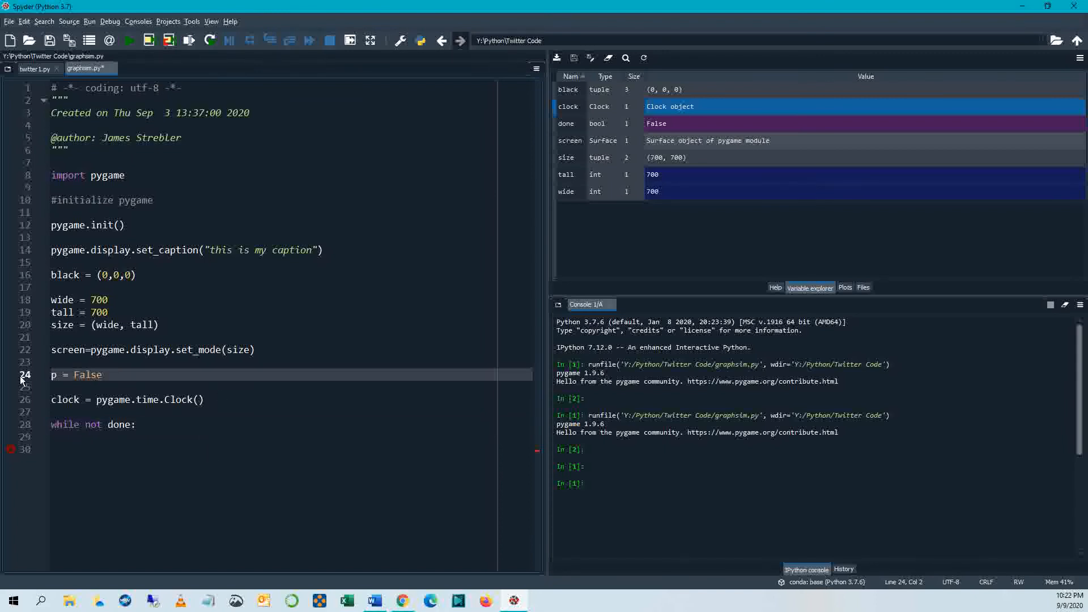
pyautogui.write('oe')
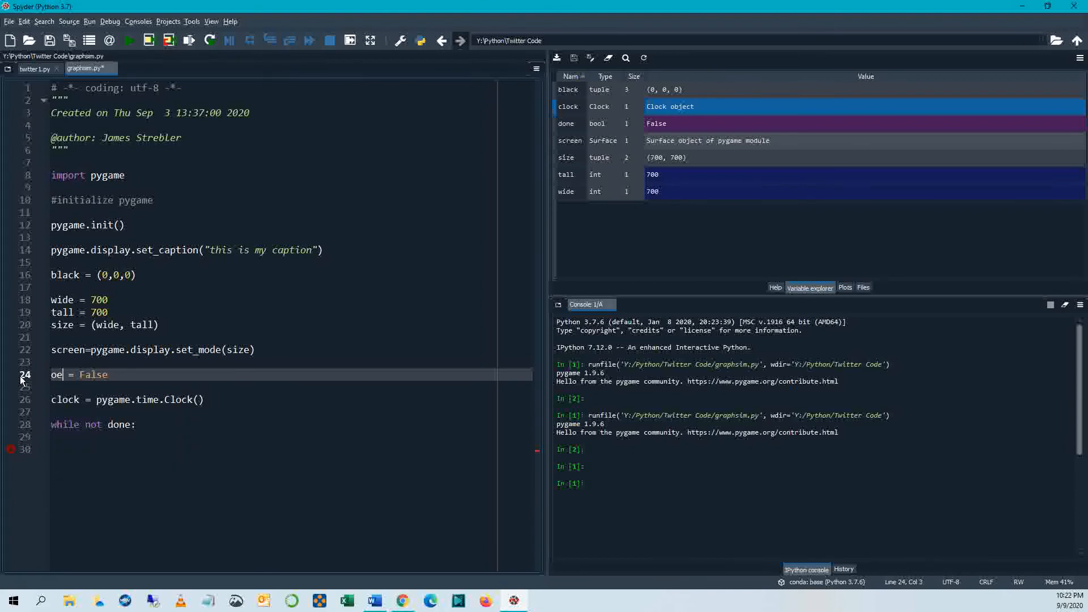
pyautogui.write('e')
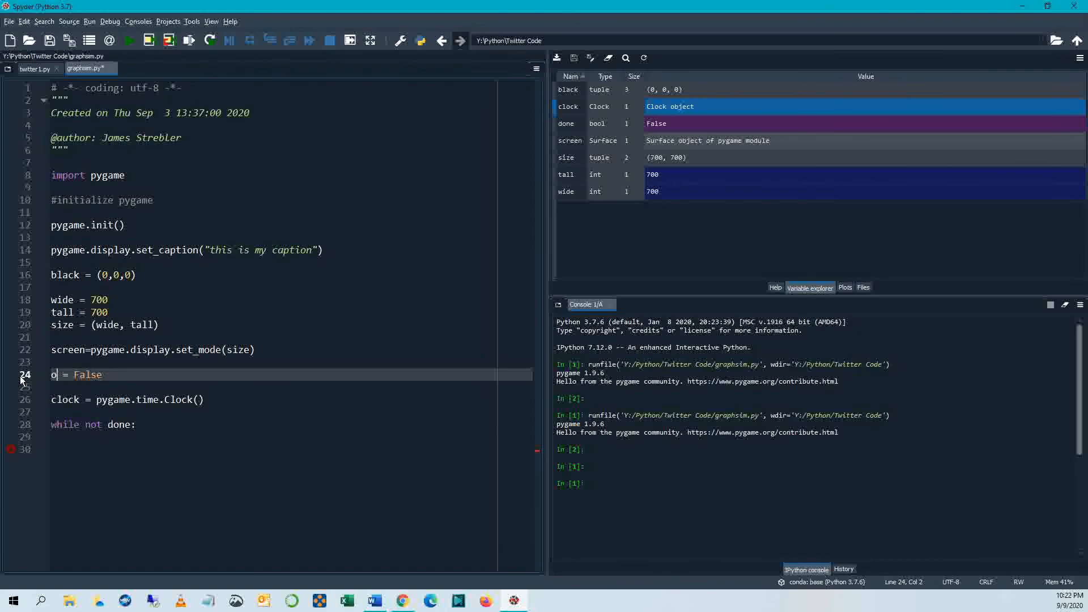
pyautogui.write('u')
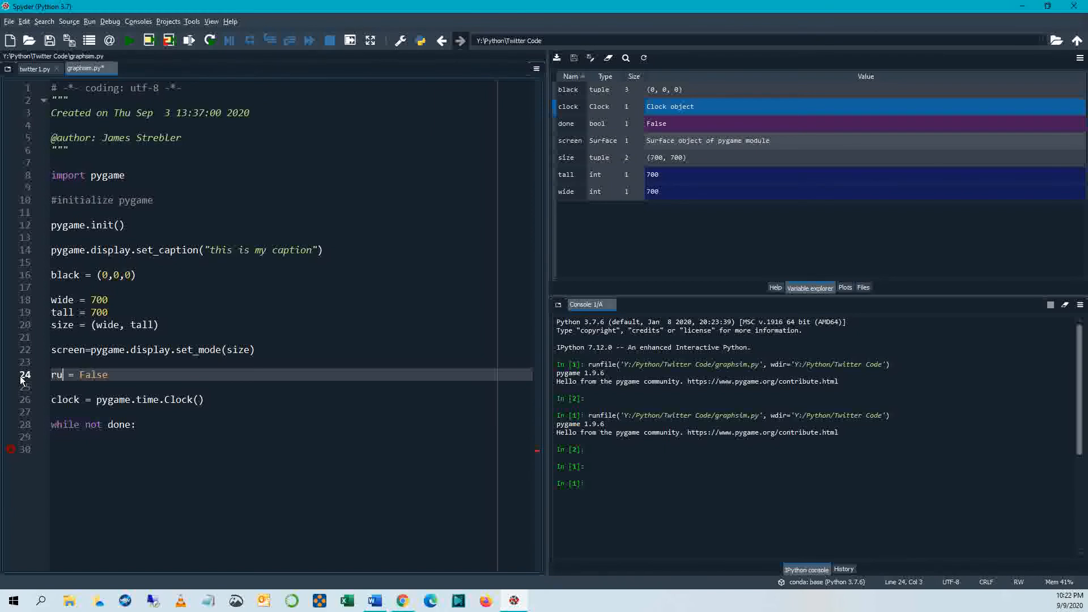
pyautogui.write('n')
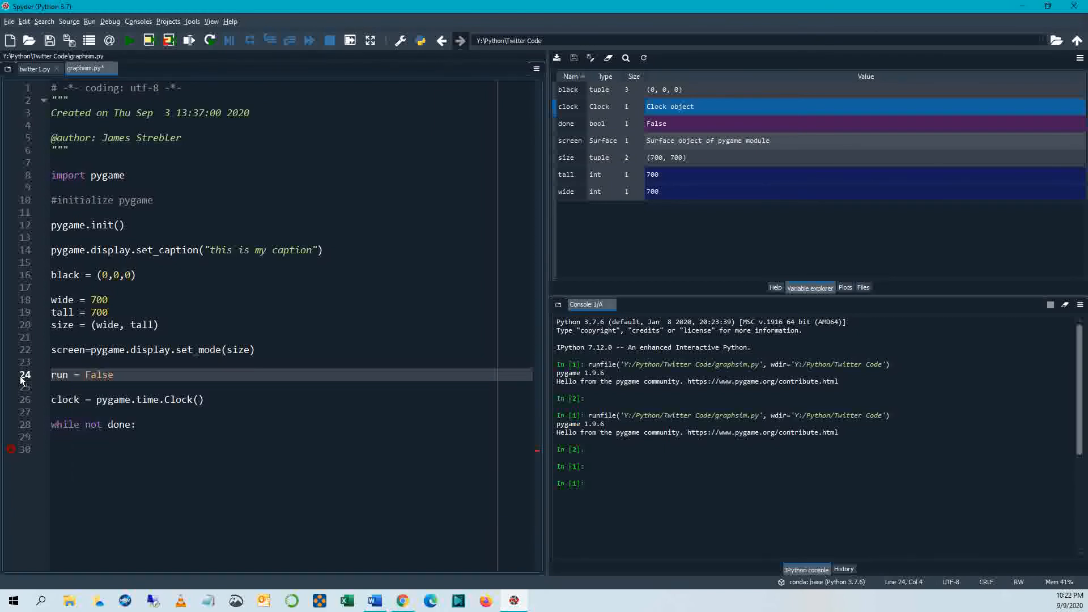
pyautogui.doubleClick(60, 375)
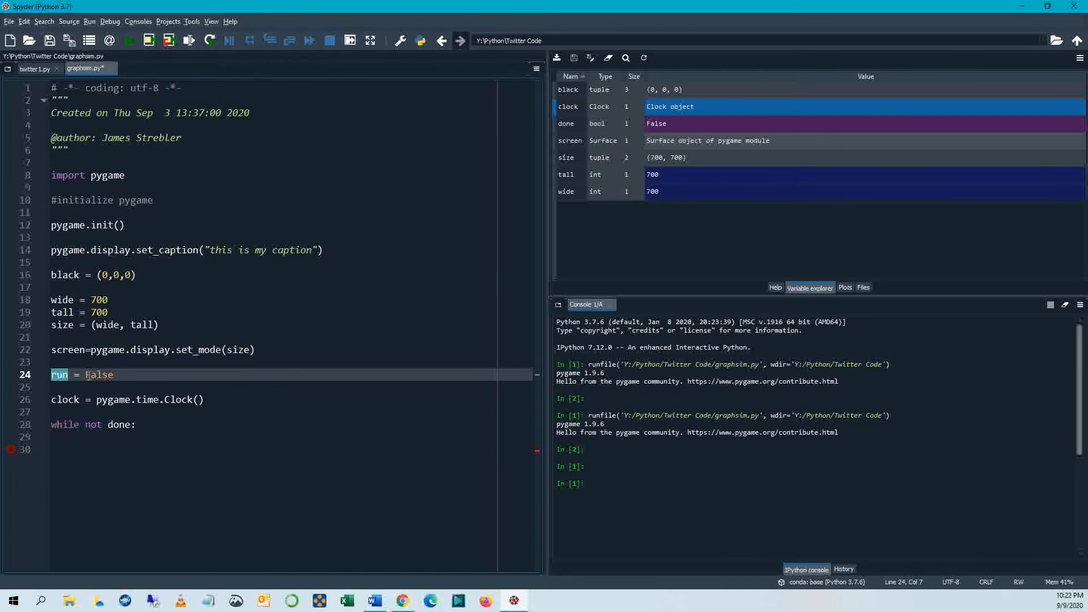
pyautogui.write('Tru')
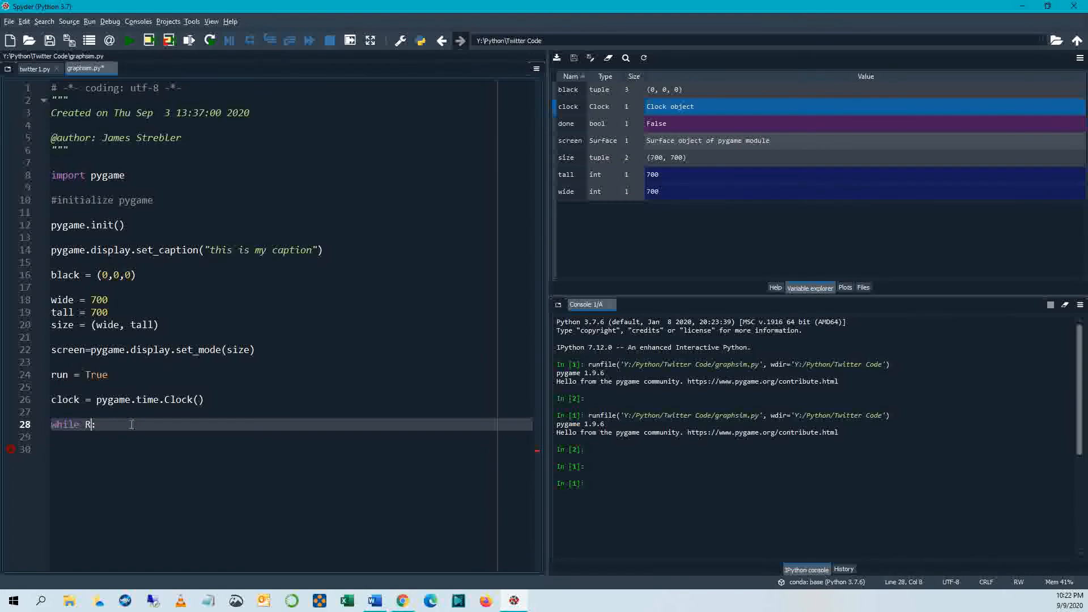
# Step: Change the loop to 'while Run:' and start its indented body
pyautogui.write('un')
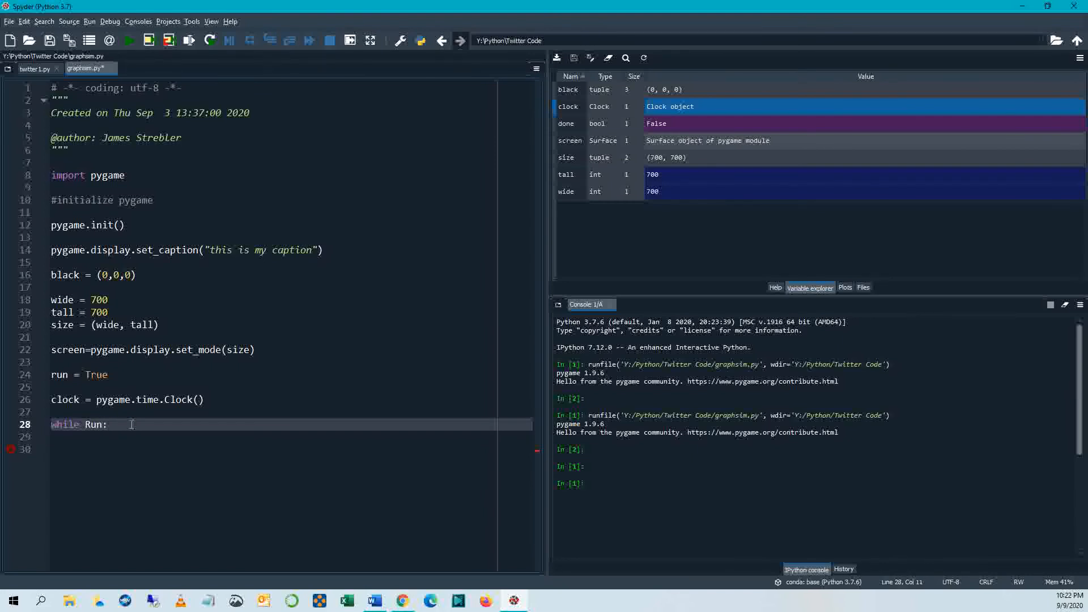
pyautogui.press('enter')
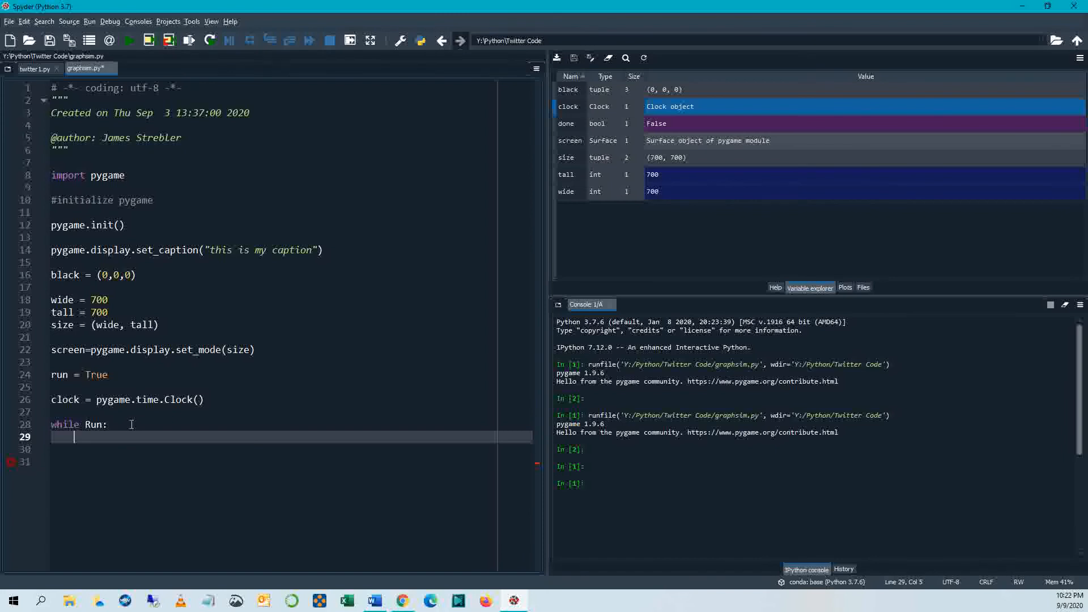
# Step: Write the loop header 'for event in pygame.event.get():'
pyautogui.write('for event in')
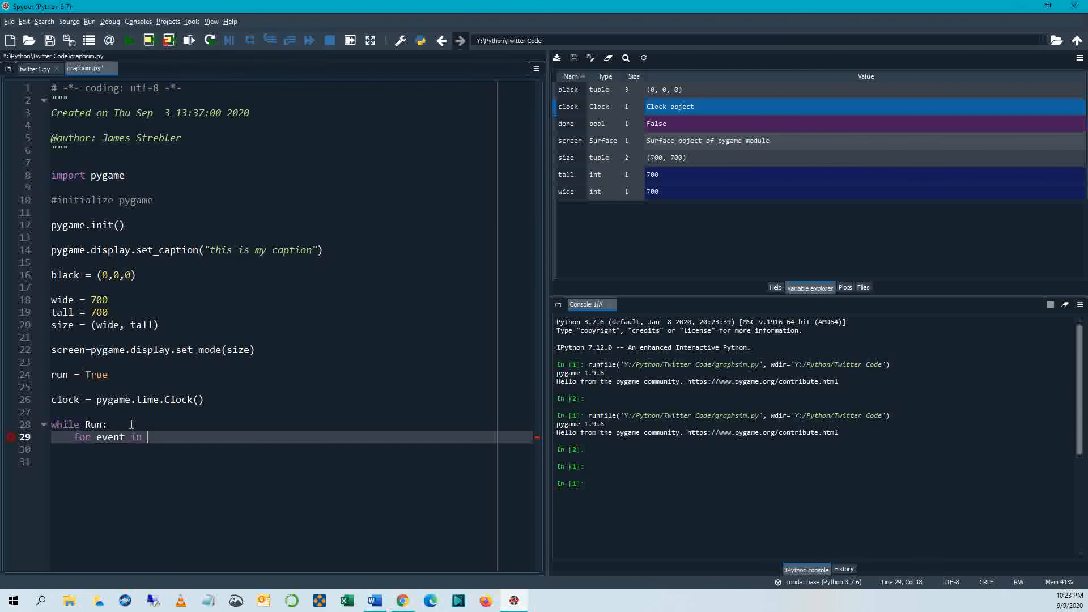
pyautogui.write('pygame>')
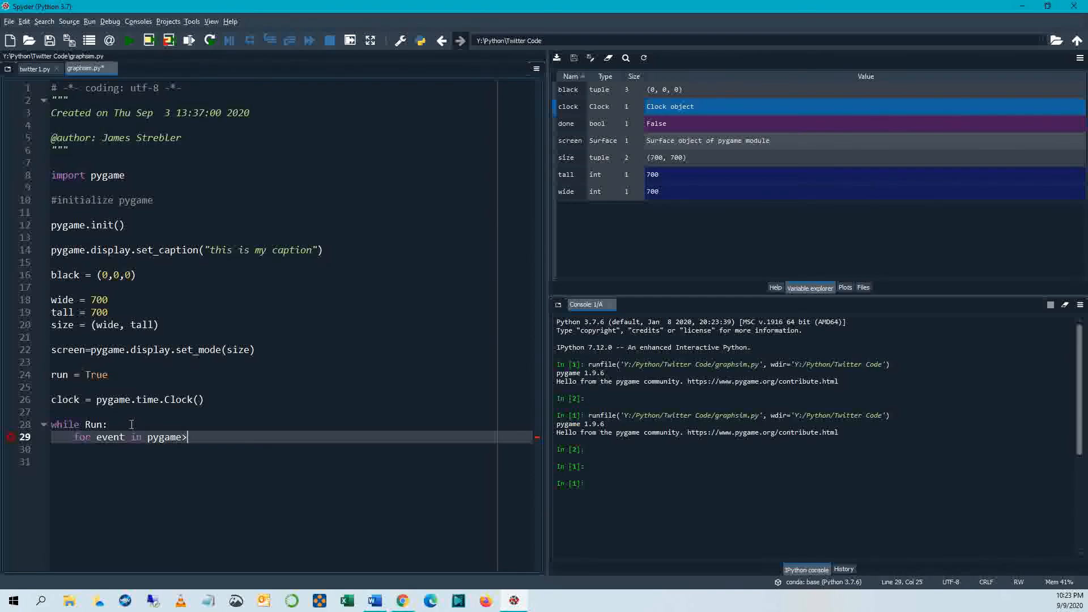
pyautogui.write('event.')
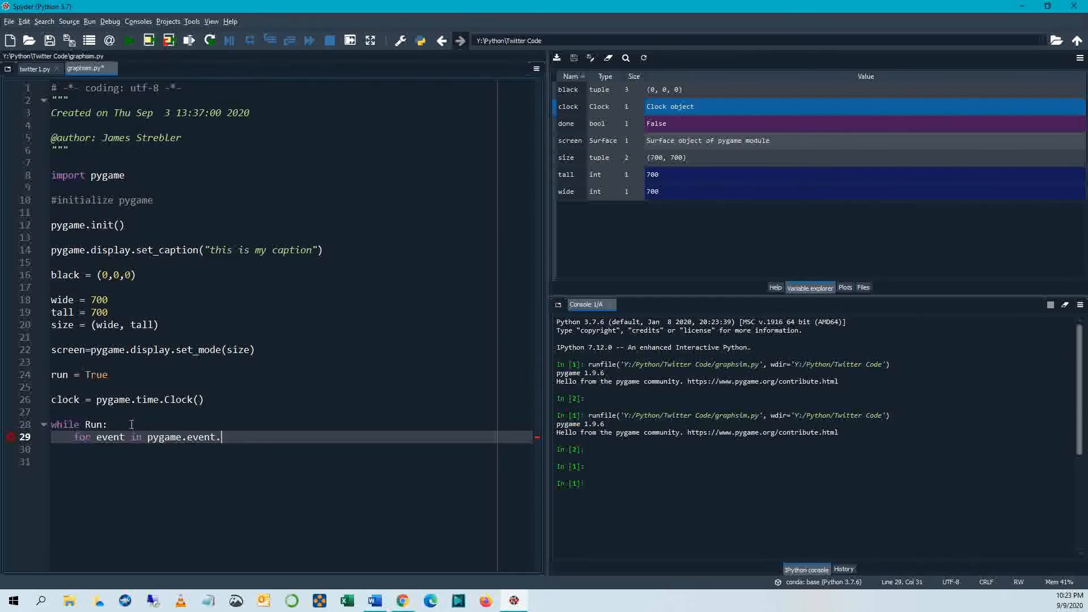
pyautogui.write('get():')
pyautogui.click(292, 449)
pyautogui.write('if event')
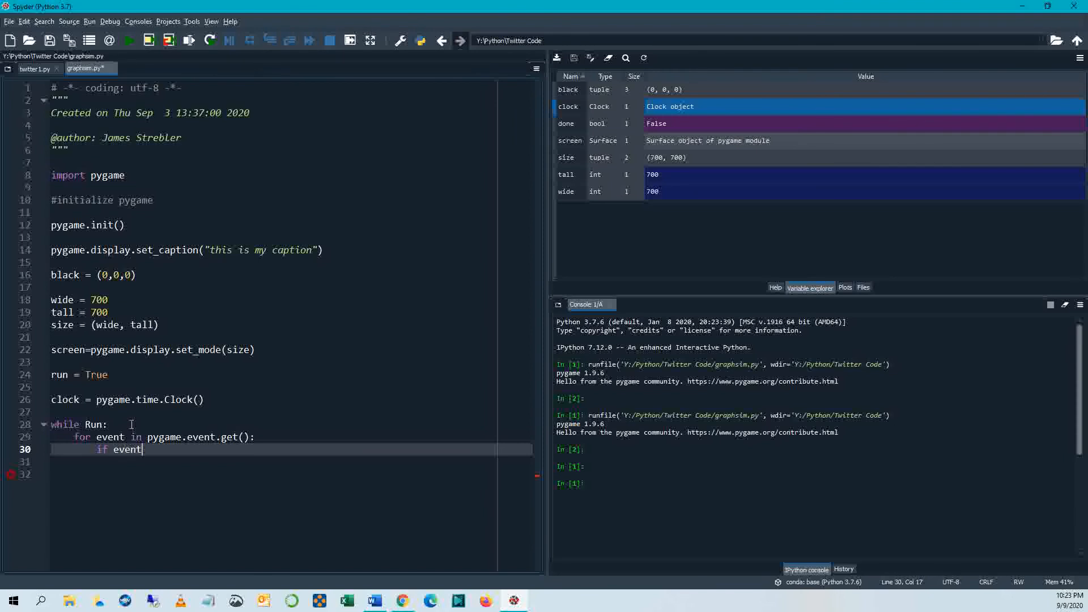
# Step: Add 'if event.type == pygame.QUIT:' with 'run = False' beneath it
pyautogui.write('.type')
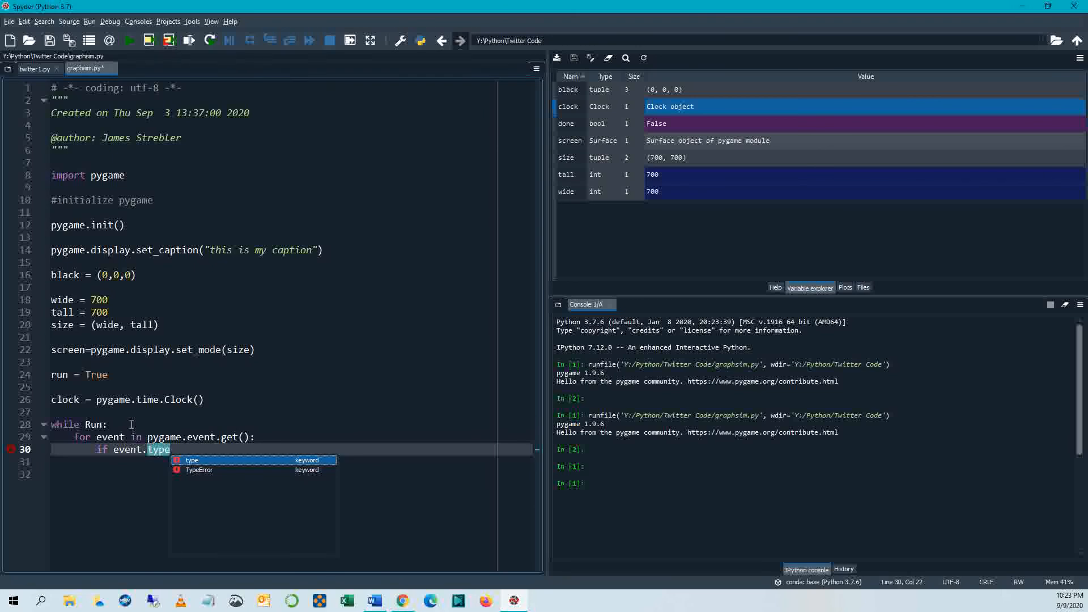
pyautogui.write('==')
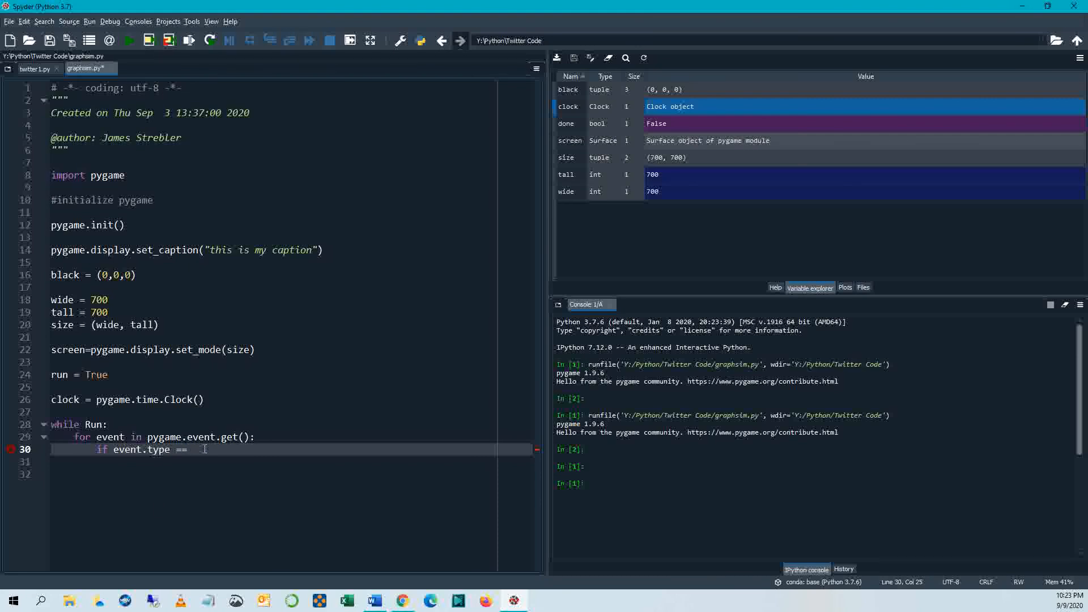
pyautogui.write('pyg')
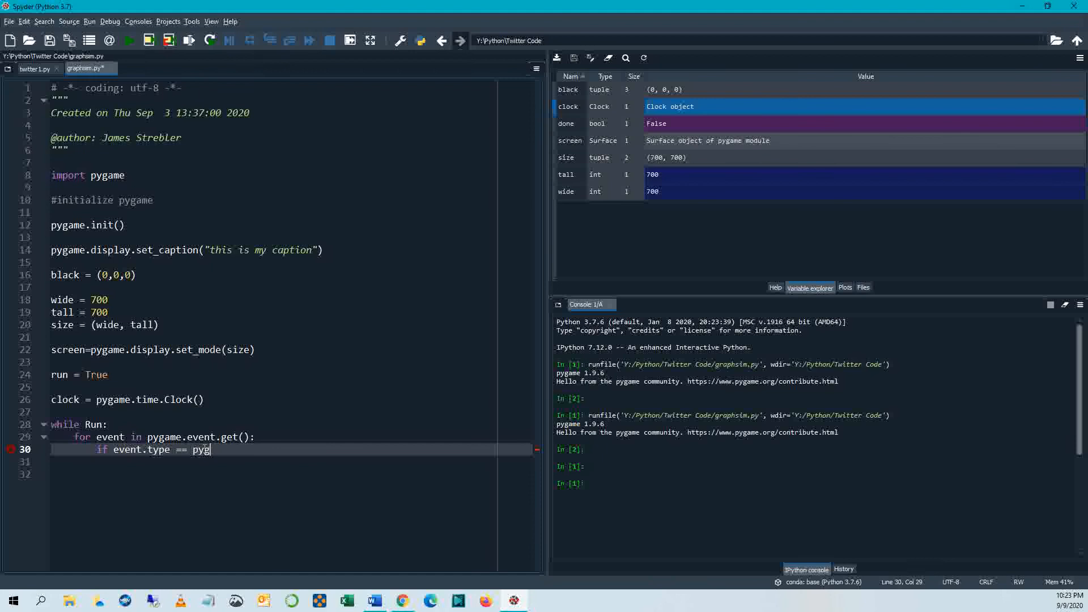
pyautogui.write('ame.QUI')
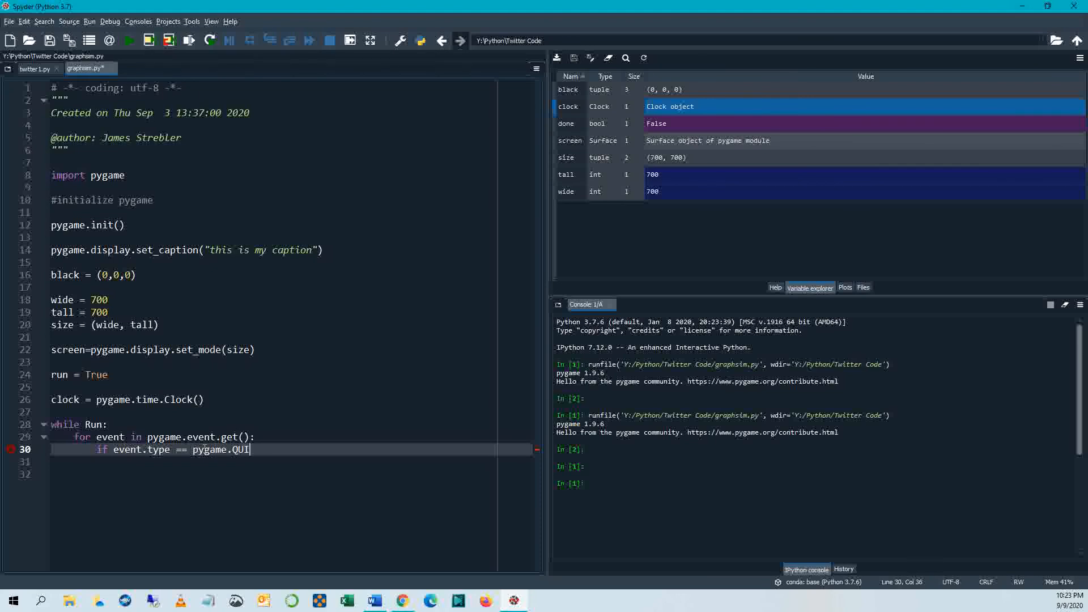
pyautogui.write(':')
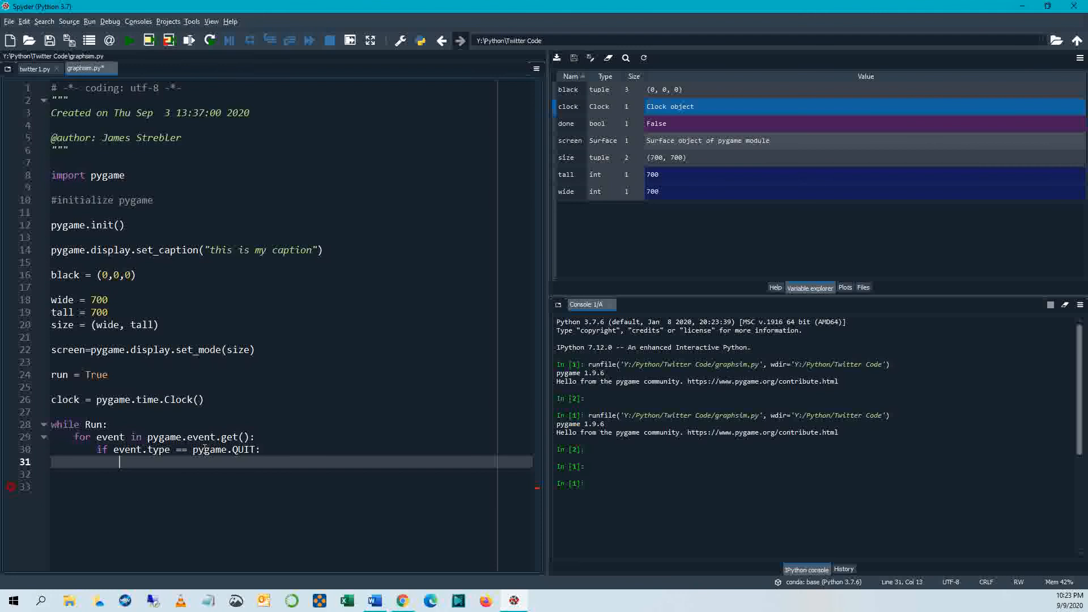
pyautogui.write('run = False')
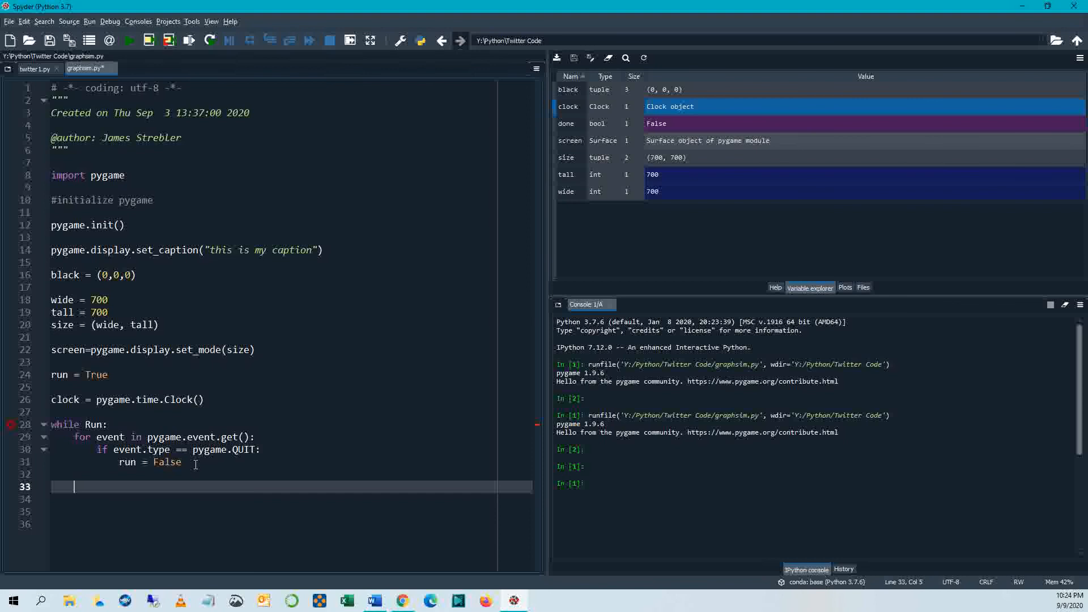
# Step: Add pygame.display.flip() inside the loop to refresh the display
pyautogui.write('py')
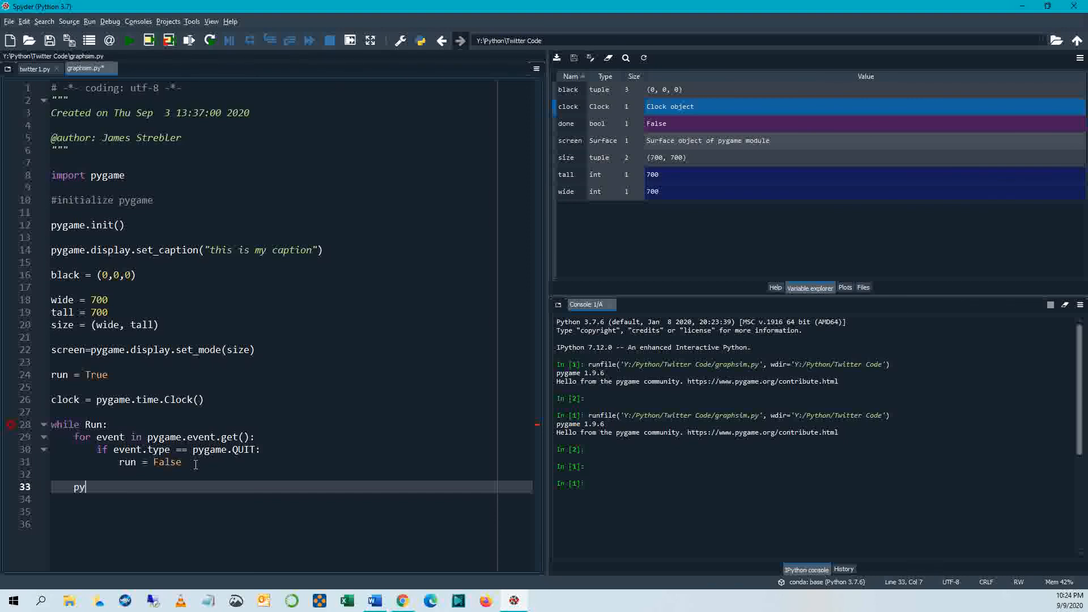
pyautogui.write('game.display()')
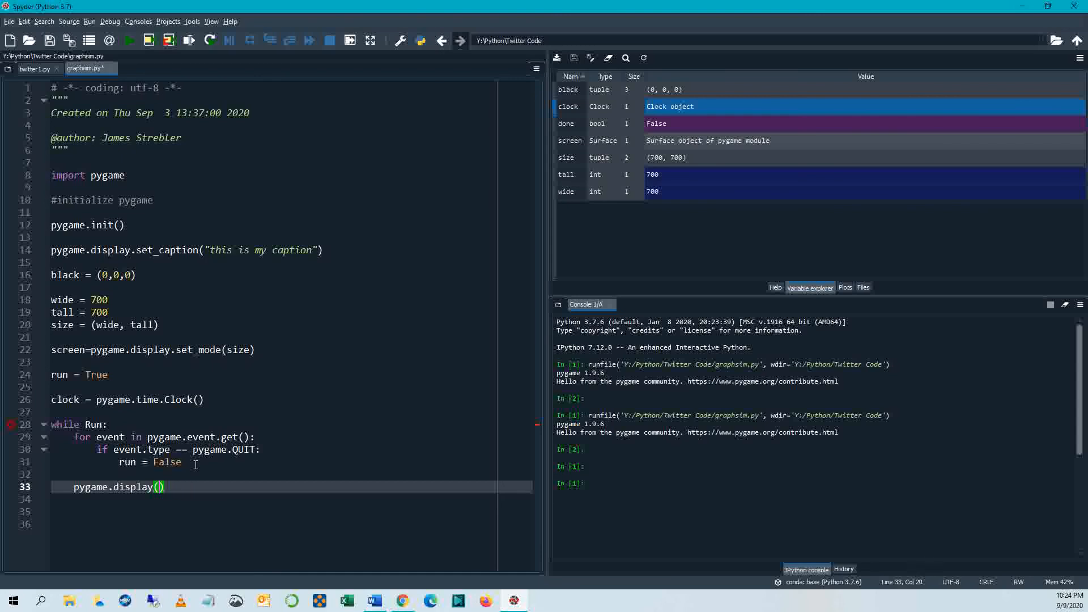
pyautogui.write('flip')
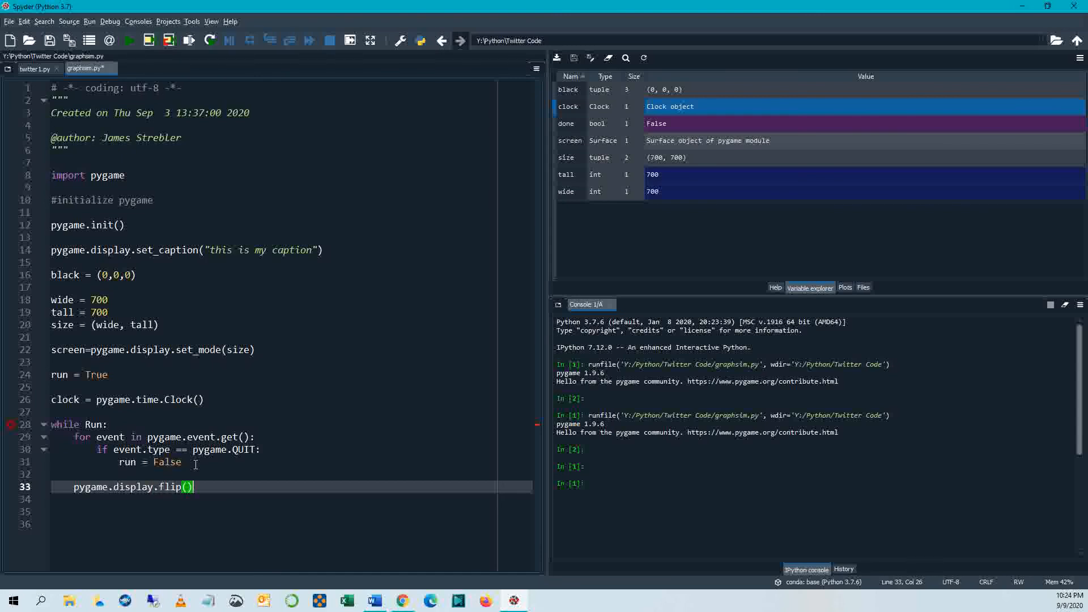
pyautogui.press('enter')
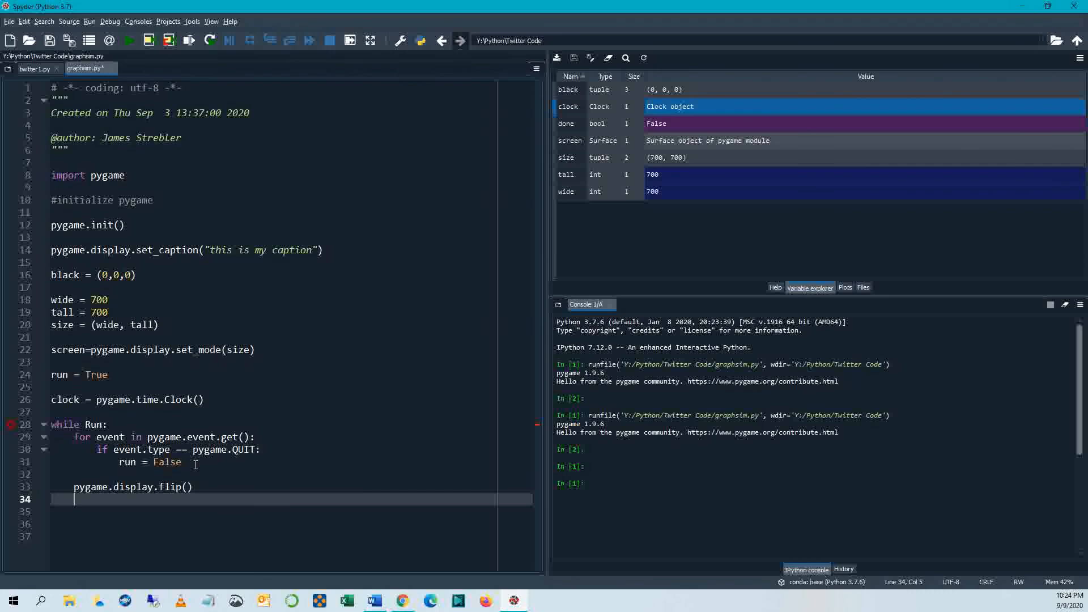
# Step: Add clock.tick(60) in the loop and pygame.quit() after it
pyautogui.write('clic')
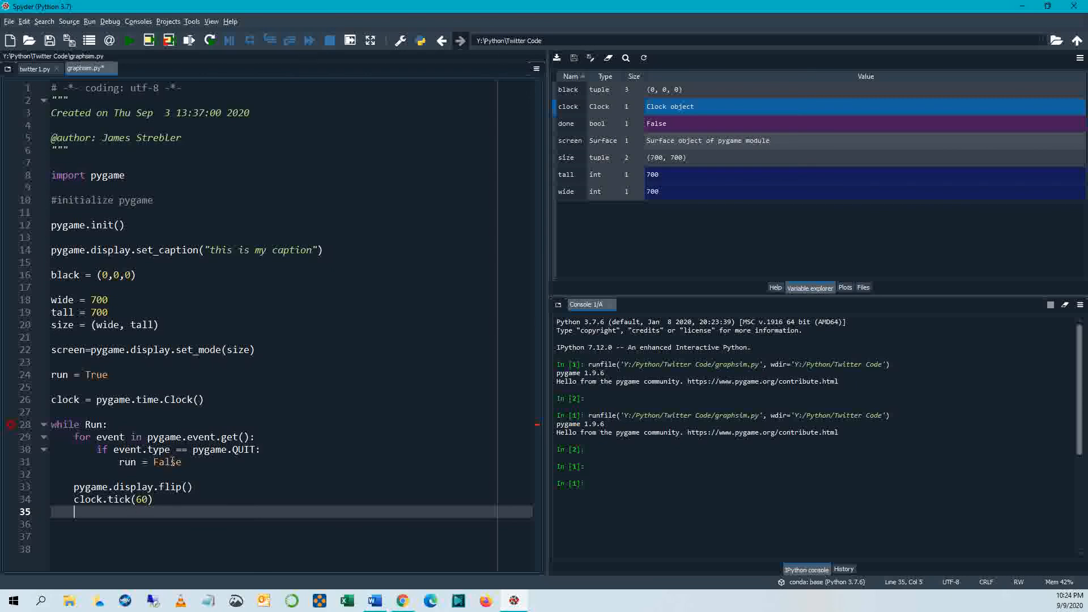
pyautogui.moveTo(151, 380)
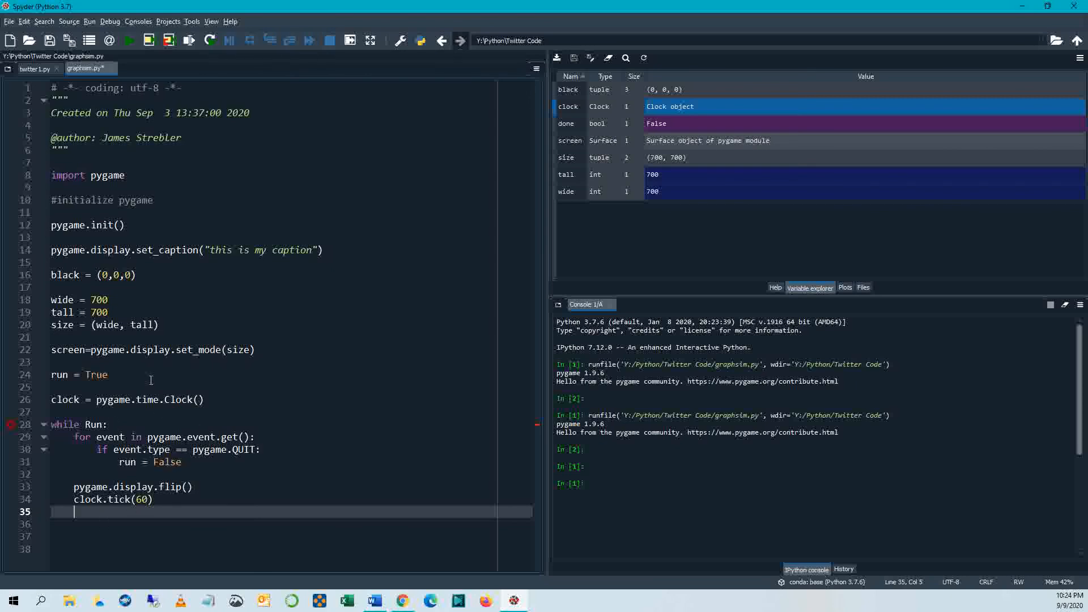
pyautogui.moveTo(155, 491)
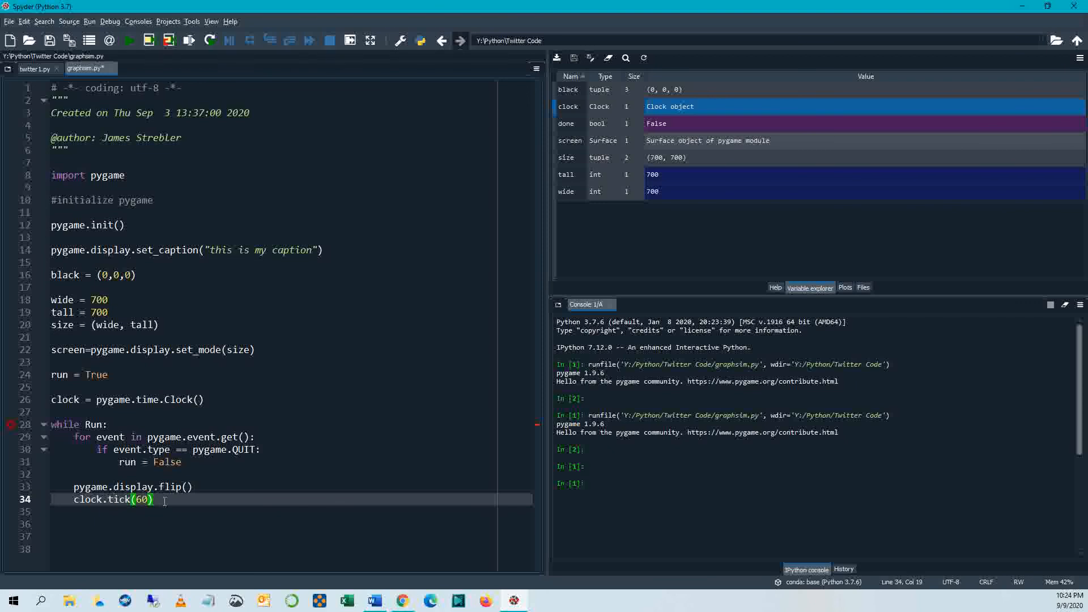
pyautogui.press('enter')
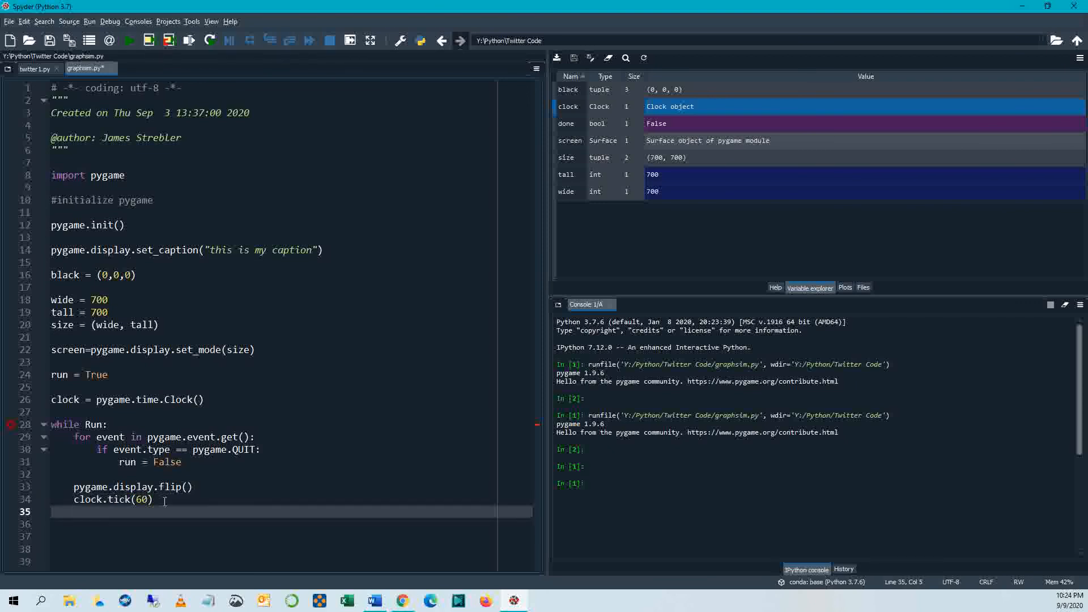
pyautogui.write('pygame.quit(')
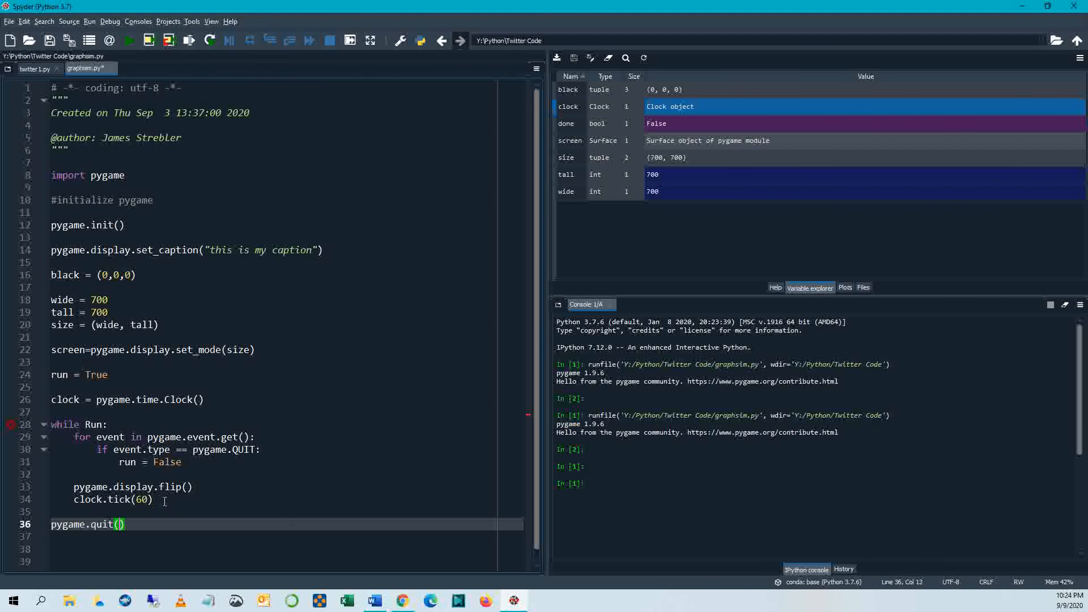
pyautogui.press('enter')
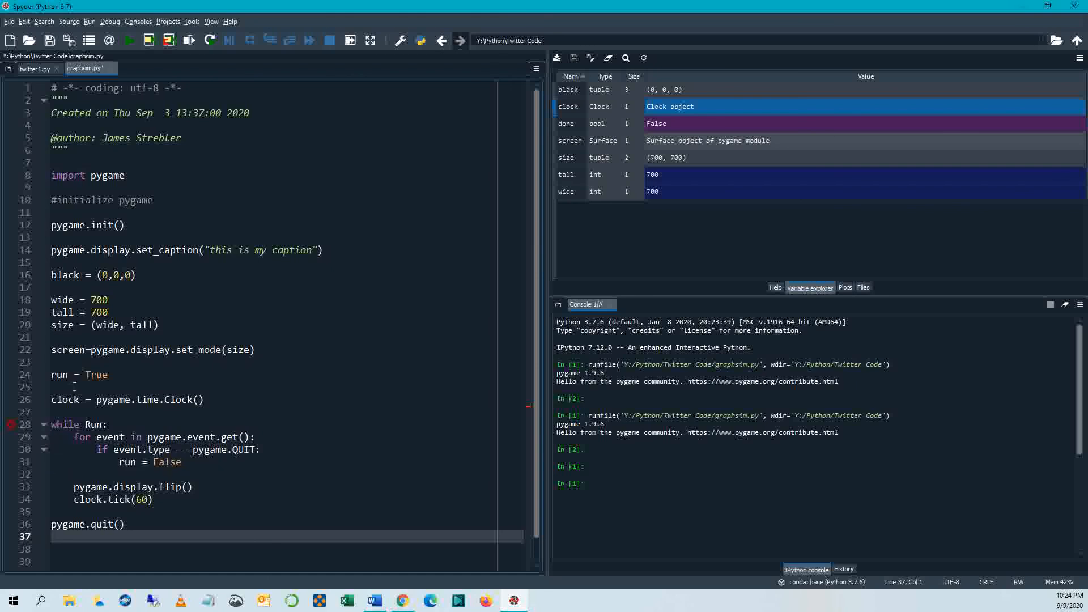
# Step: Change the loop condition from 'while Run:' to 'while run:'
pyautogui.click(89, 424)
pyautogui.write('r')
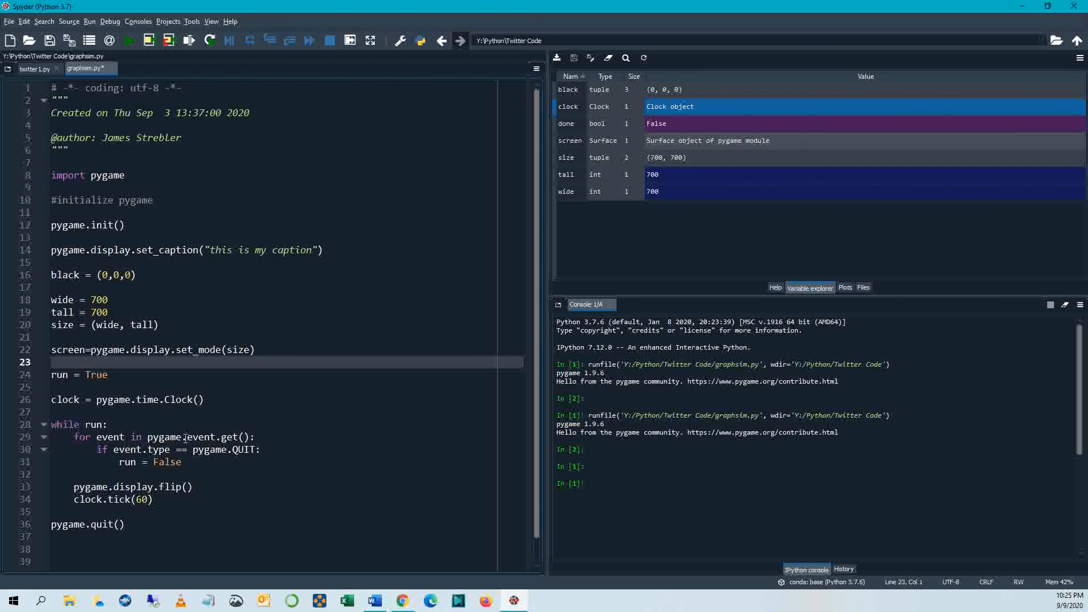
pyautogui.moveTo(160, 466)
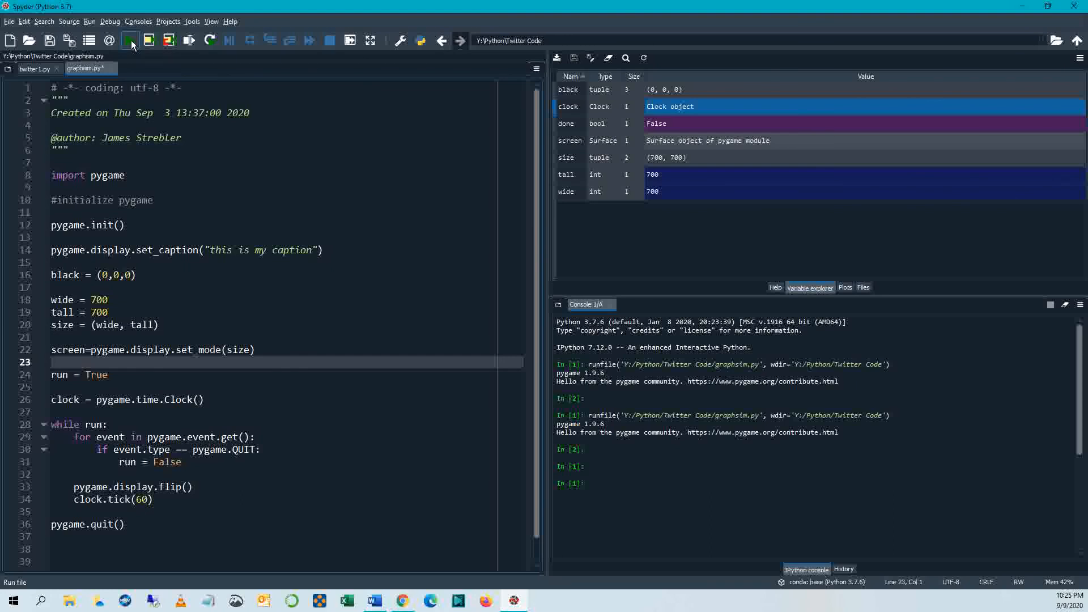
# Step: Run graphsim.py, confirm the black captioned window appears, and close it
pyautogui.click(130, 39)
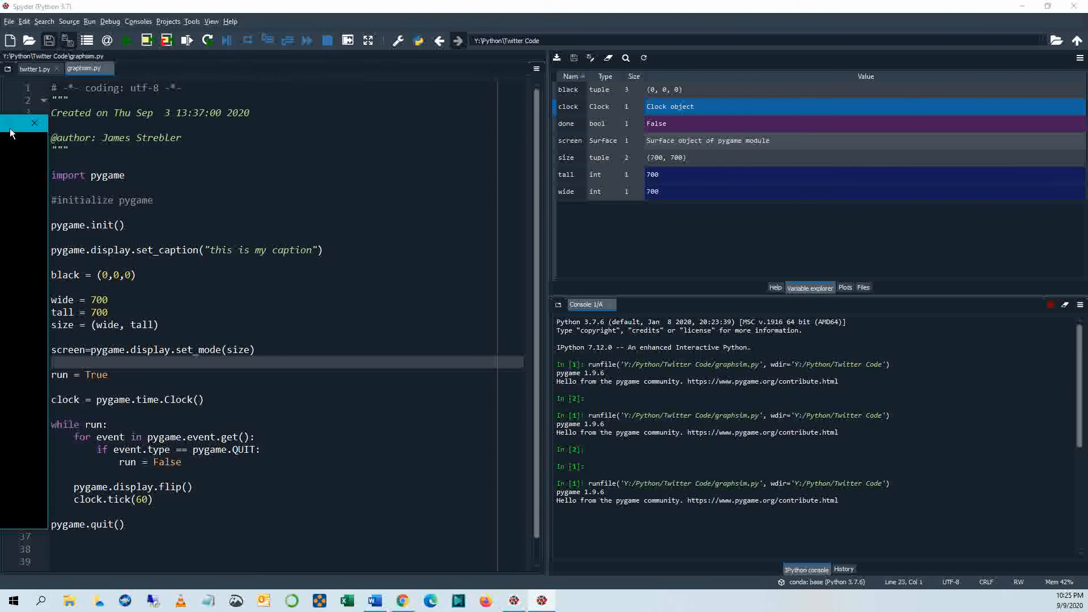
pyautogui.click(126, 40)
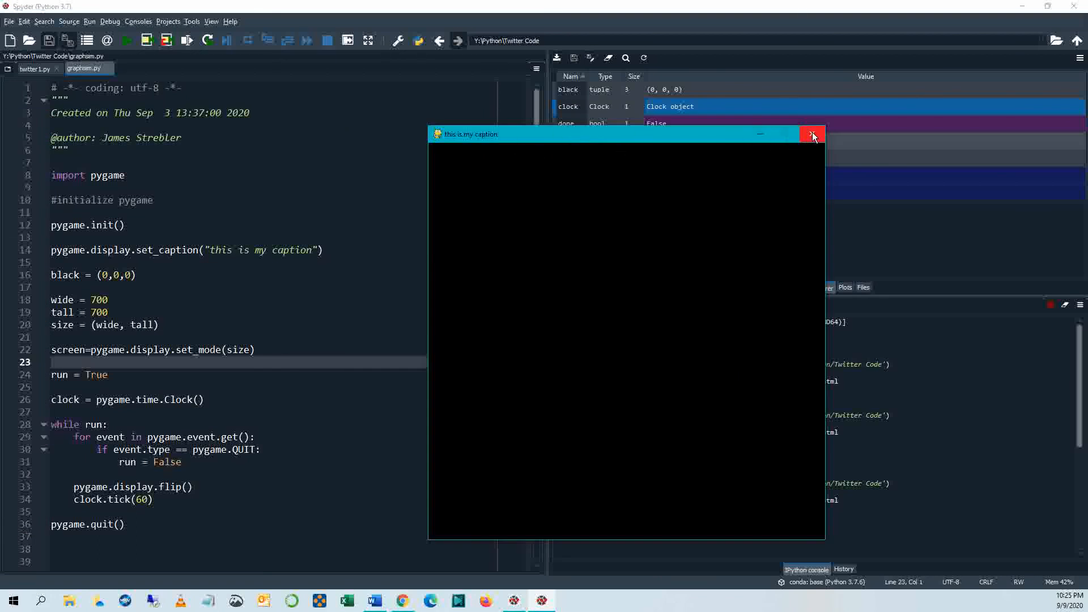
pyautogui.click(812, 134)
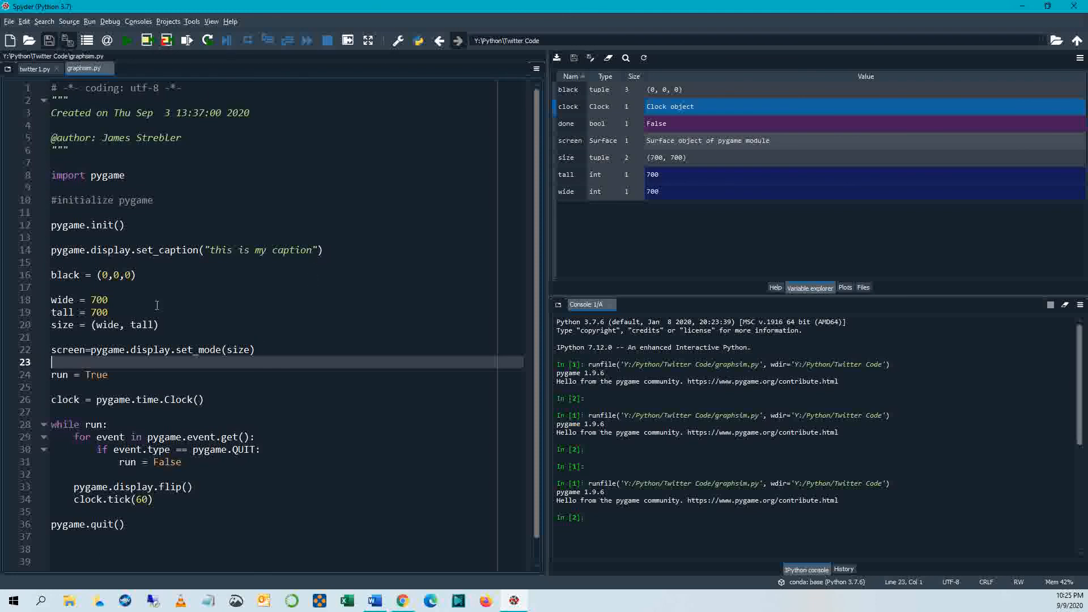
pyautogui.moveTo(227, 502)
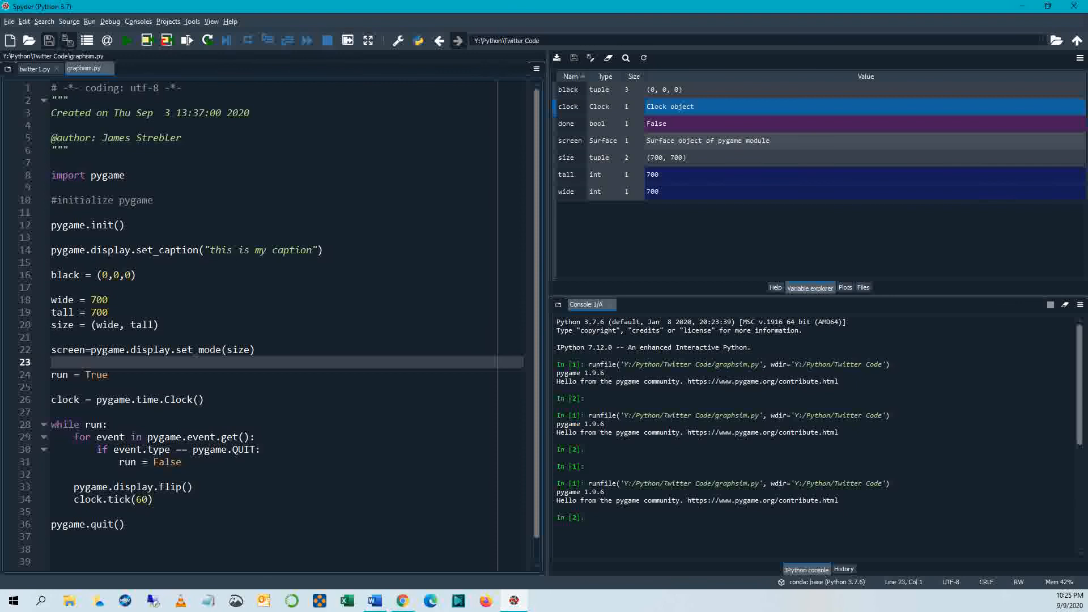
# Step: Run graphsim.py again and close the black pygame window it opens
pyautogui.click(127, 39)
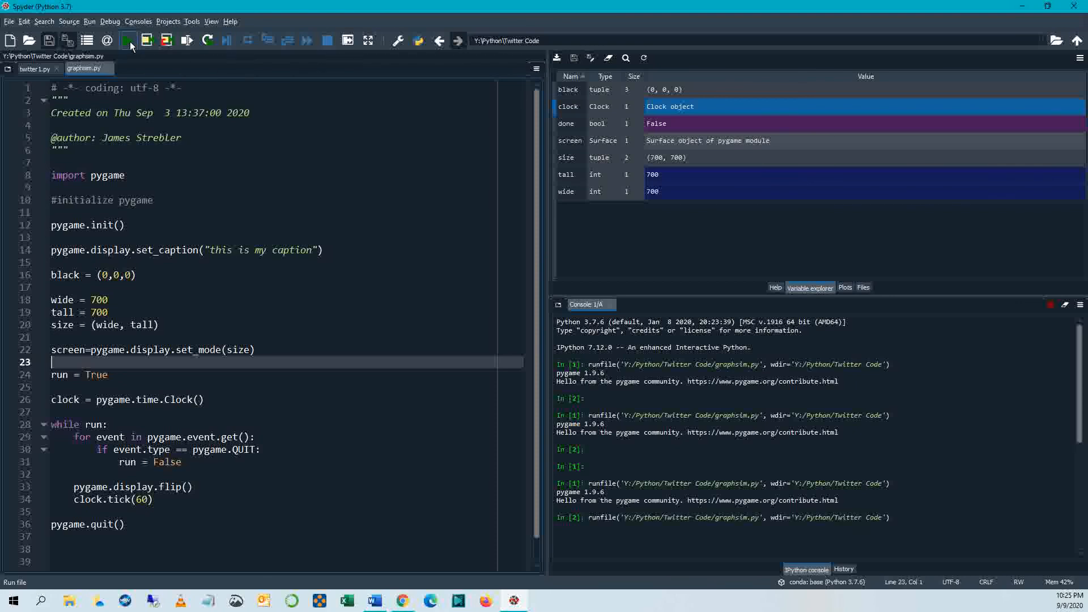
pyautogui.click(128, 40)
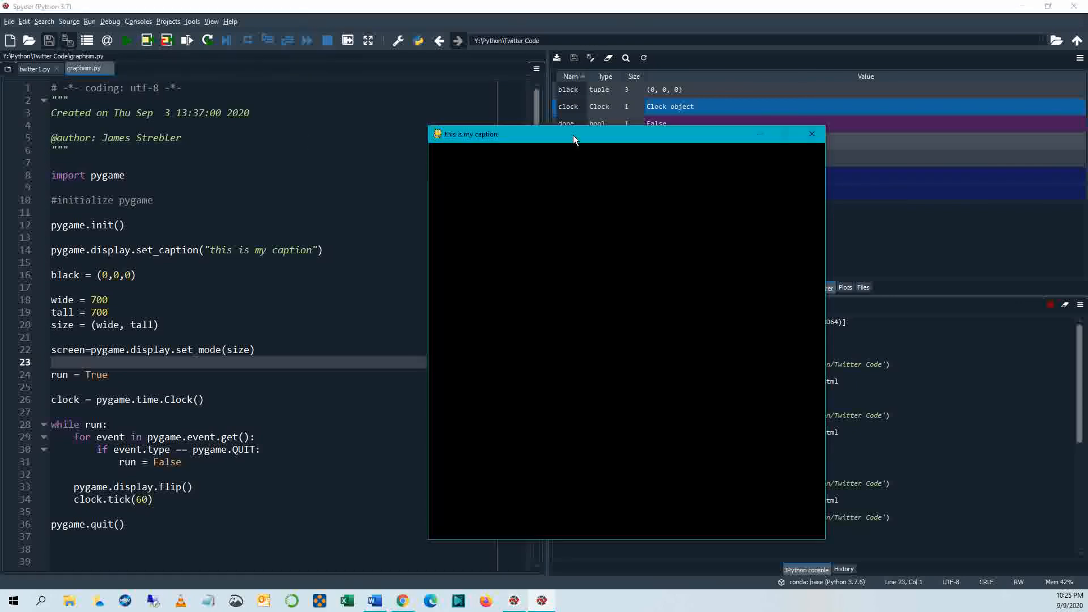
pyautogui.moveTo(751, 192)
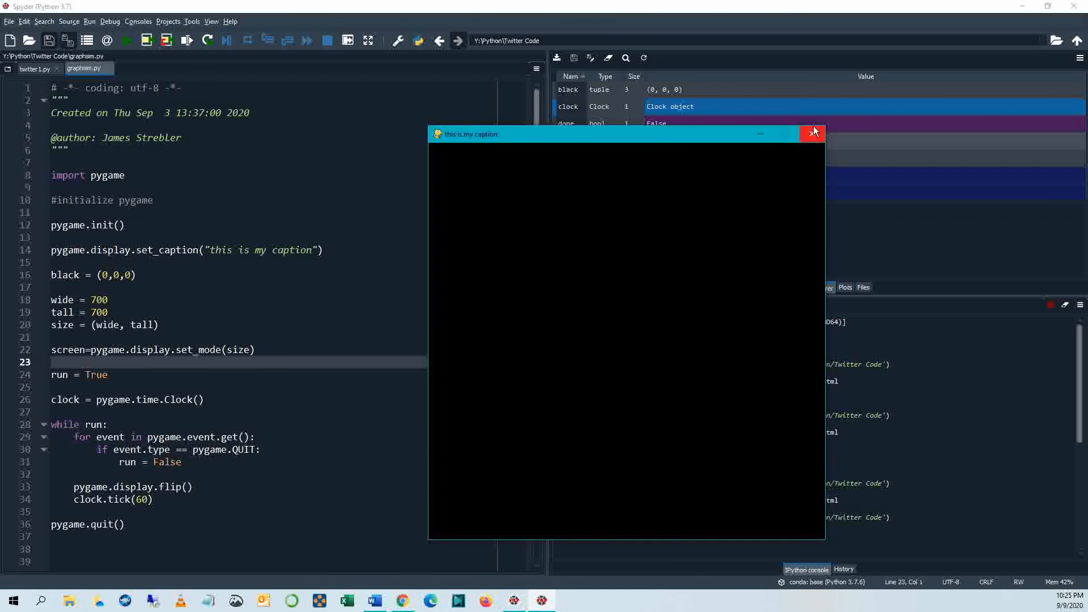
pyautogui.click(812, 134)
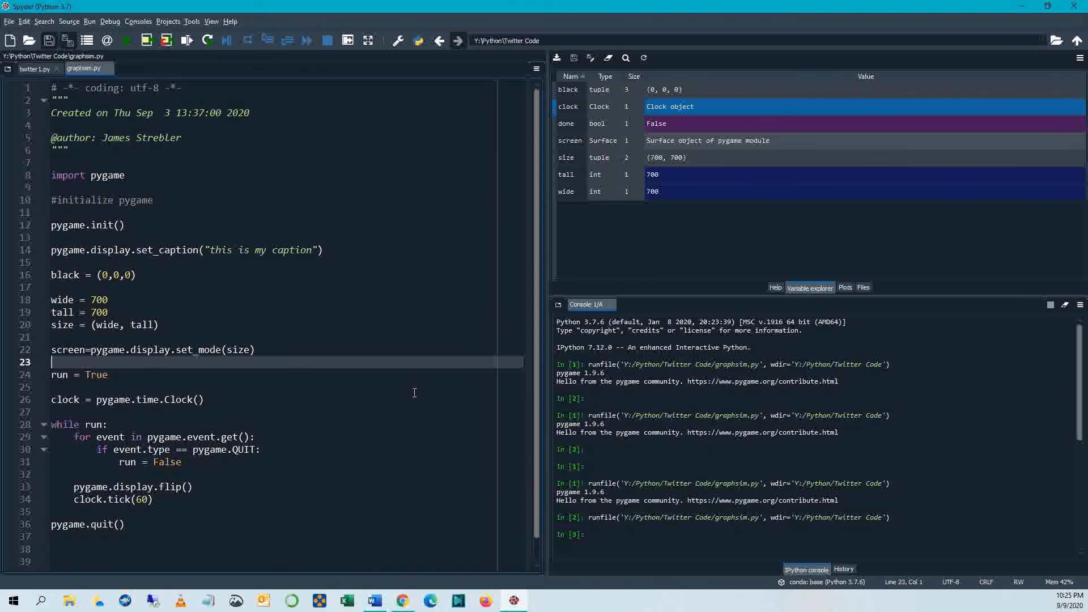